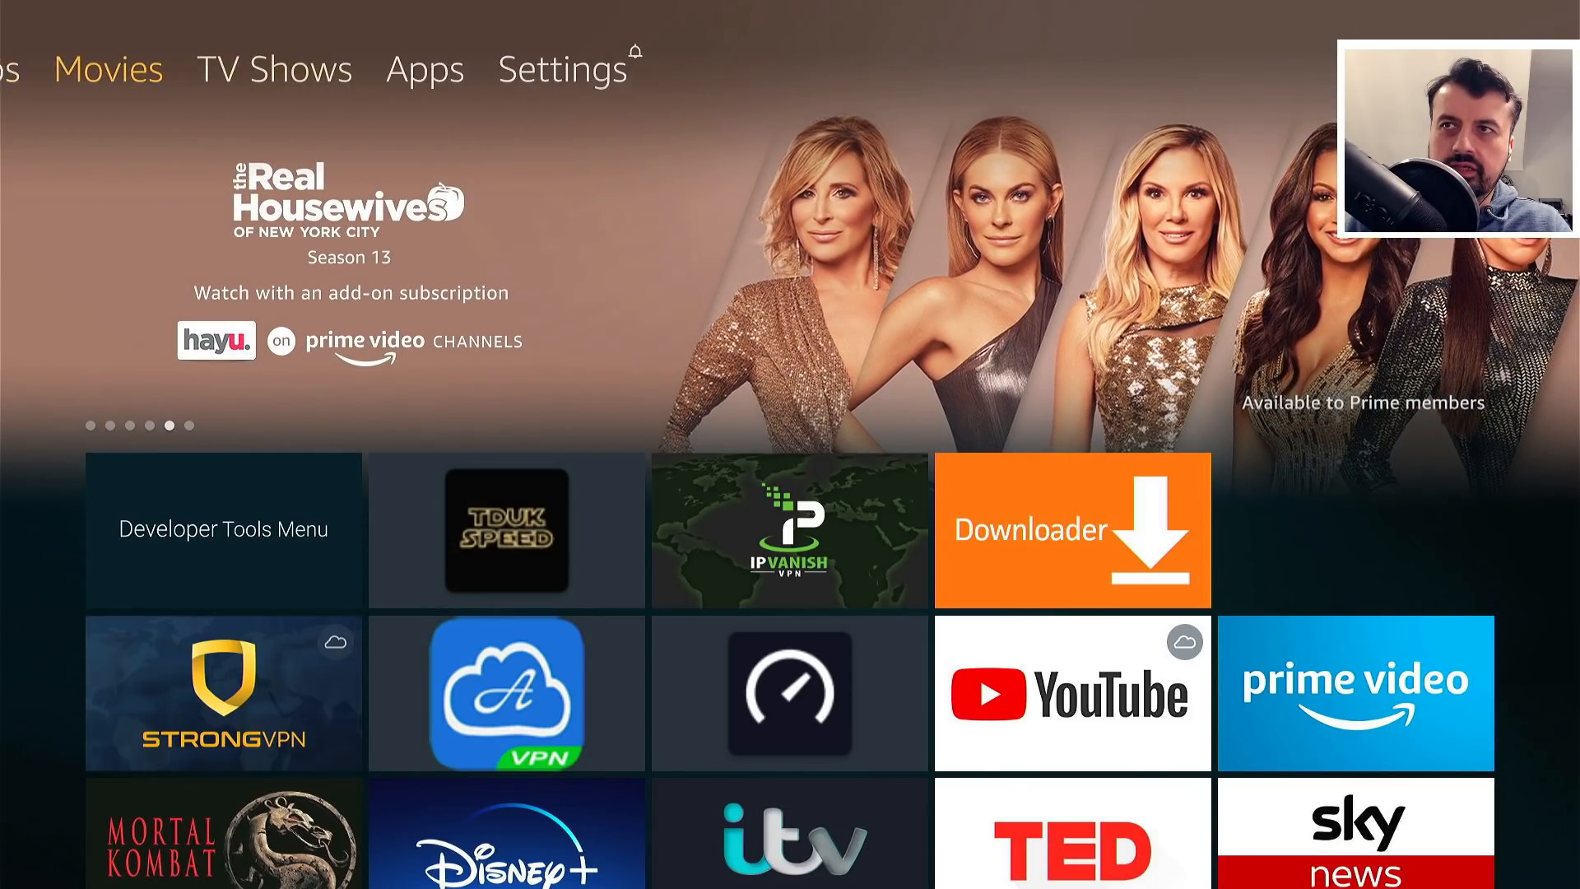
# - Reach Manage Installed Applications through the Fire TV settings menus
pyautogui.click(563, 69)
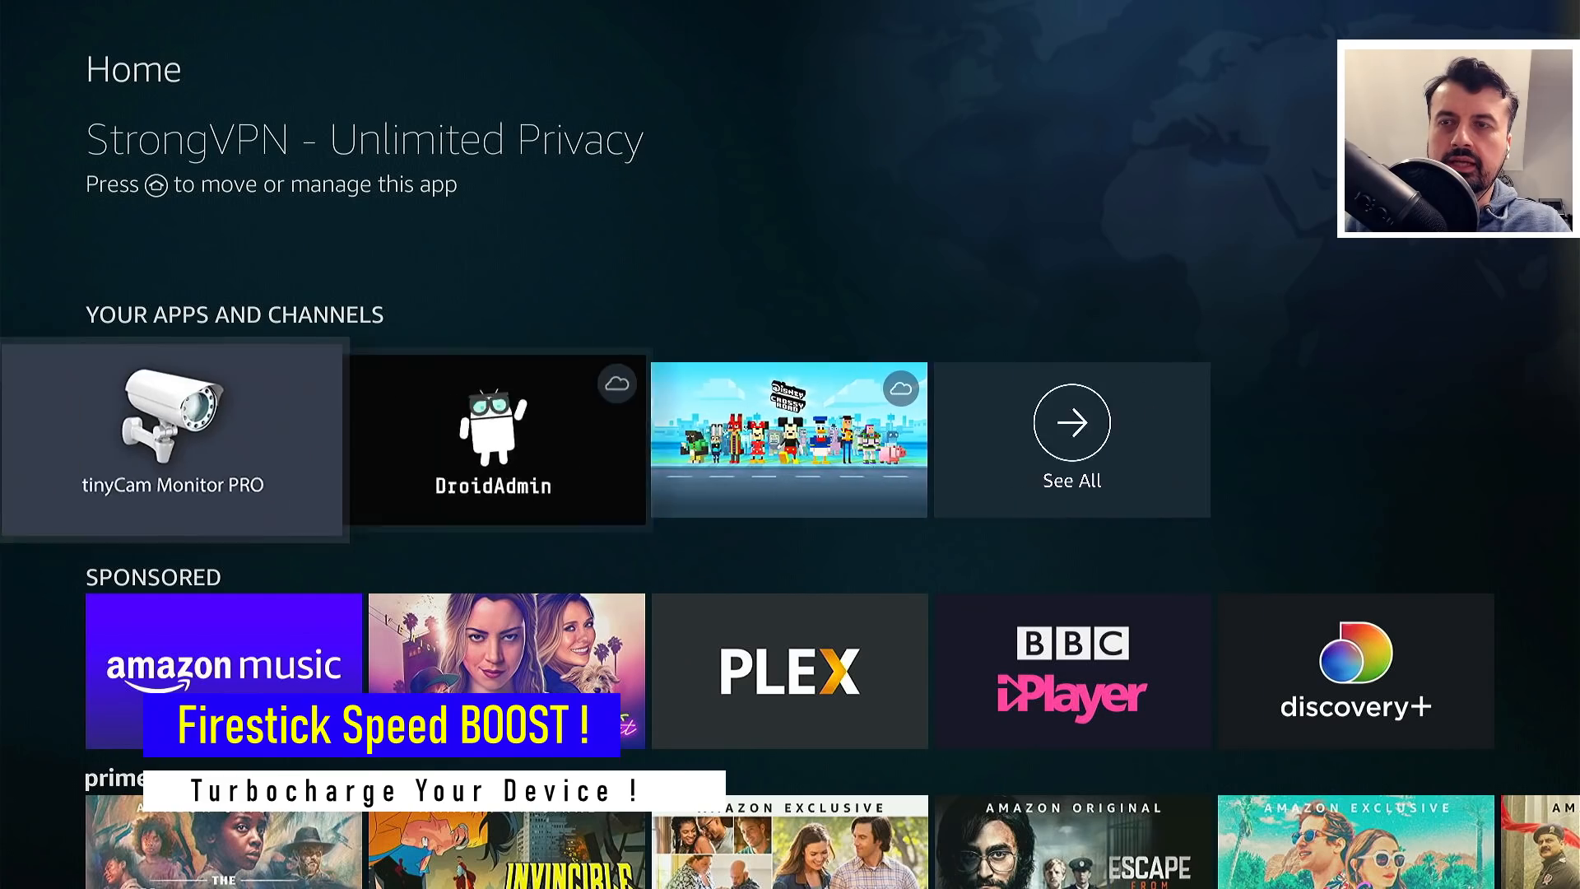
pyautogui.click(1071, 421)
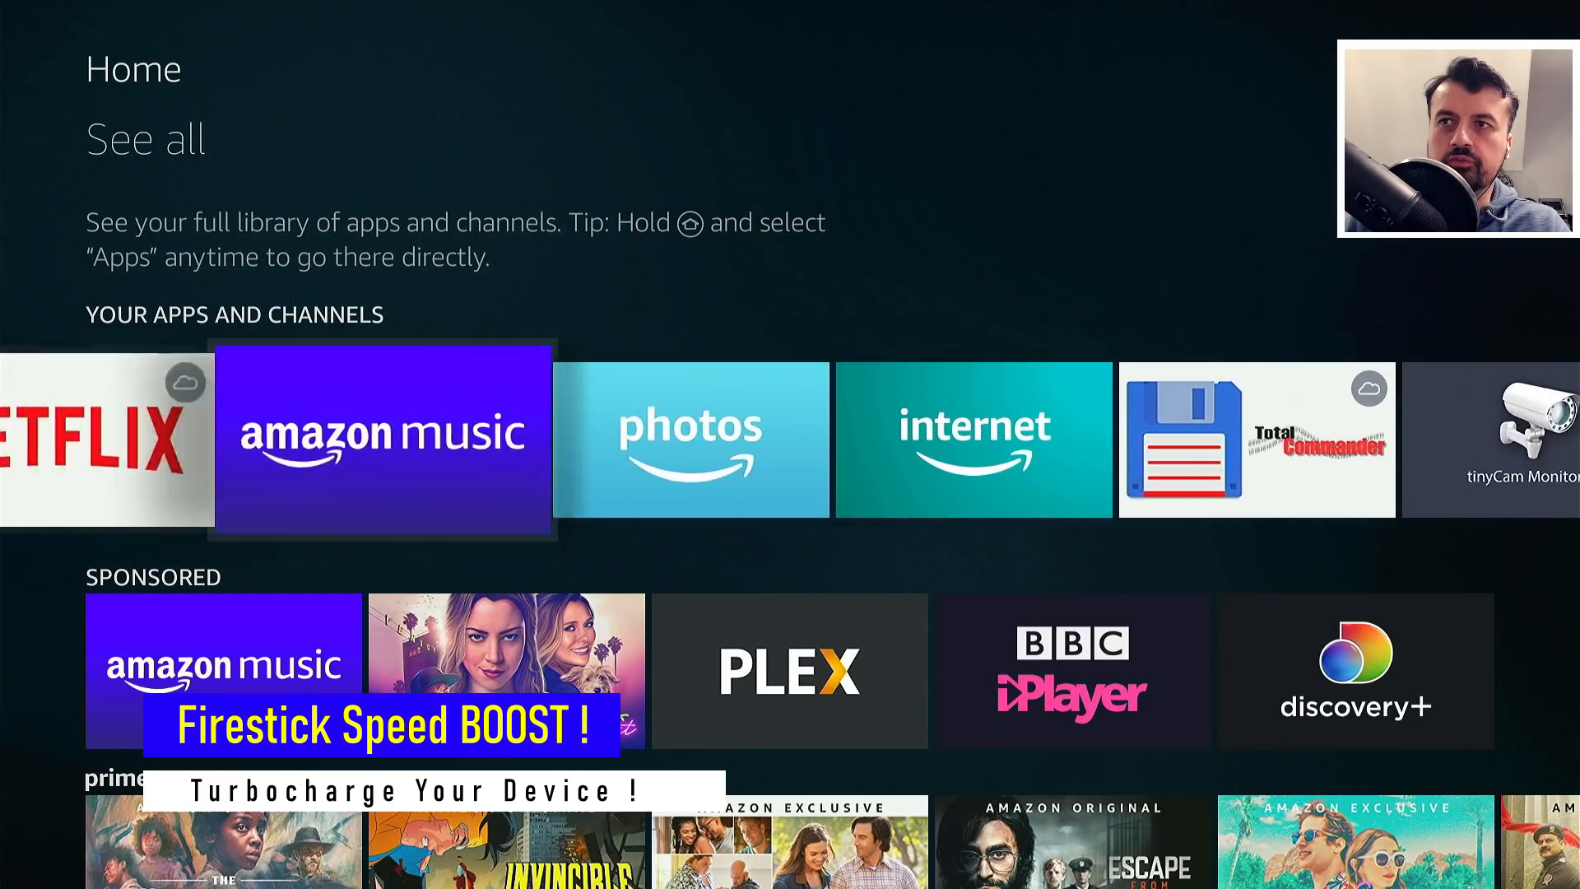
pyautogui.scroll(-3)
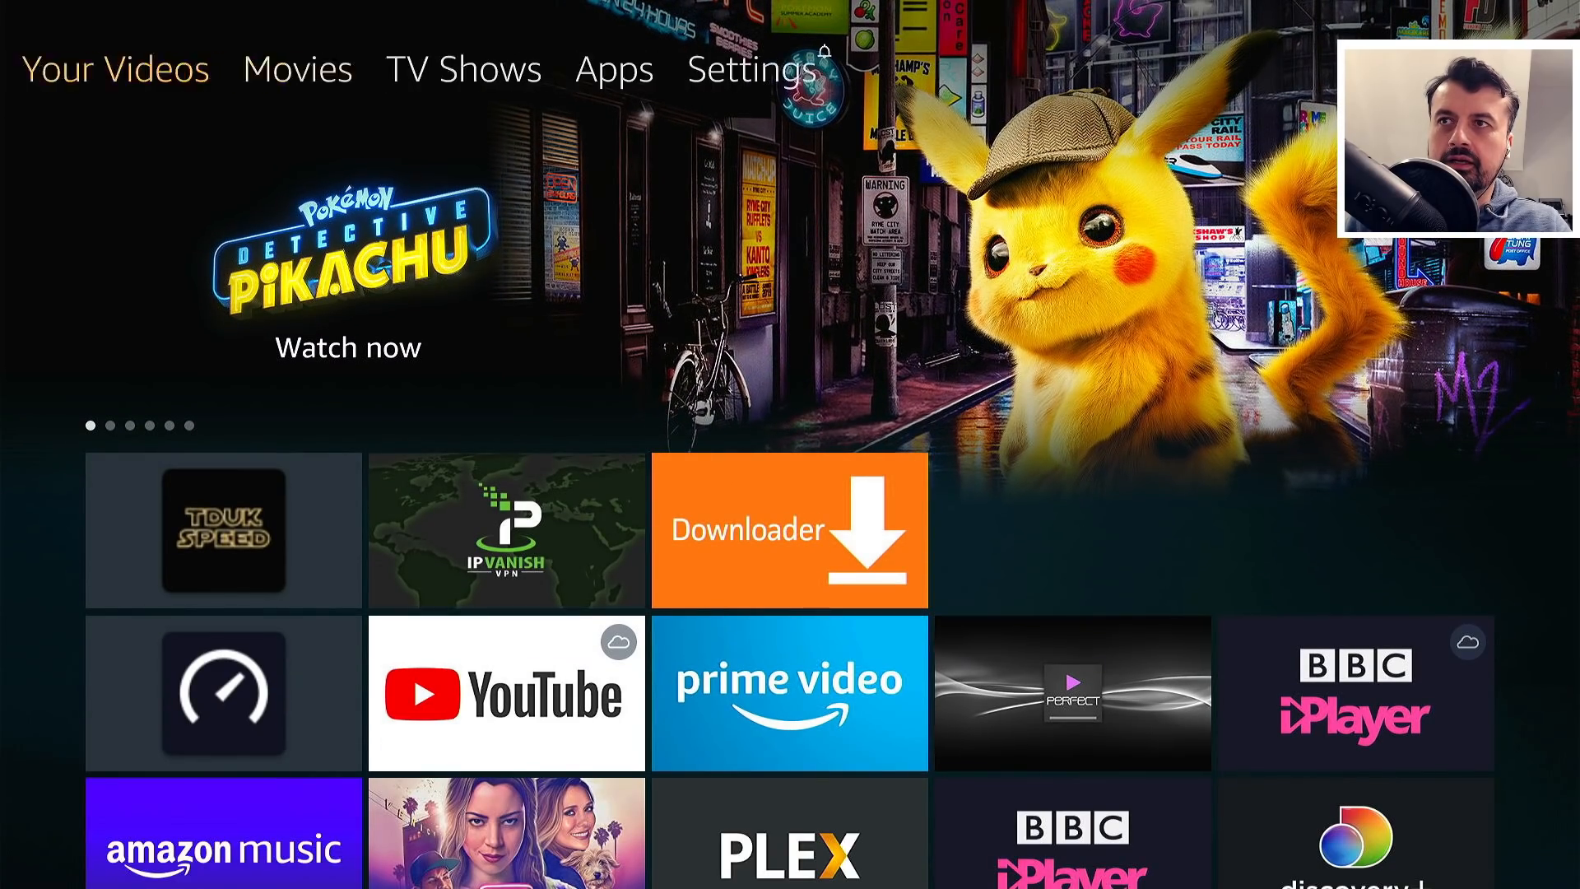
pyautogui.click(751, 69)
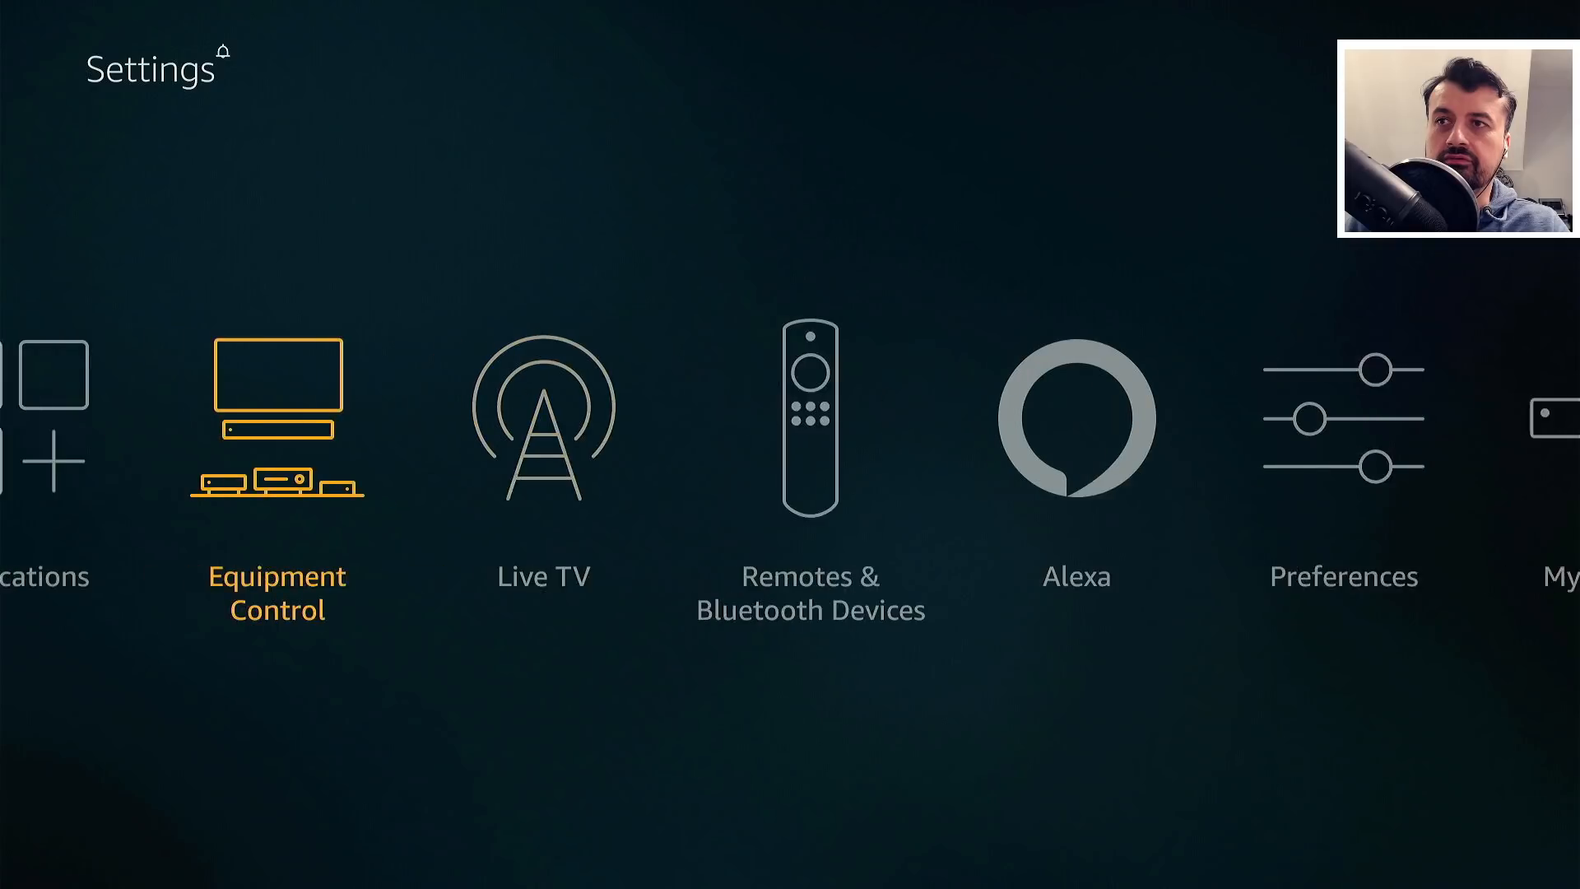
pyautogui.hscroll(-3)
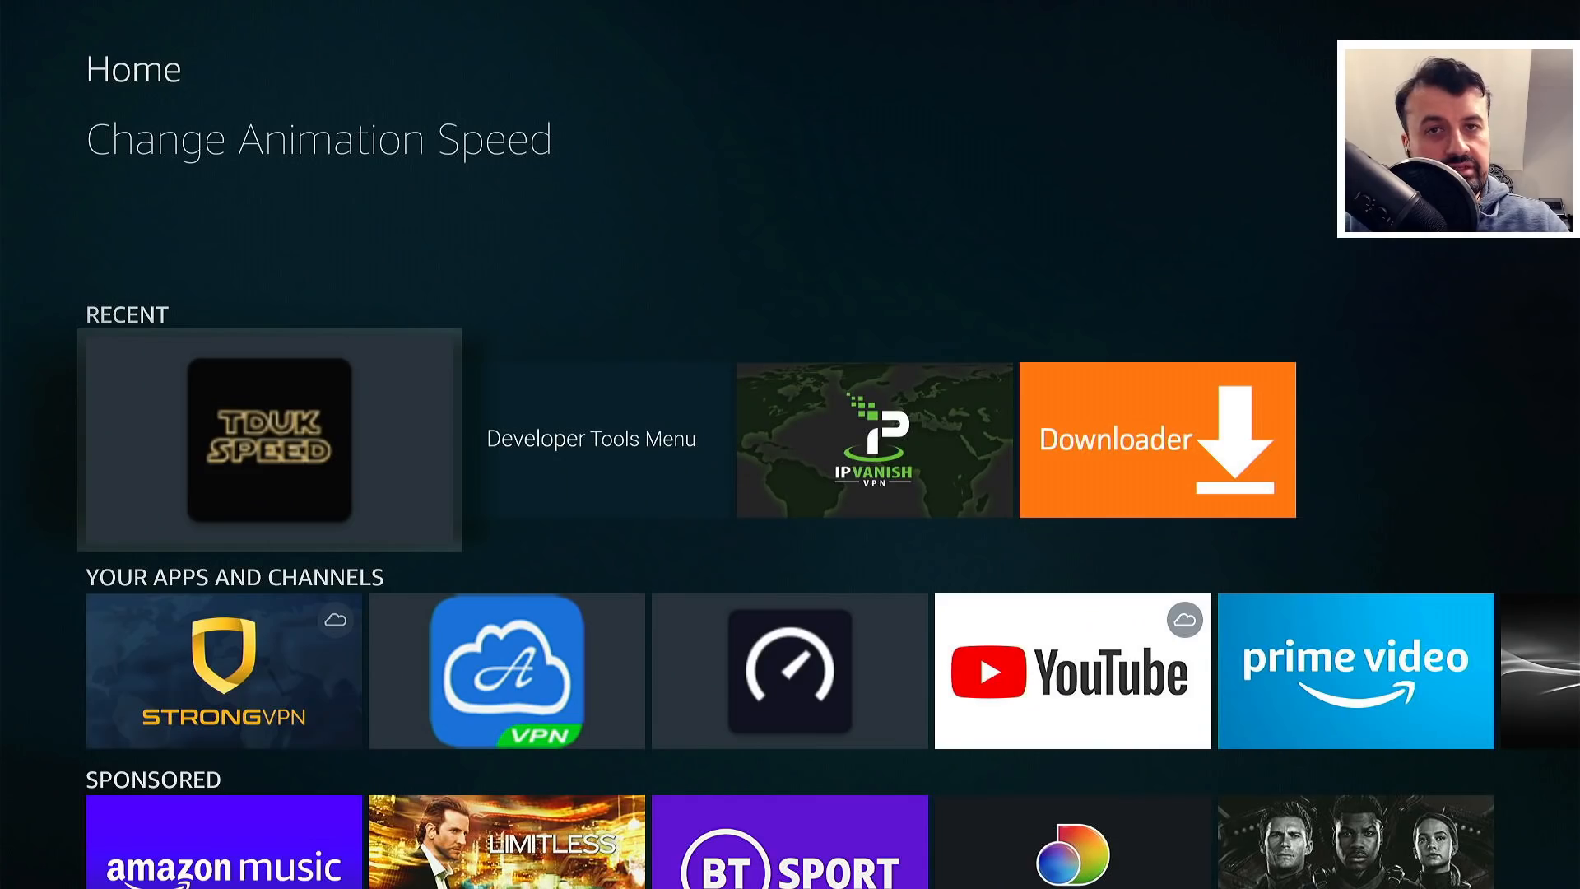
pyautogui.click(268, 441)
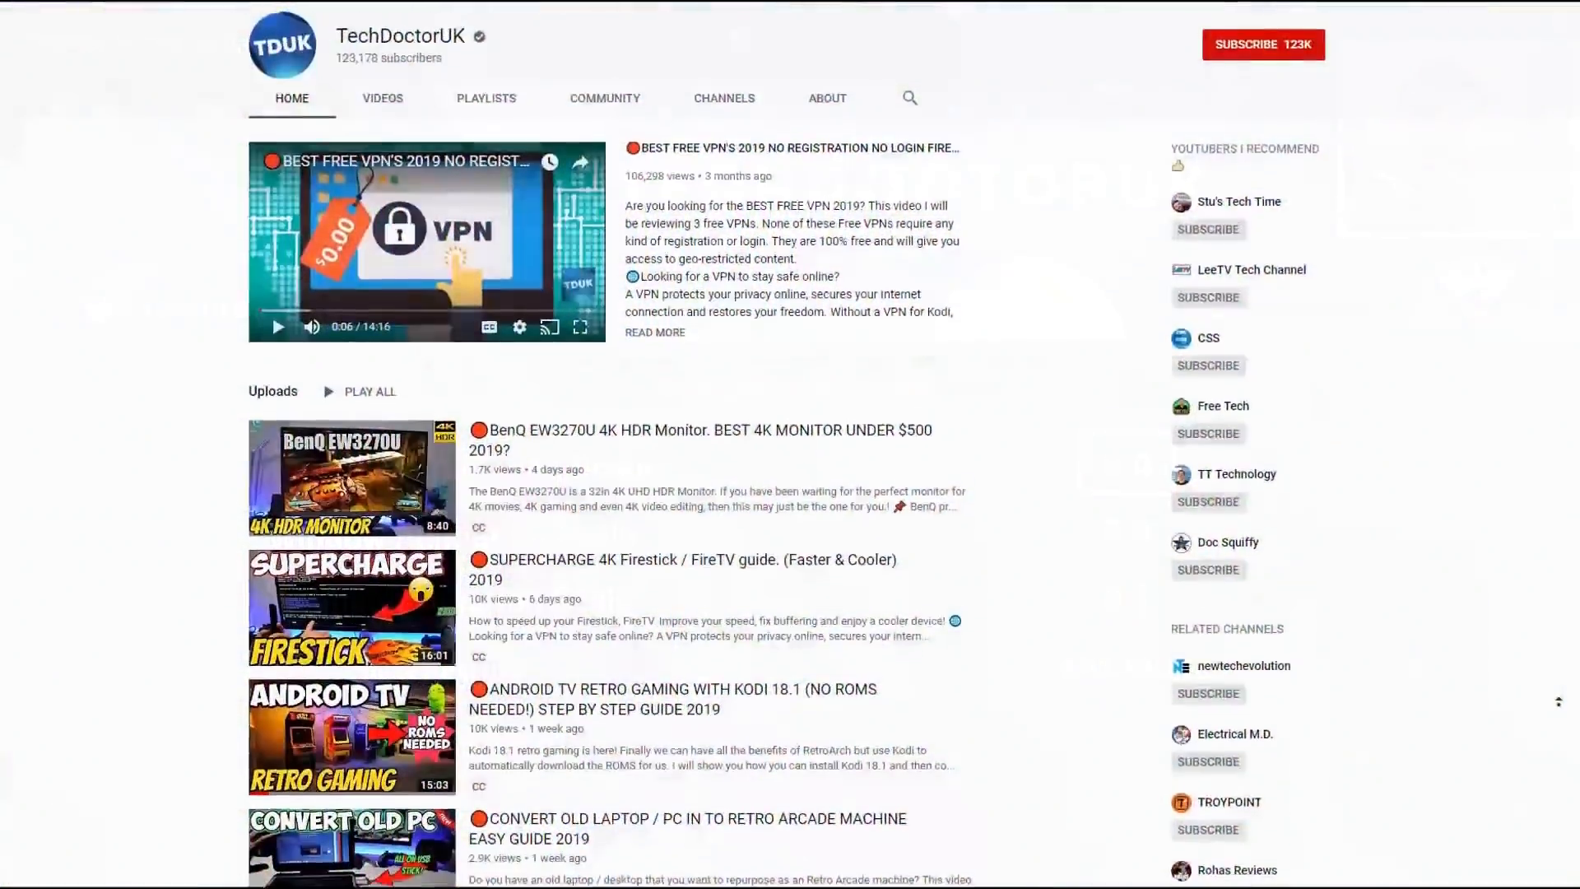
pyautogui.scroll(3)
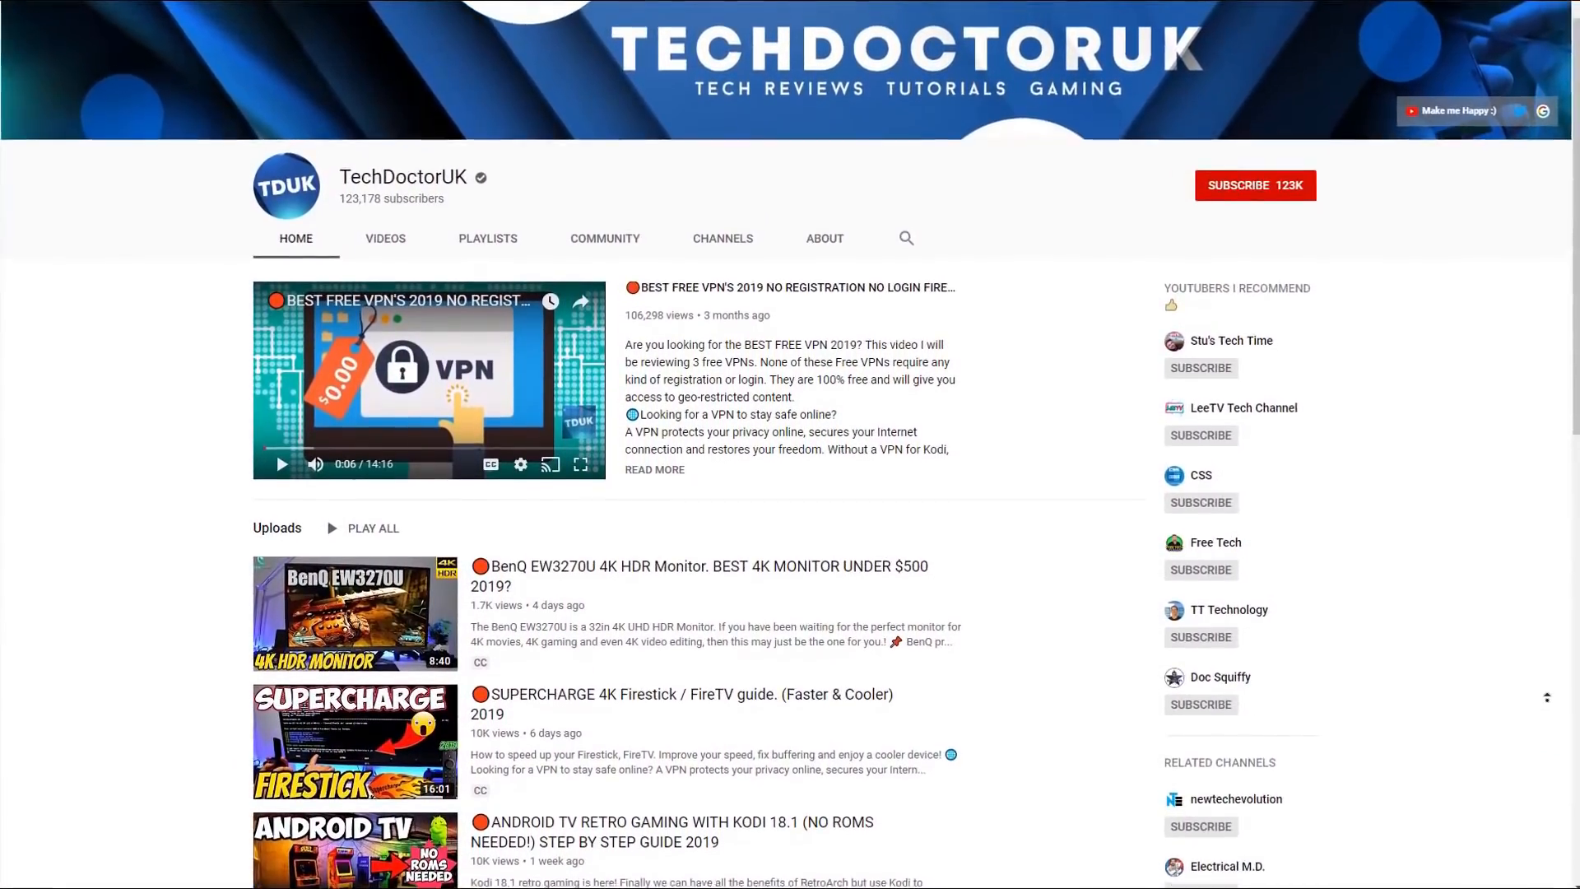
pyautogui.scroll(3)
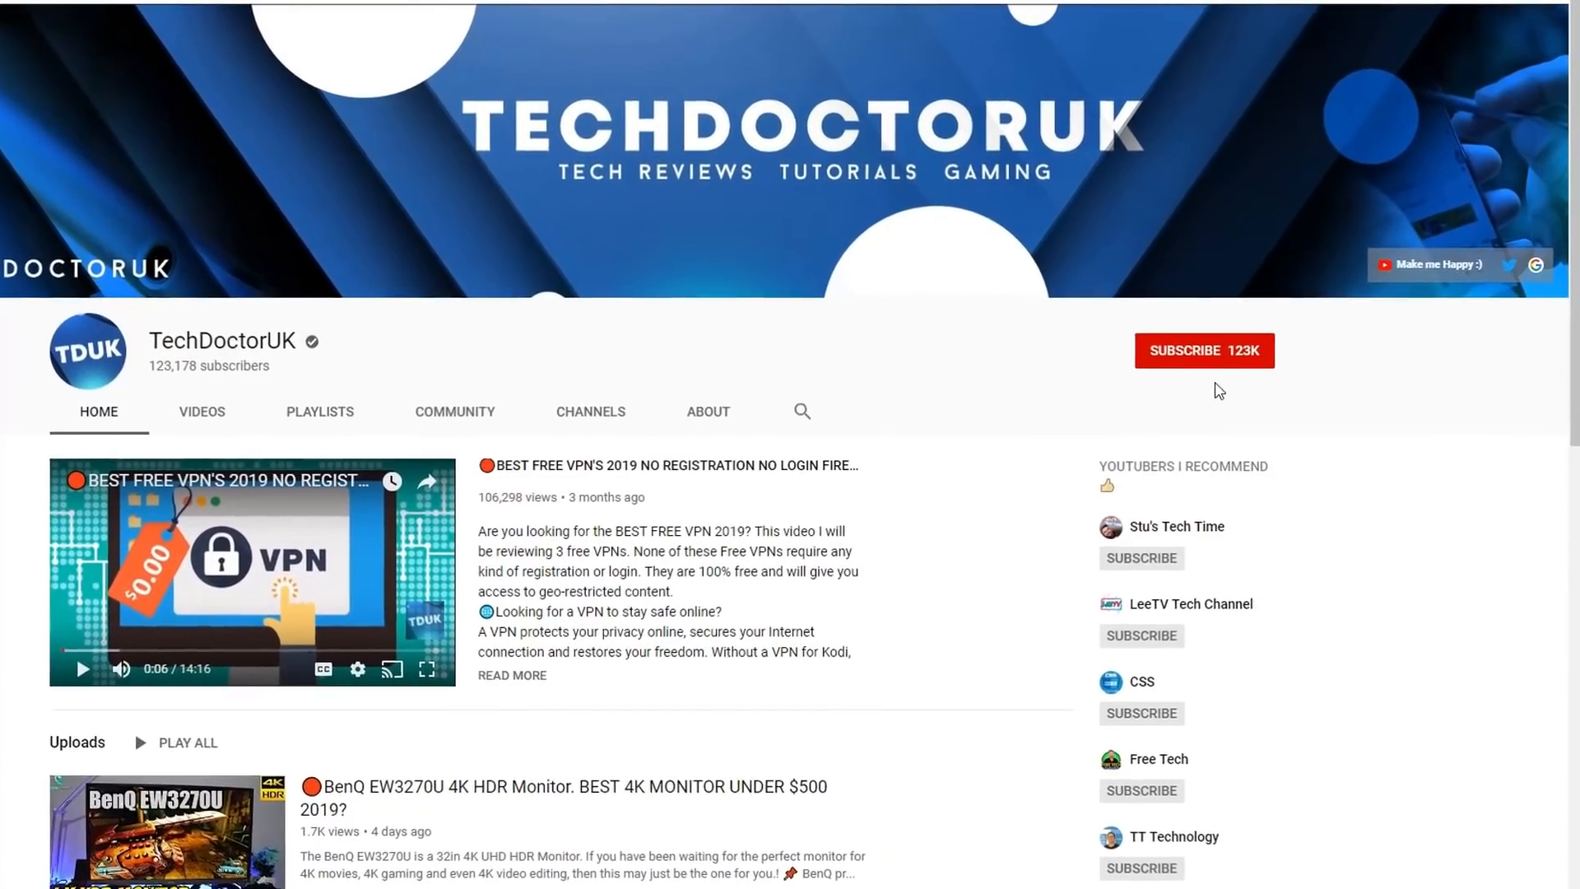
pyautogui.click(1205, 349)
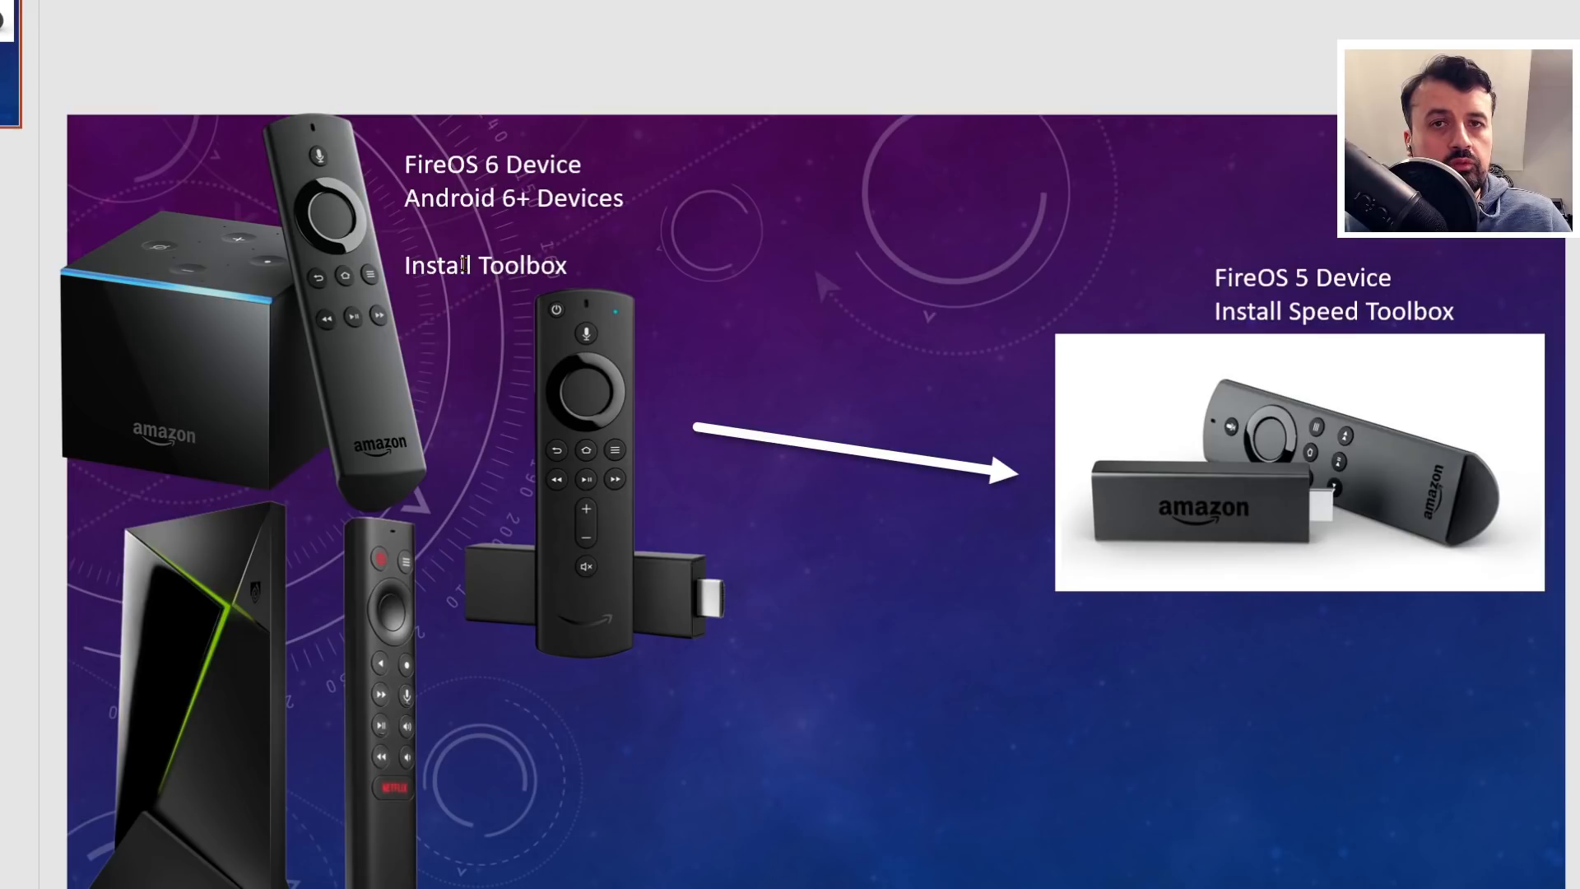
pyautogui.moveTo(488, 292)
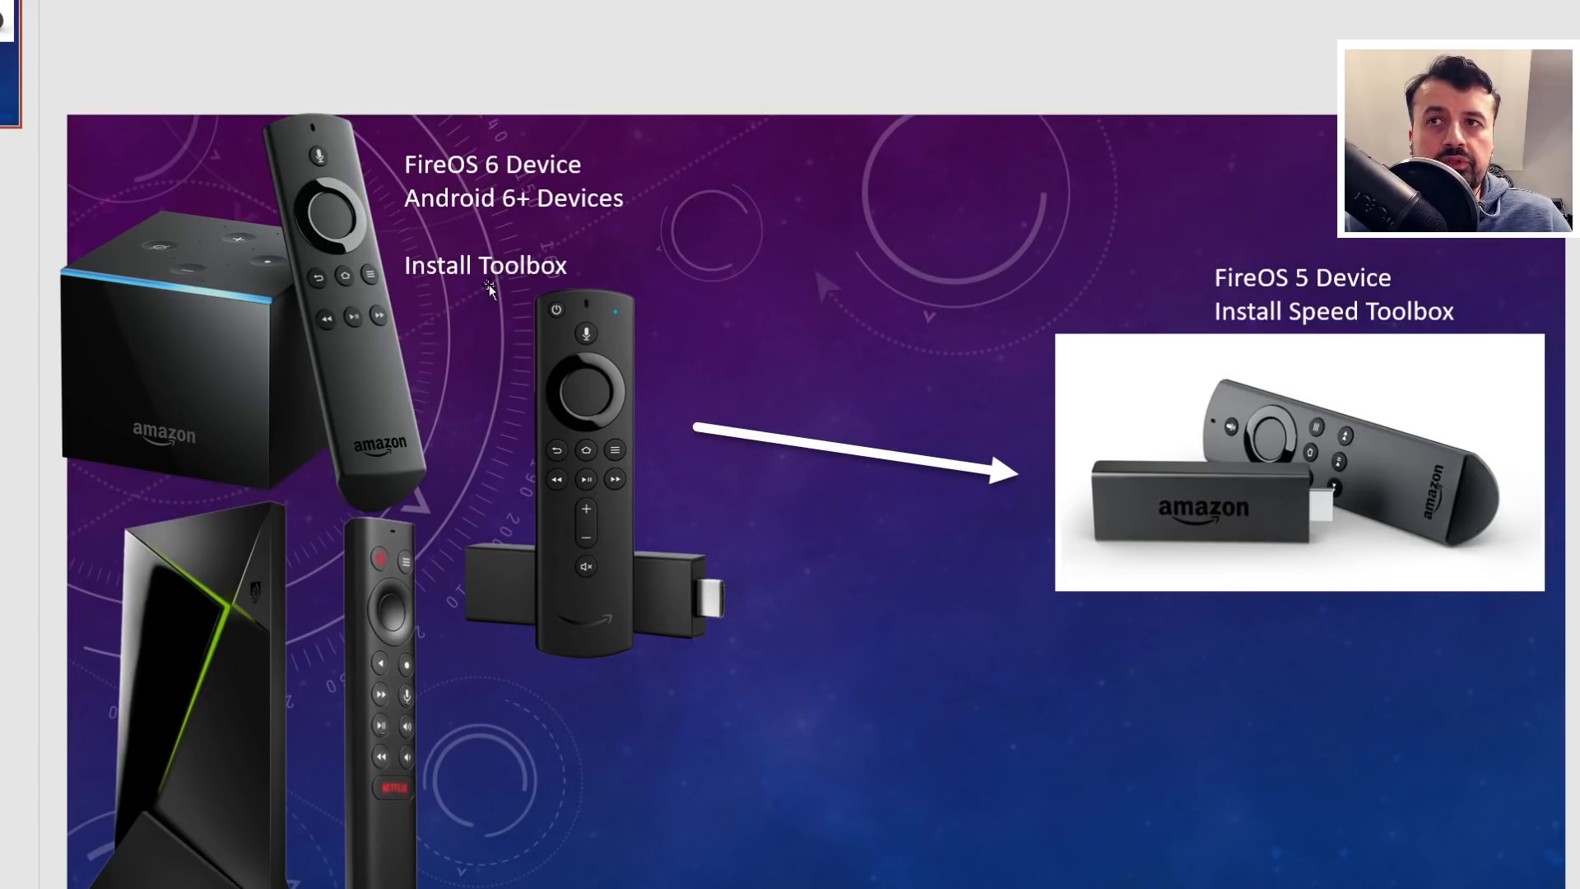
pyautogui.moveTo(1083, 451)
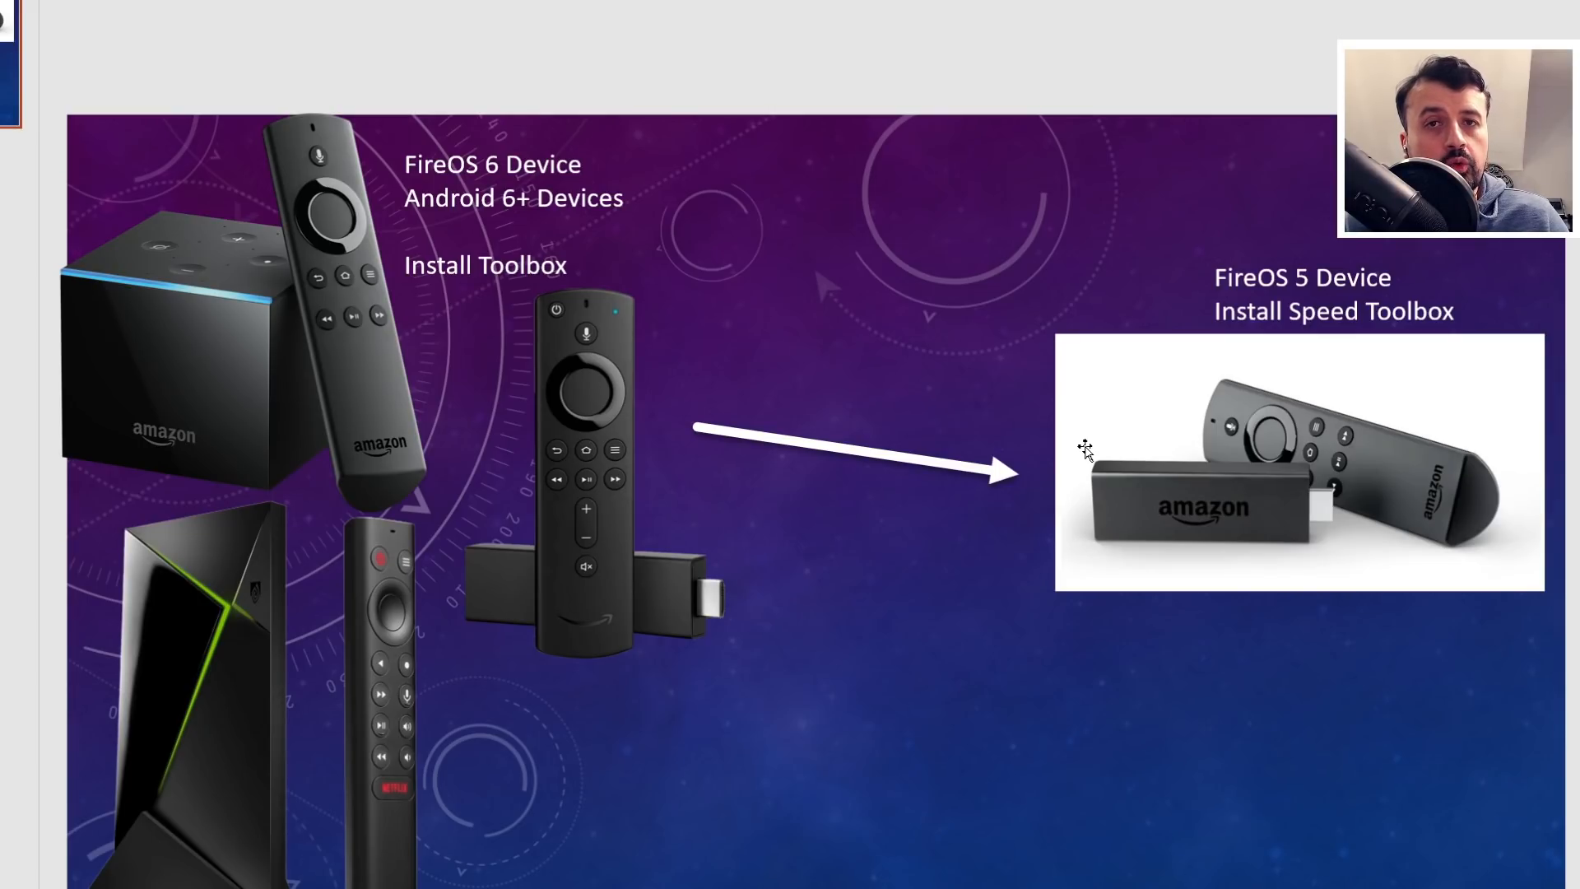
pyautogui.moveTo(421, 393)
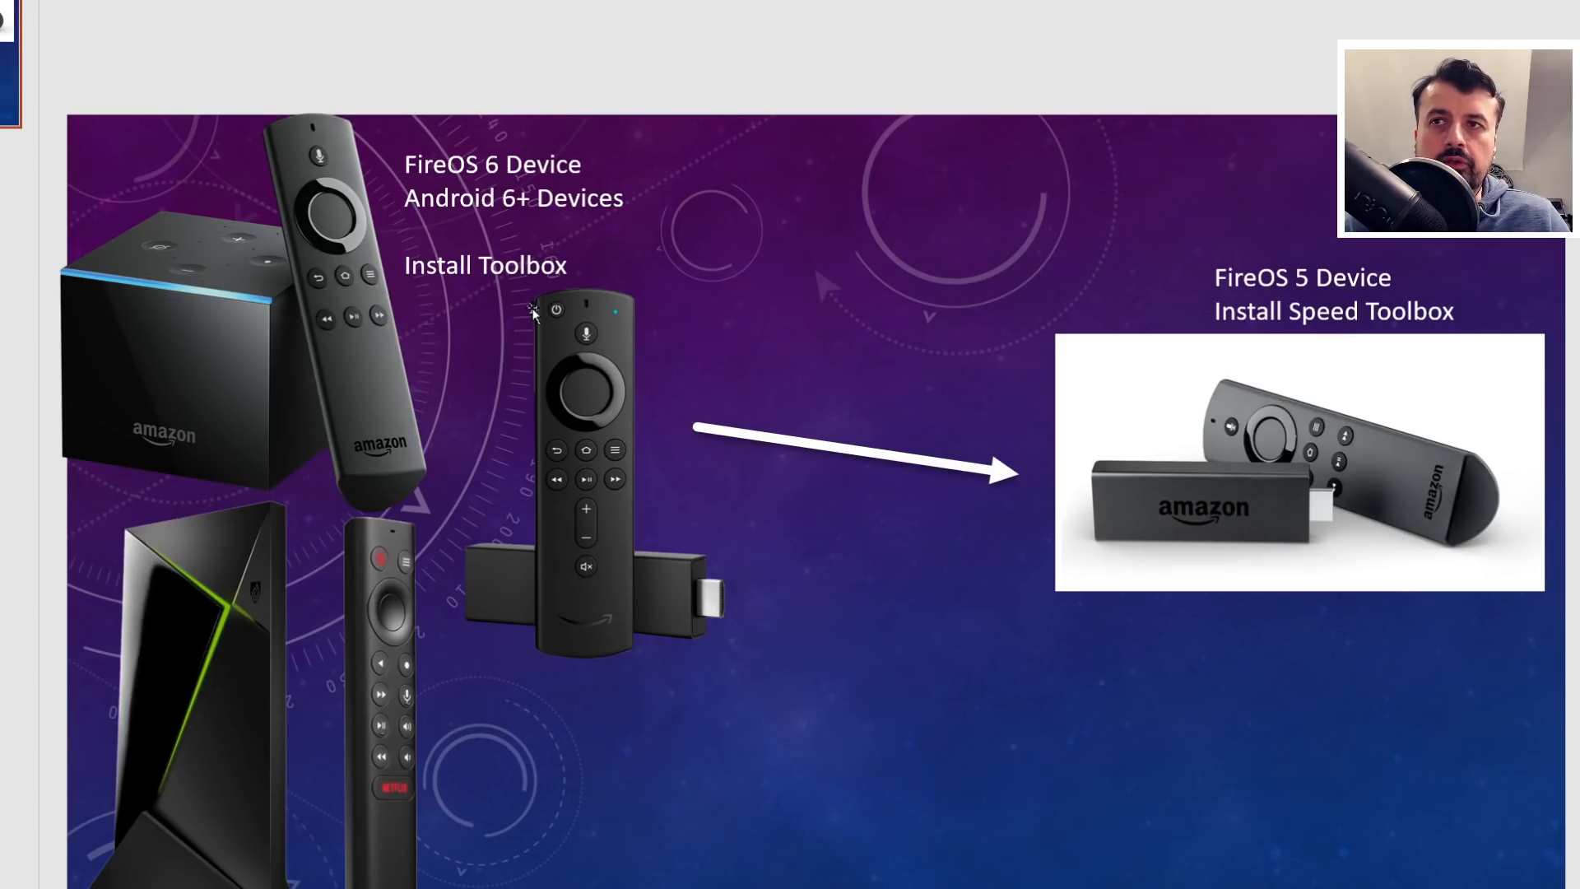
pyautogui.moveTo(579, 428)
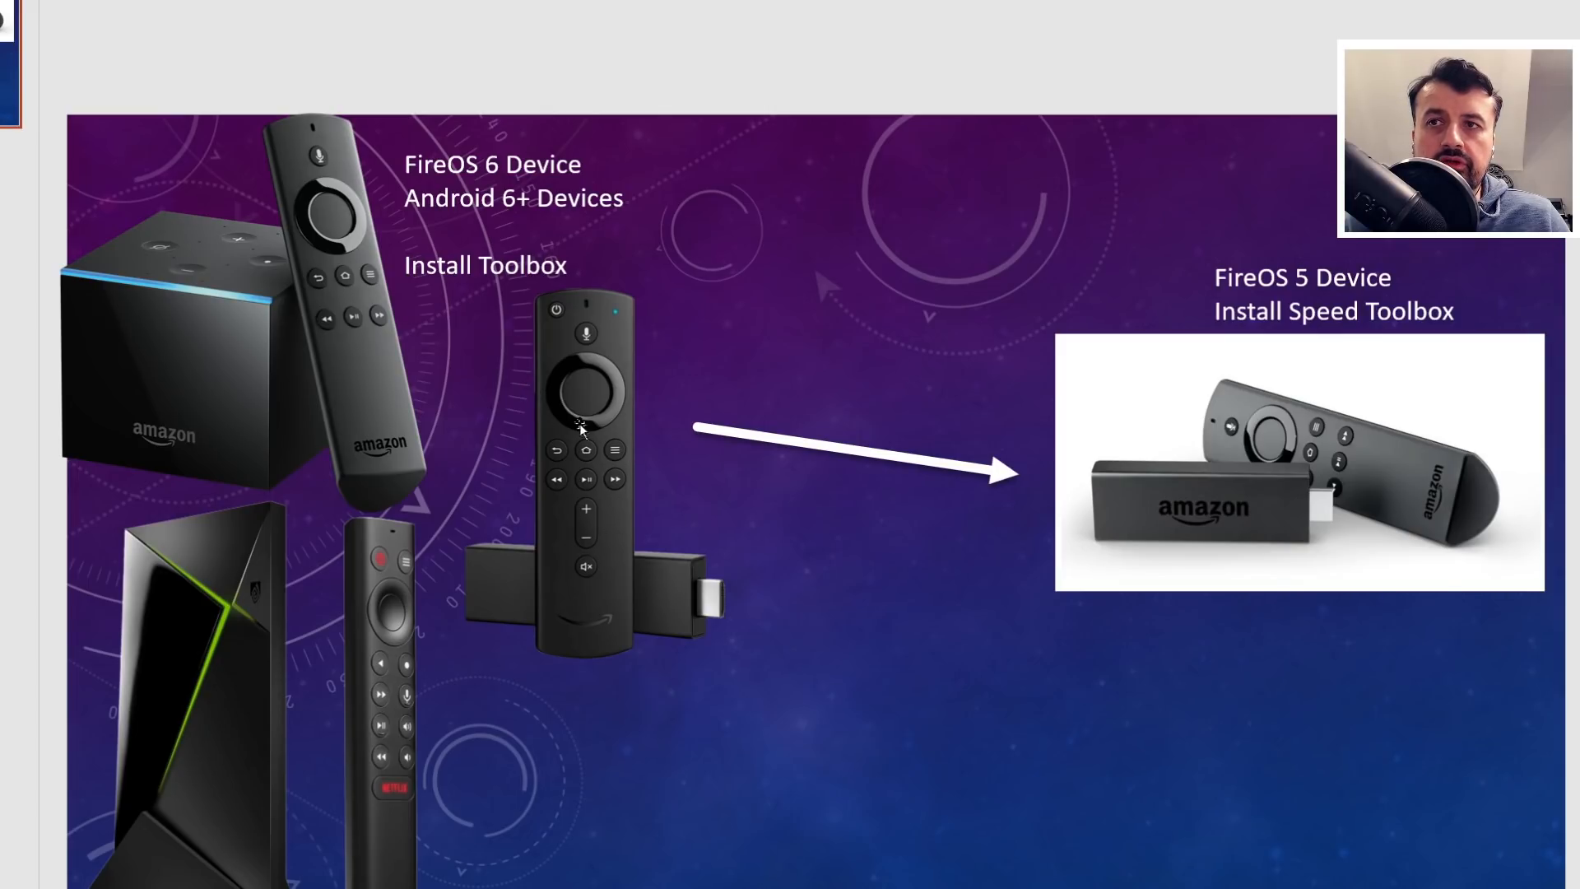
pyautogui.moveTo(333, 648)
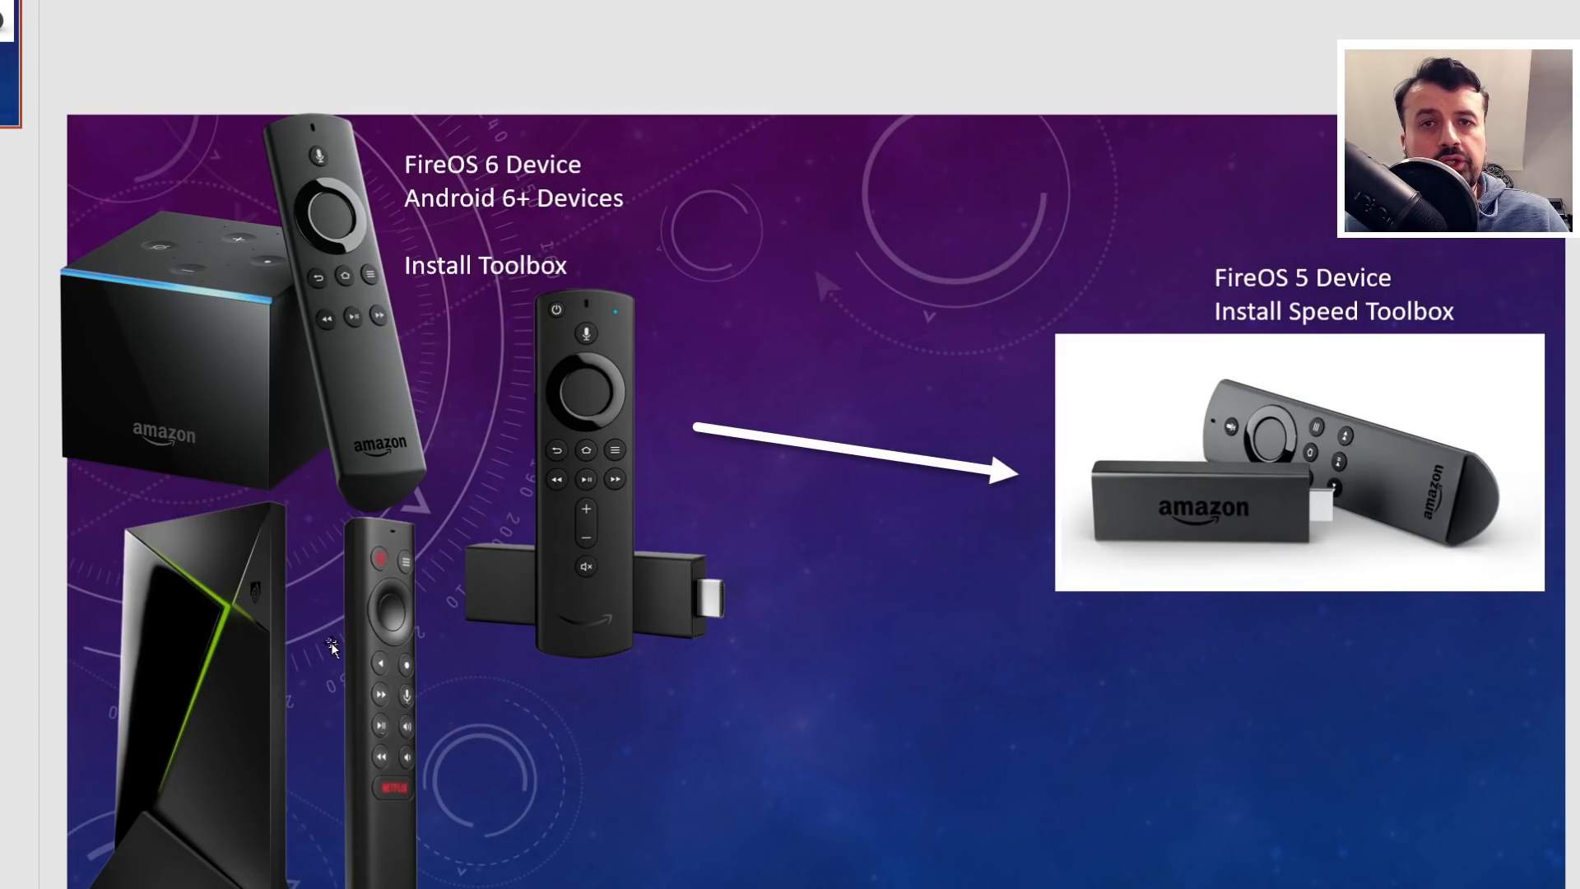
pyautogui.moveTo(308, 357)
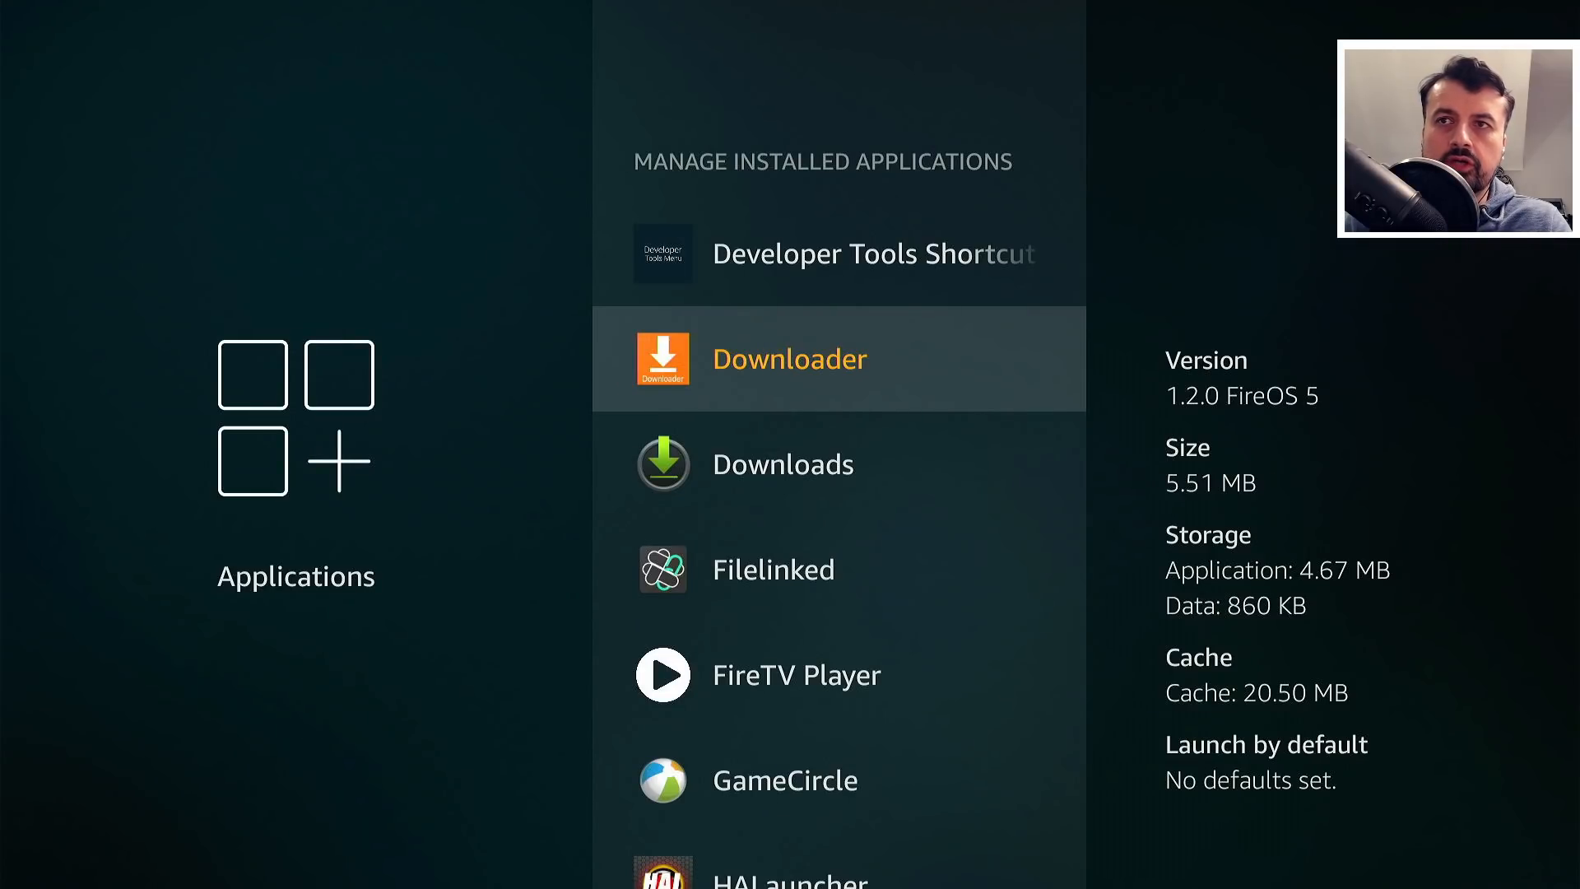
# - Launch Downloader and enter bit.ly/tduk2019 as the link, confirming with Go
pyautogui.click(789, 357)
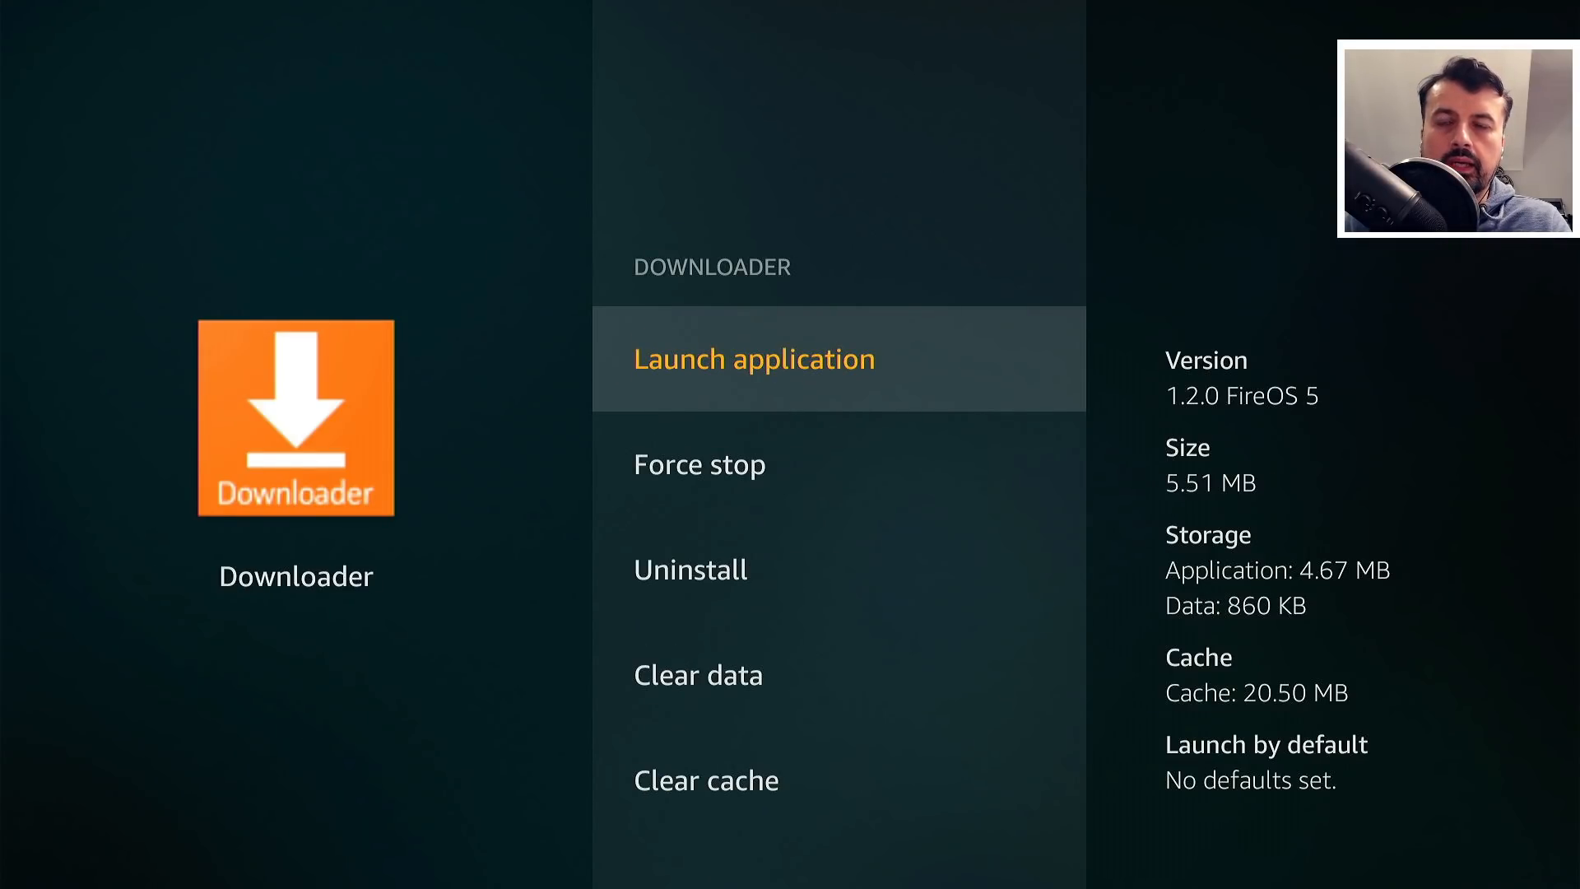
pyautogui.click(754, 359)
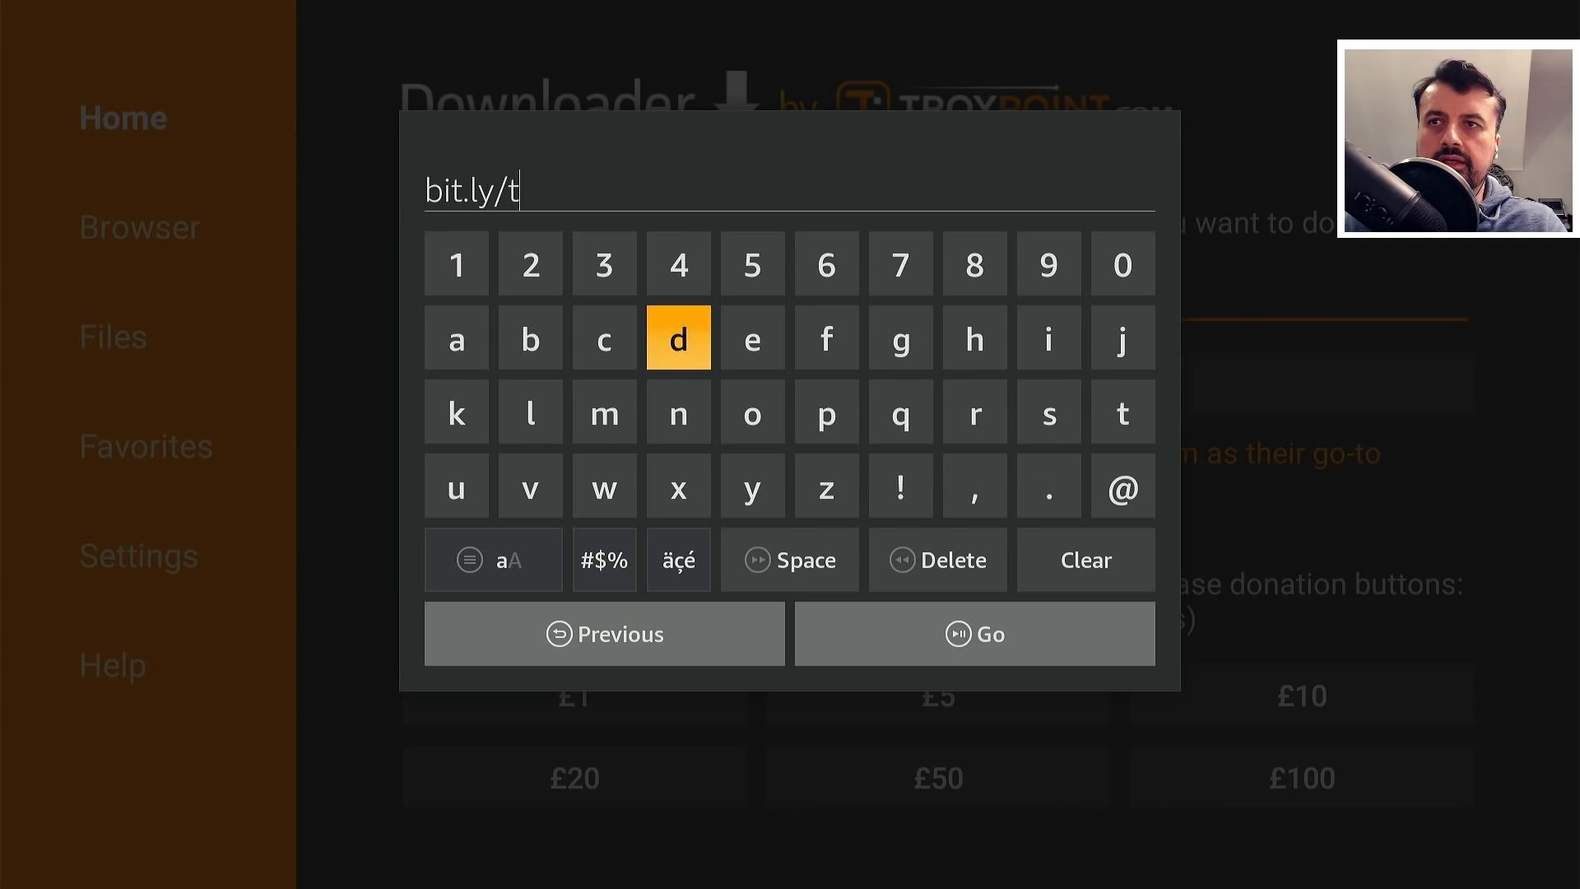
pyautogui.click(456, 411)
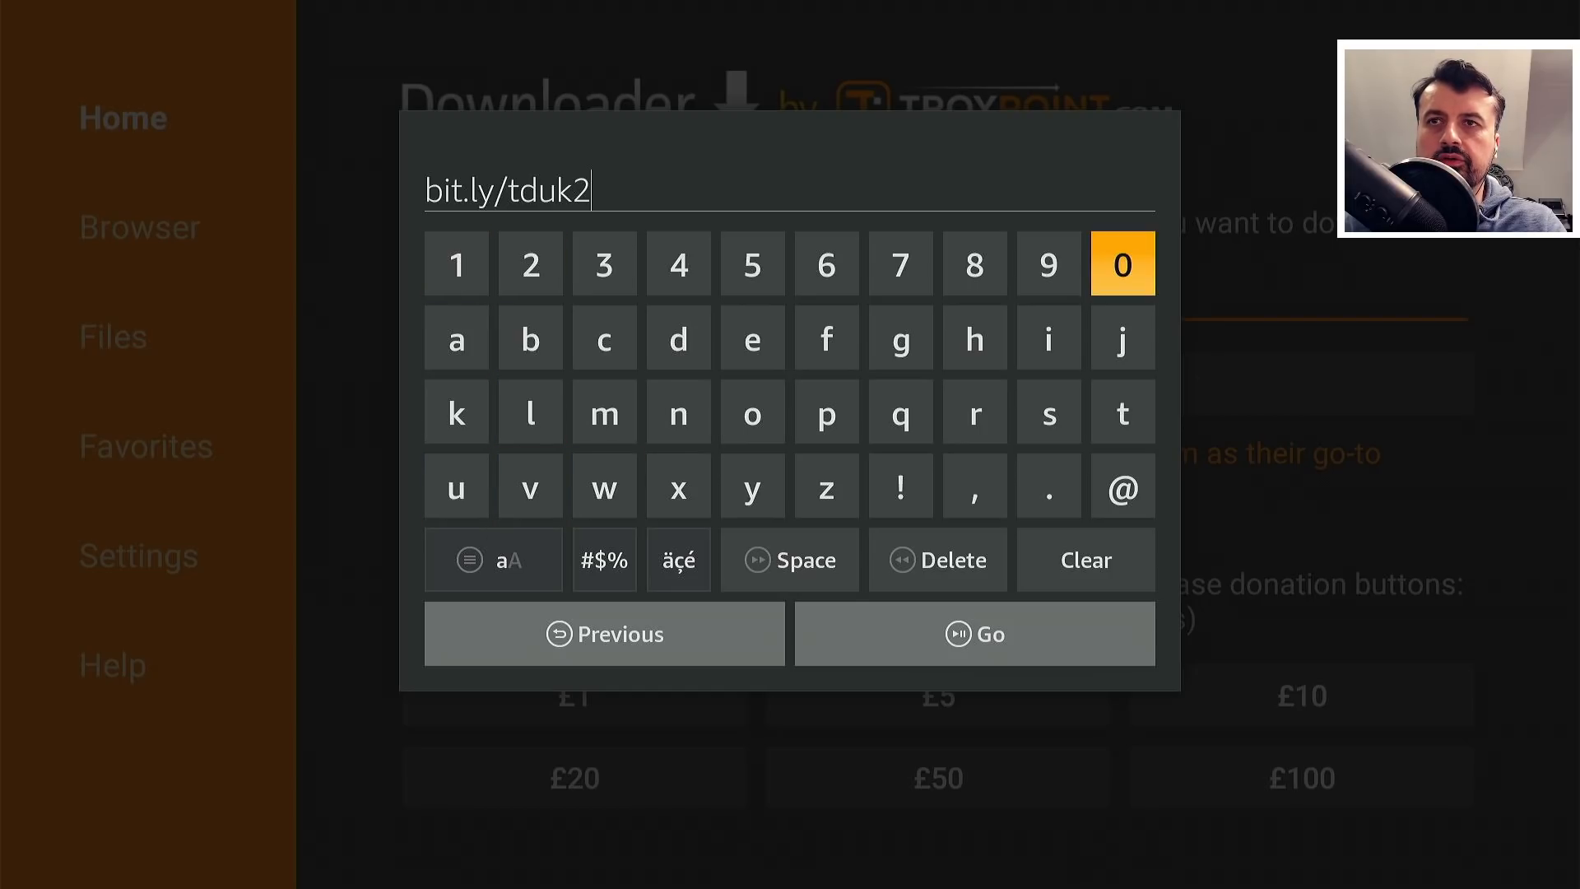
pyautogui.click(1121, 263)
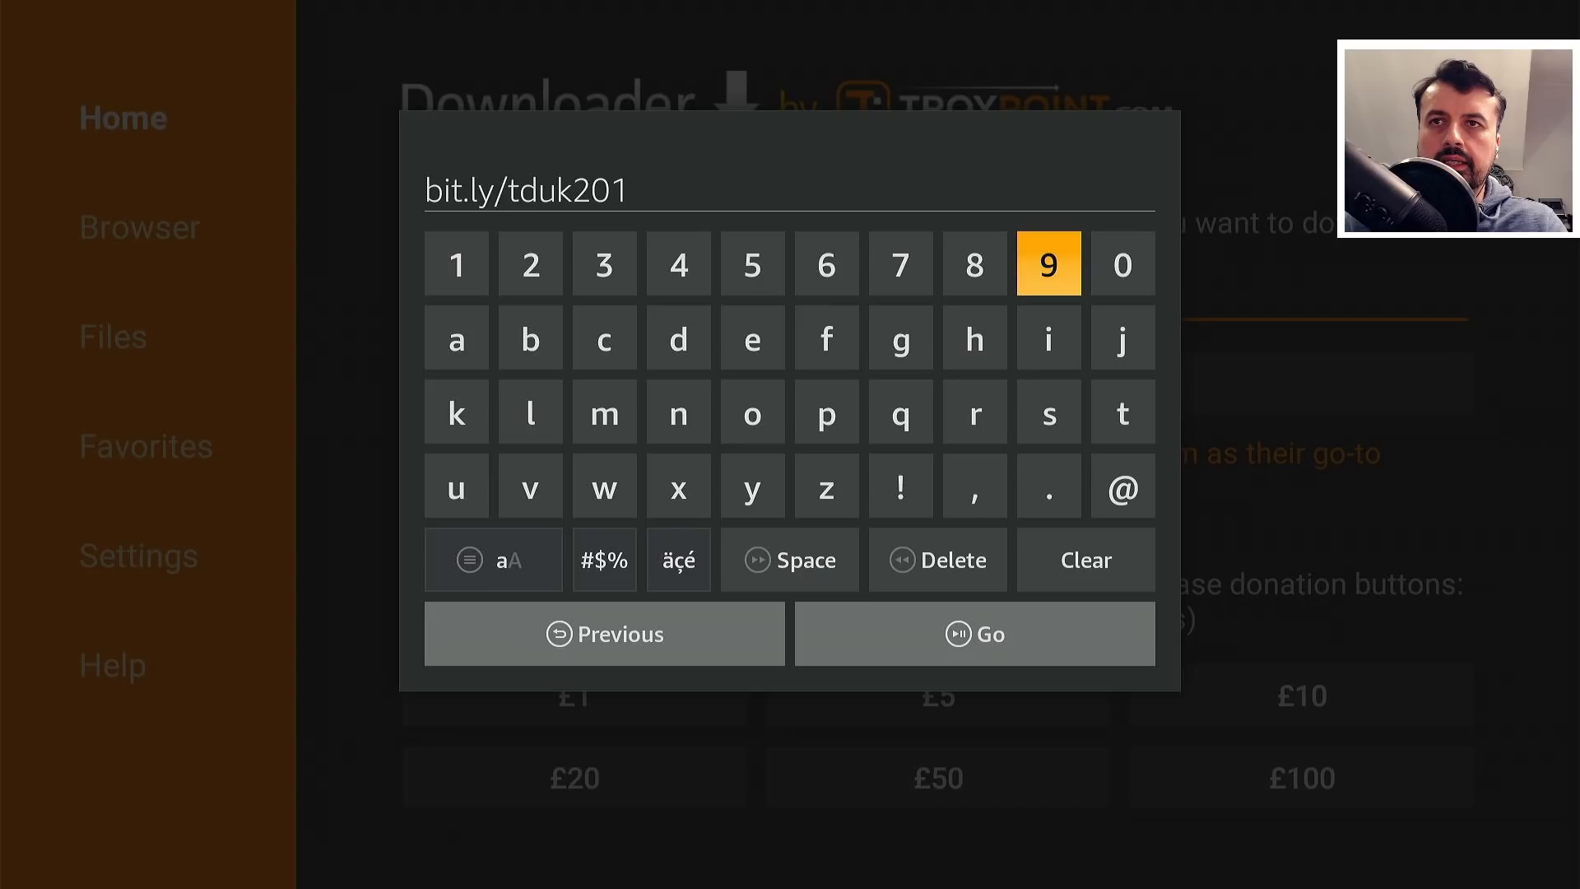
pyautogui.click(1048, 263)
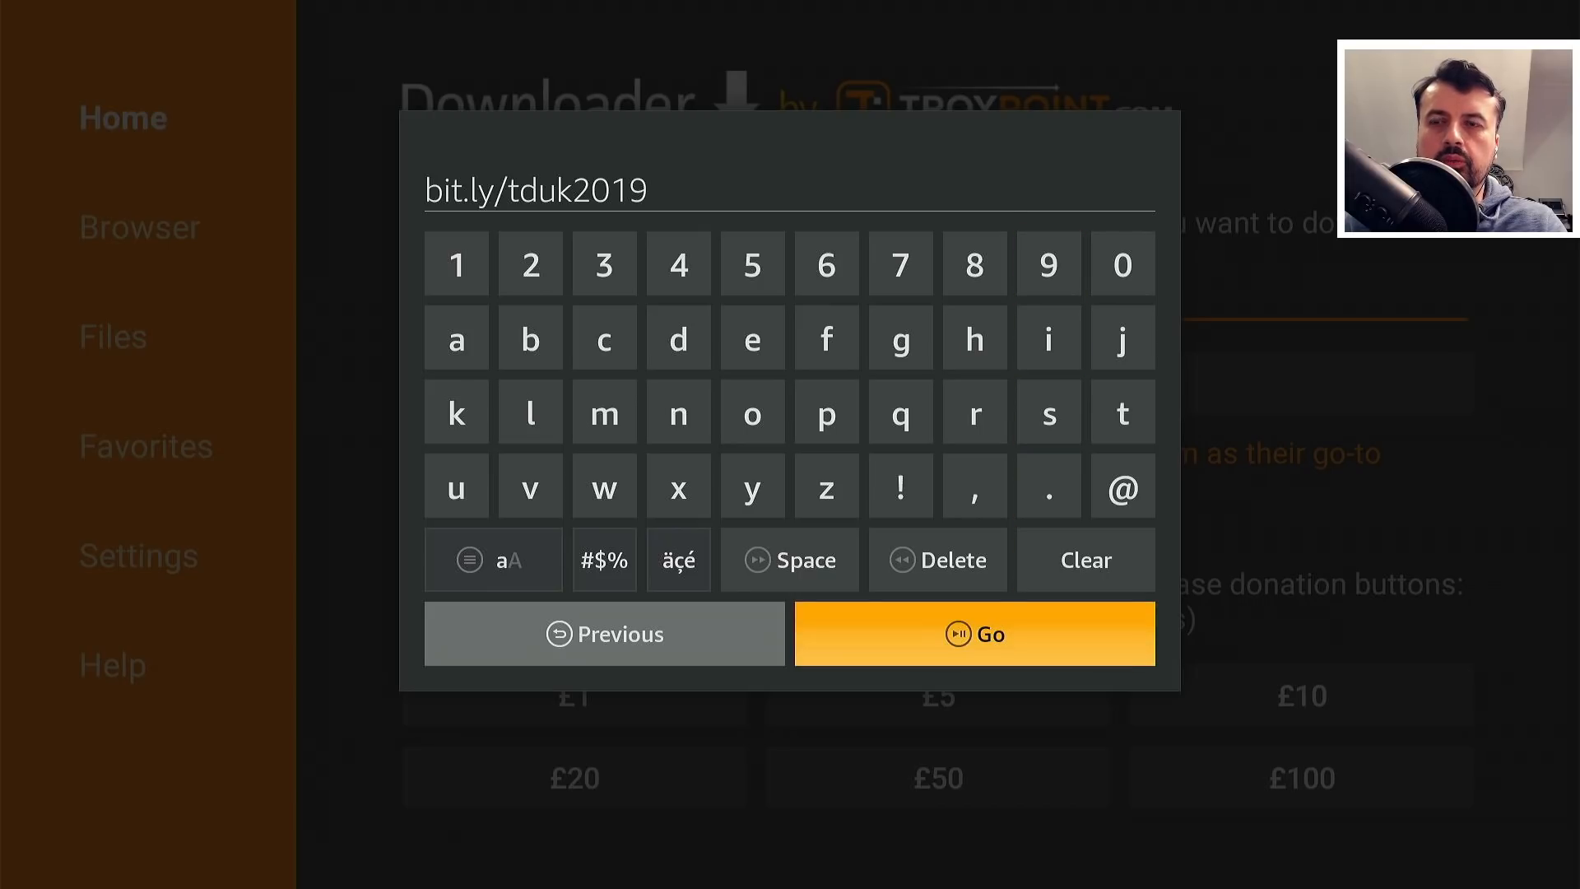
pyautogui.click(973, 632)
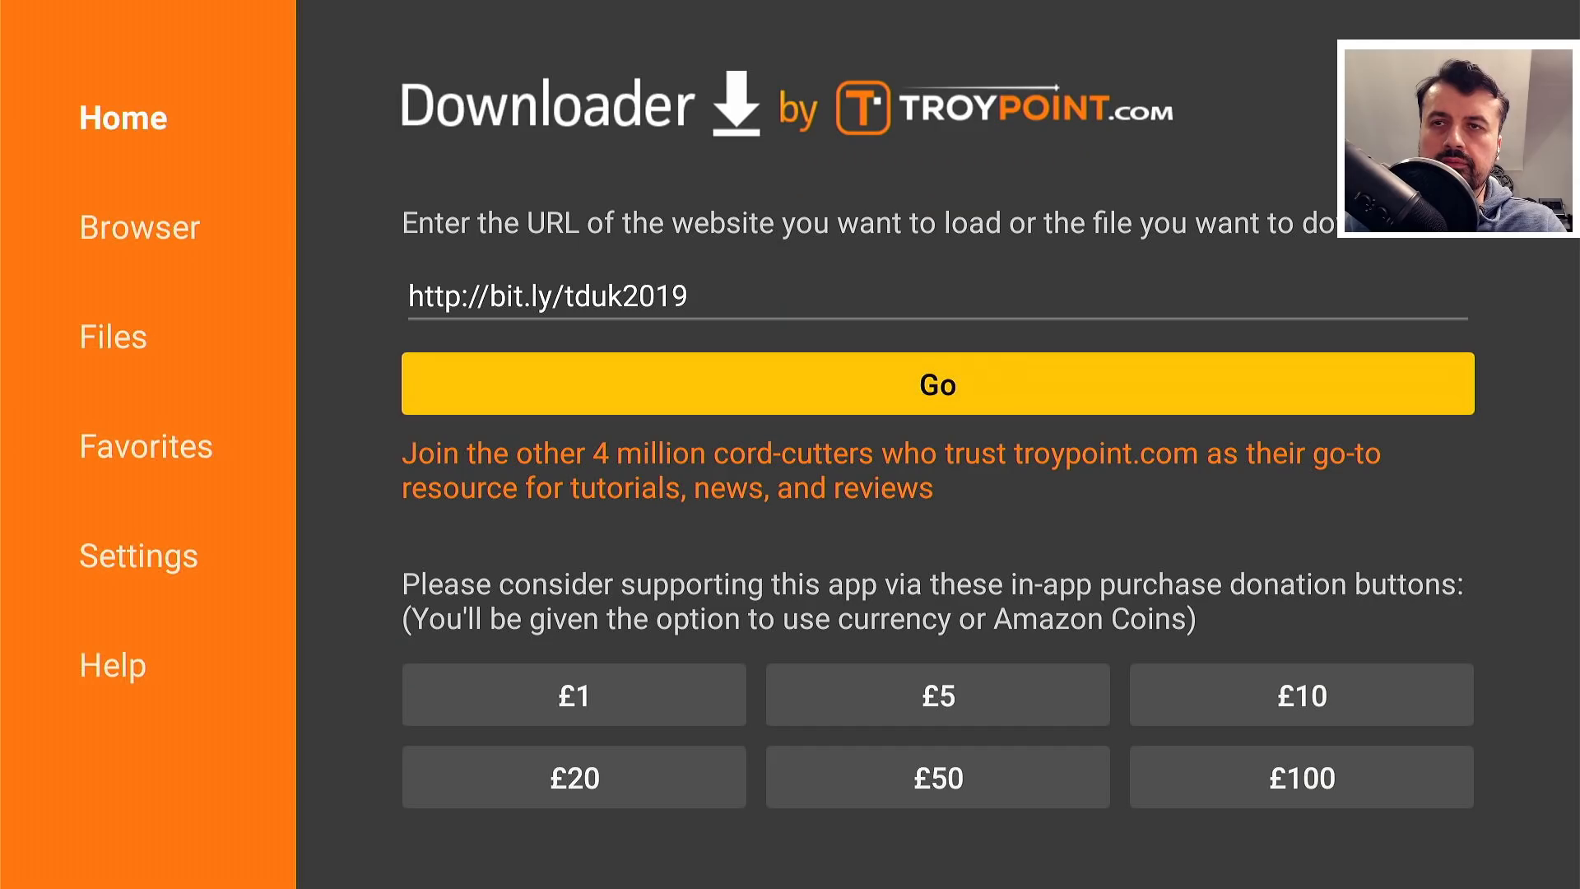
# - Load the TechDoctorUK page and open the 'TDUK Speed toolbox (FireOS5)' link under Software Needed
pyautogui.click(935, 384)
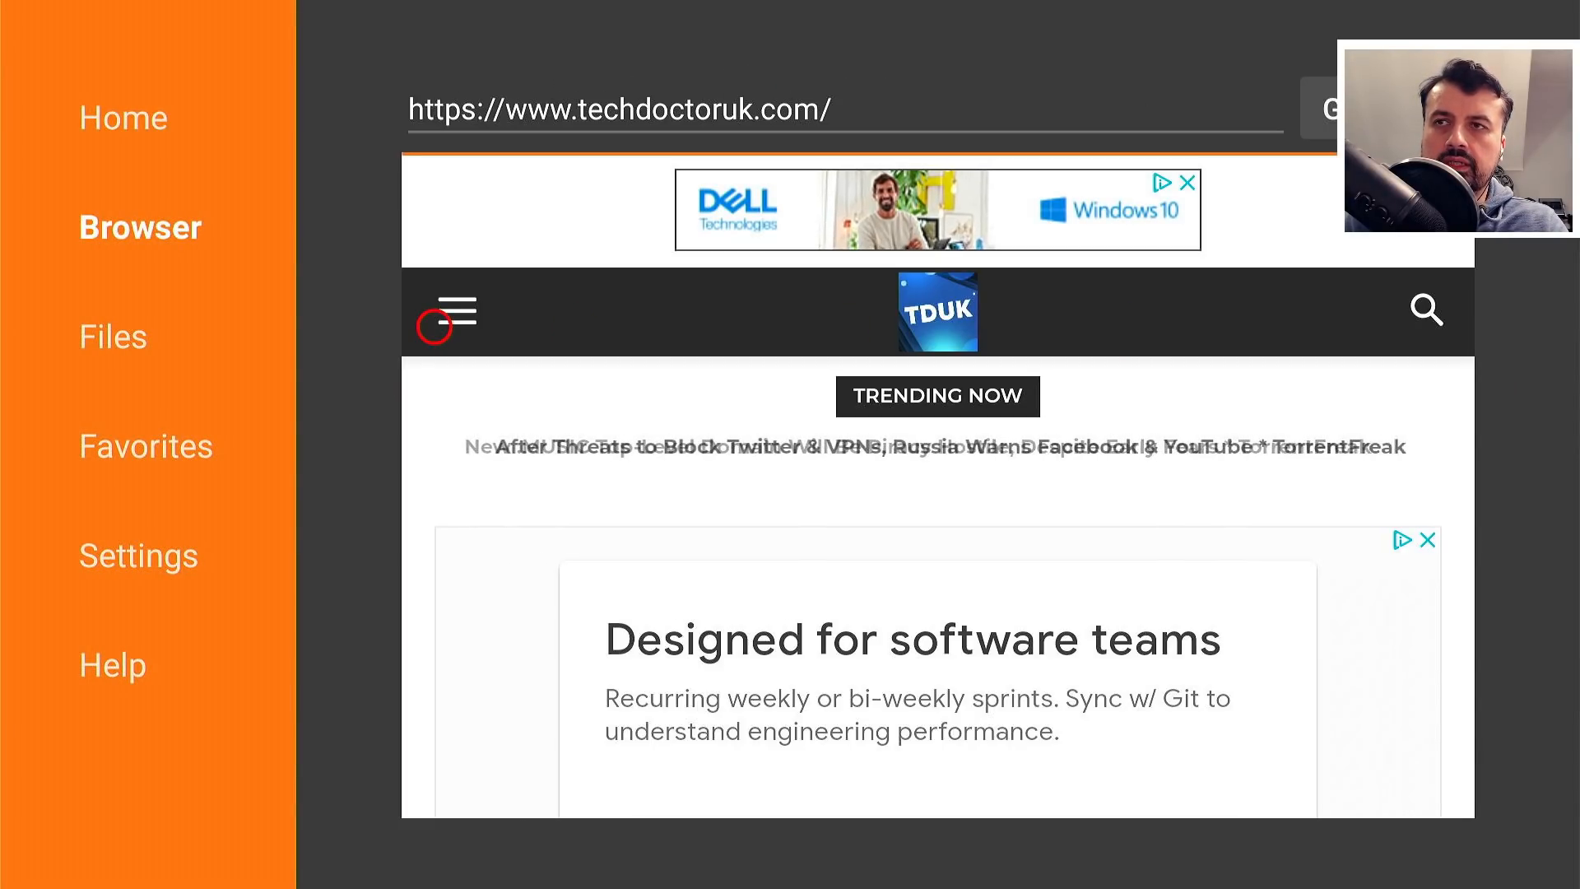
pyautogui.click(460, 311)
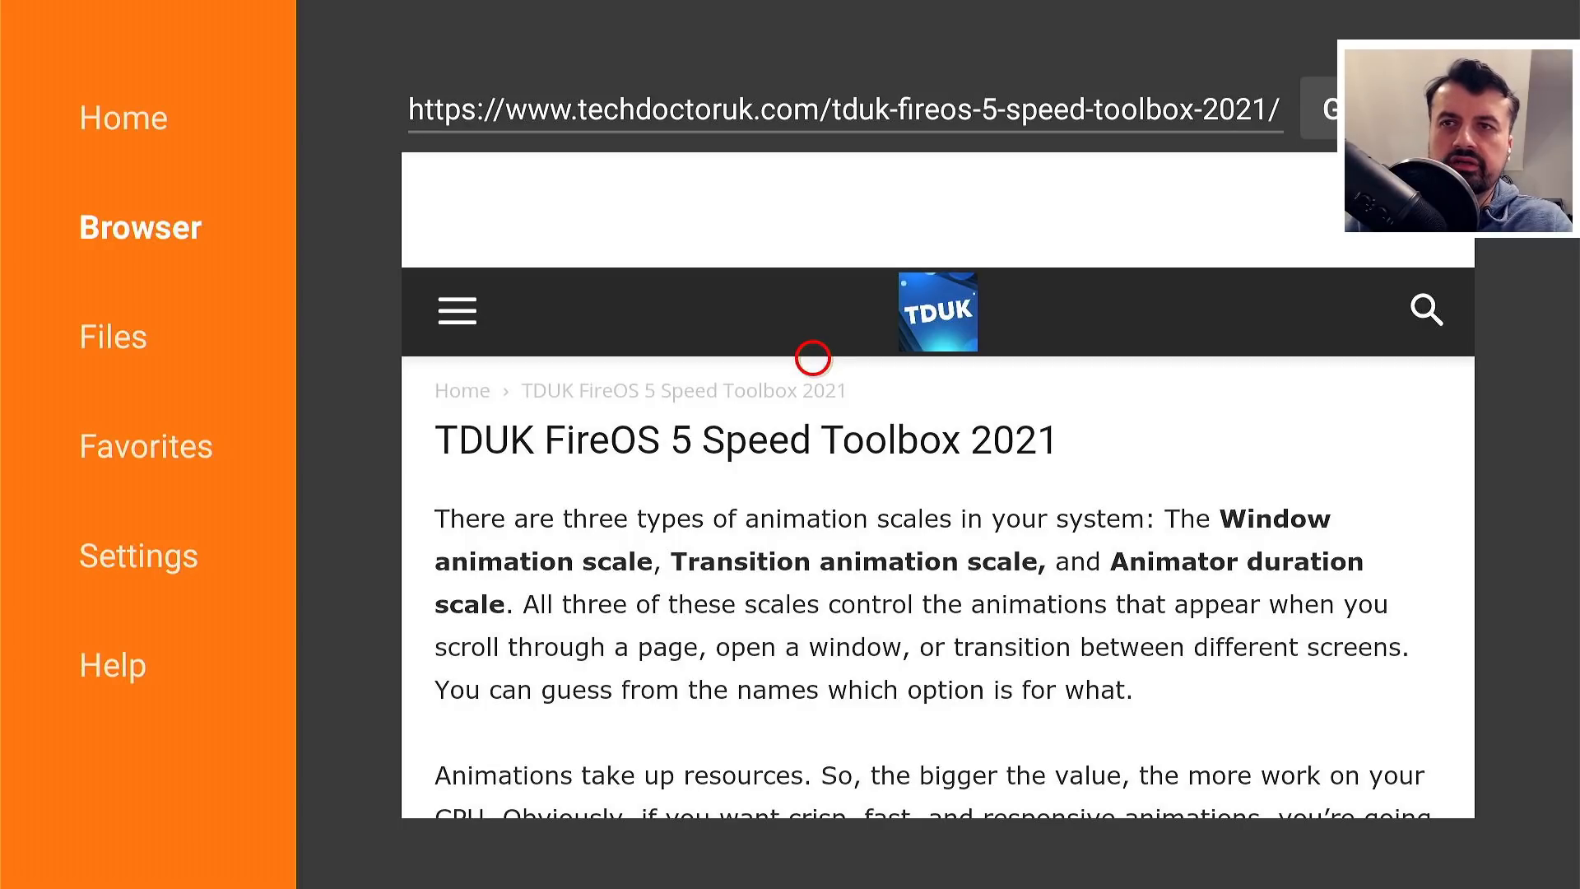
pyautogui.scroll(-3)
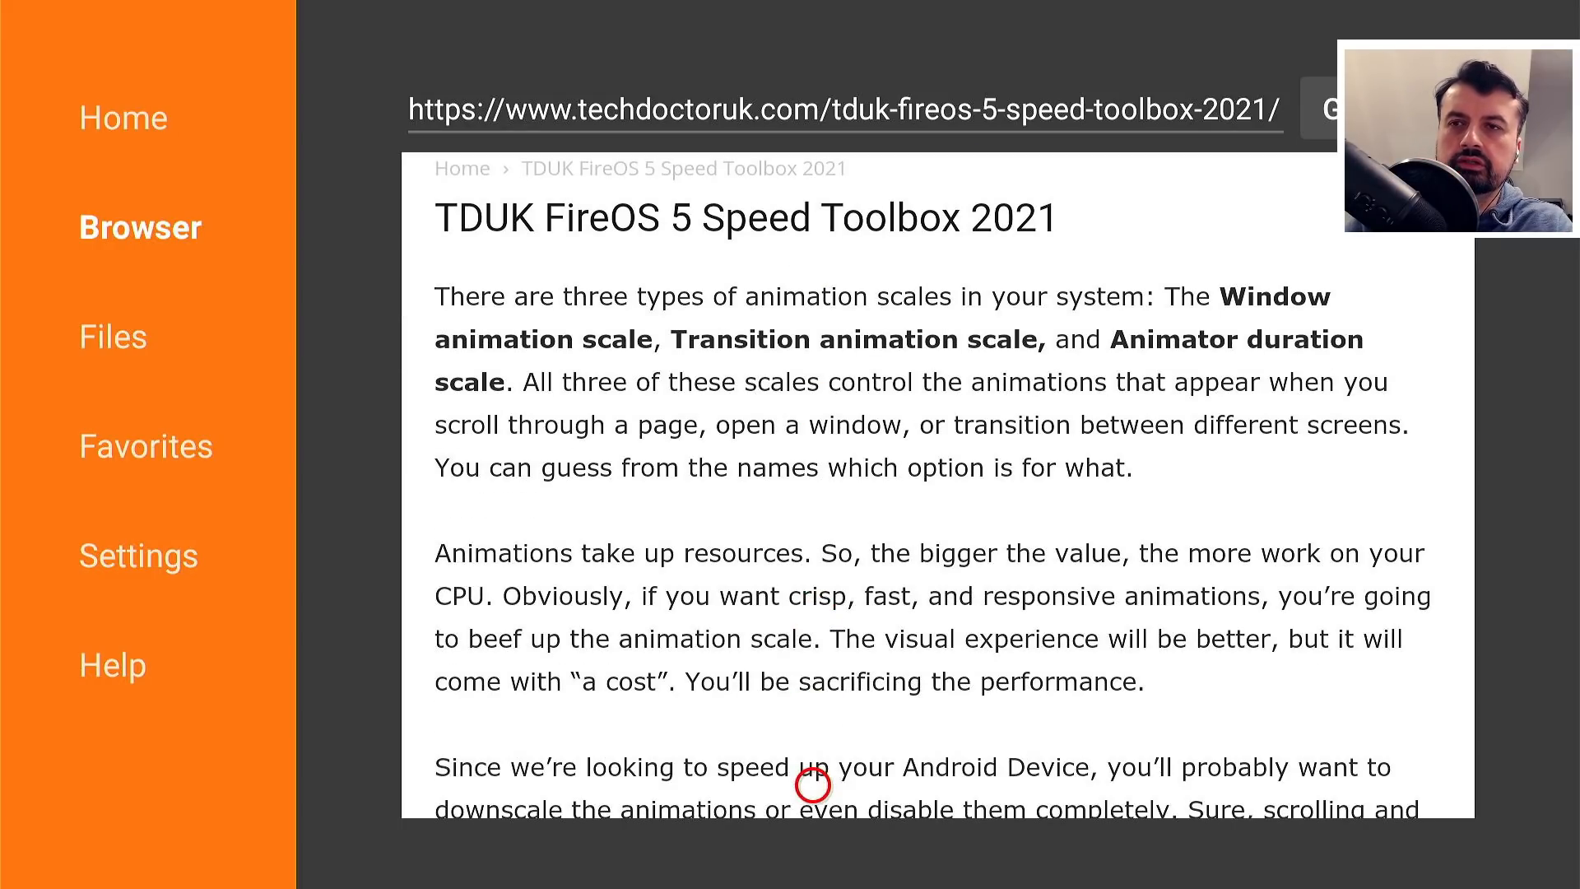
pyautogui.scroll(-3)
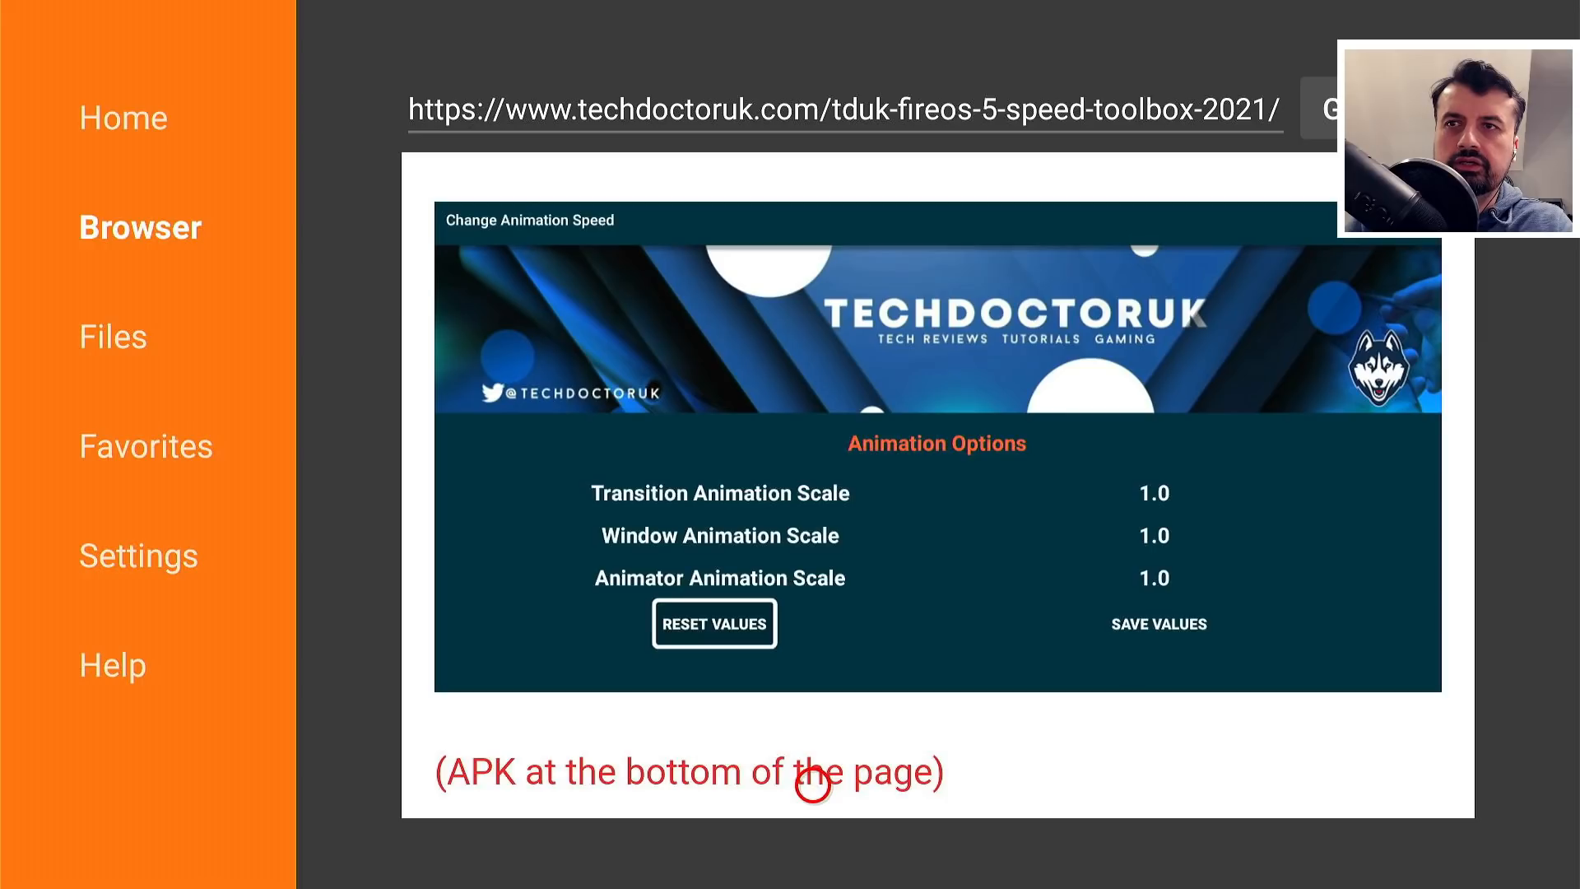
pyautogui.scroll(-3)
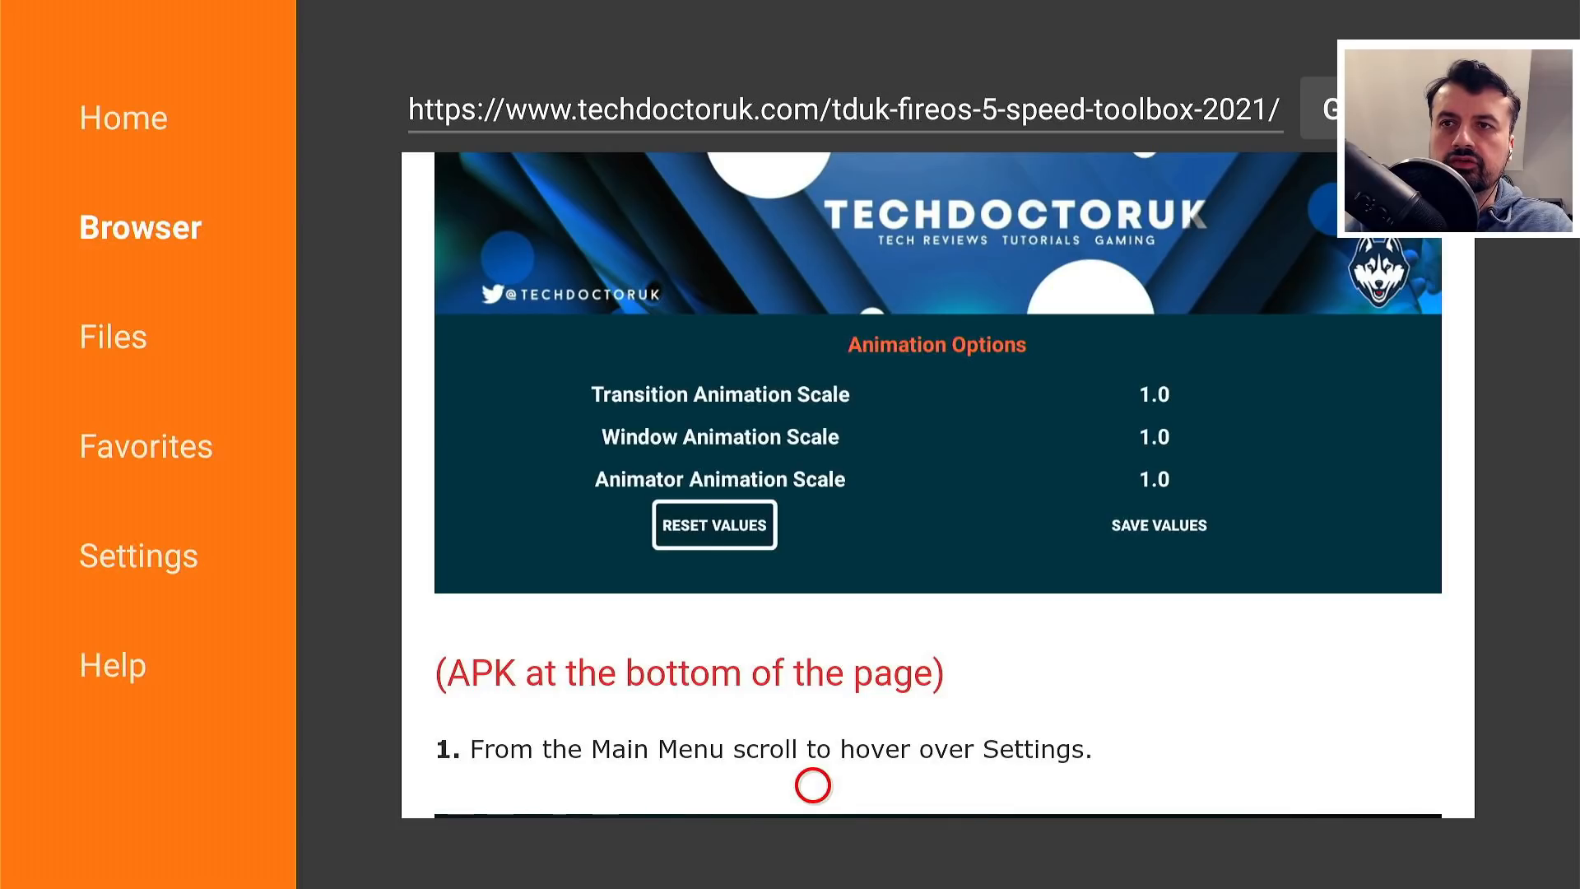
pyautogui.scroll(-3)
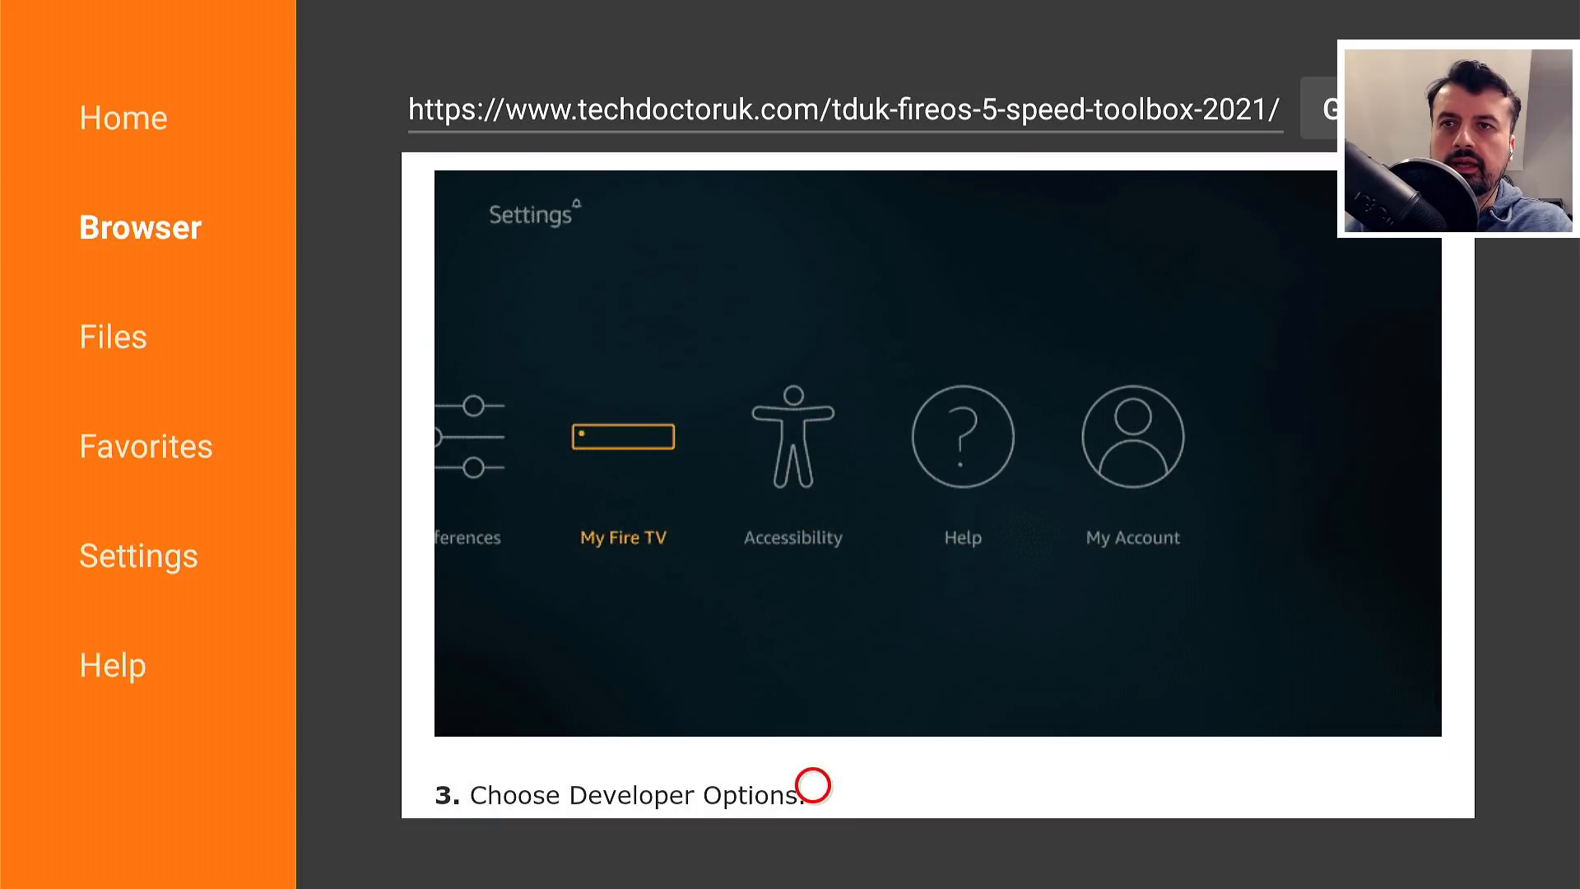
pyautogui.scroll(-3)
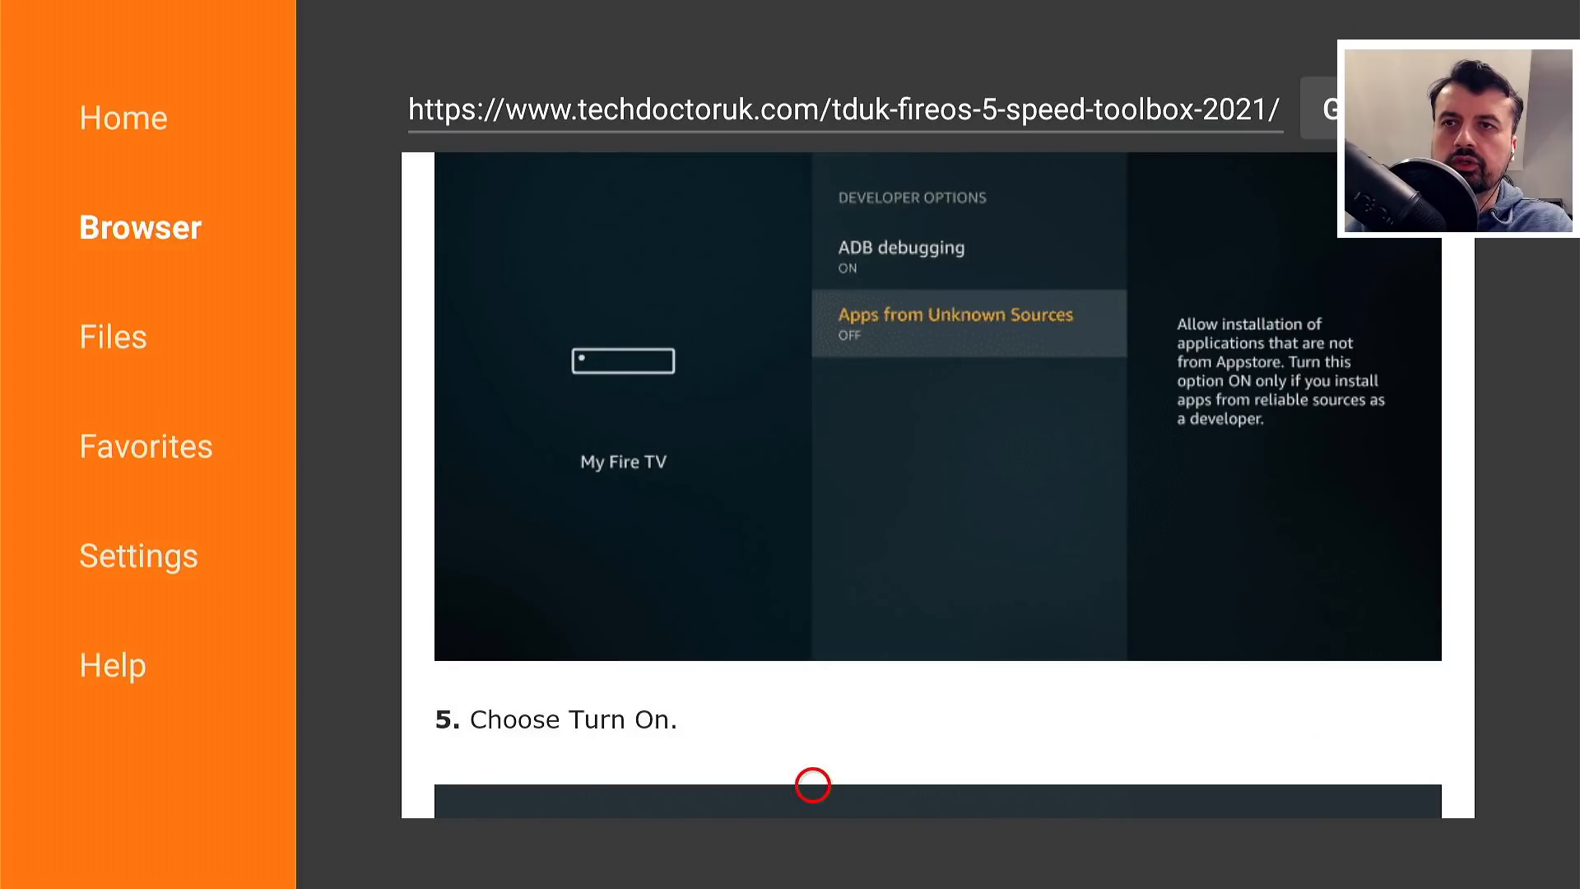
pyautogui.scroll(-3)
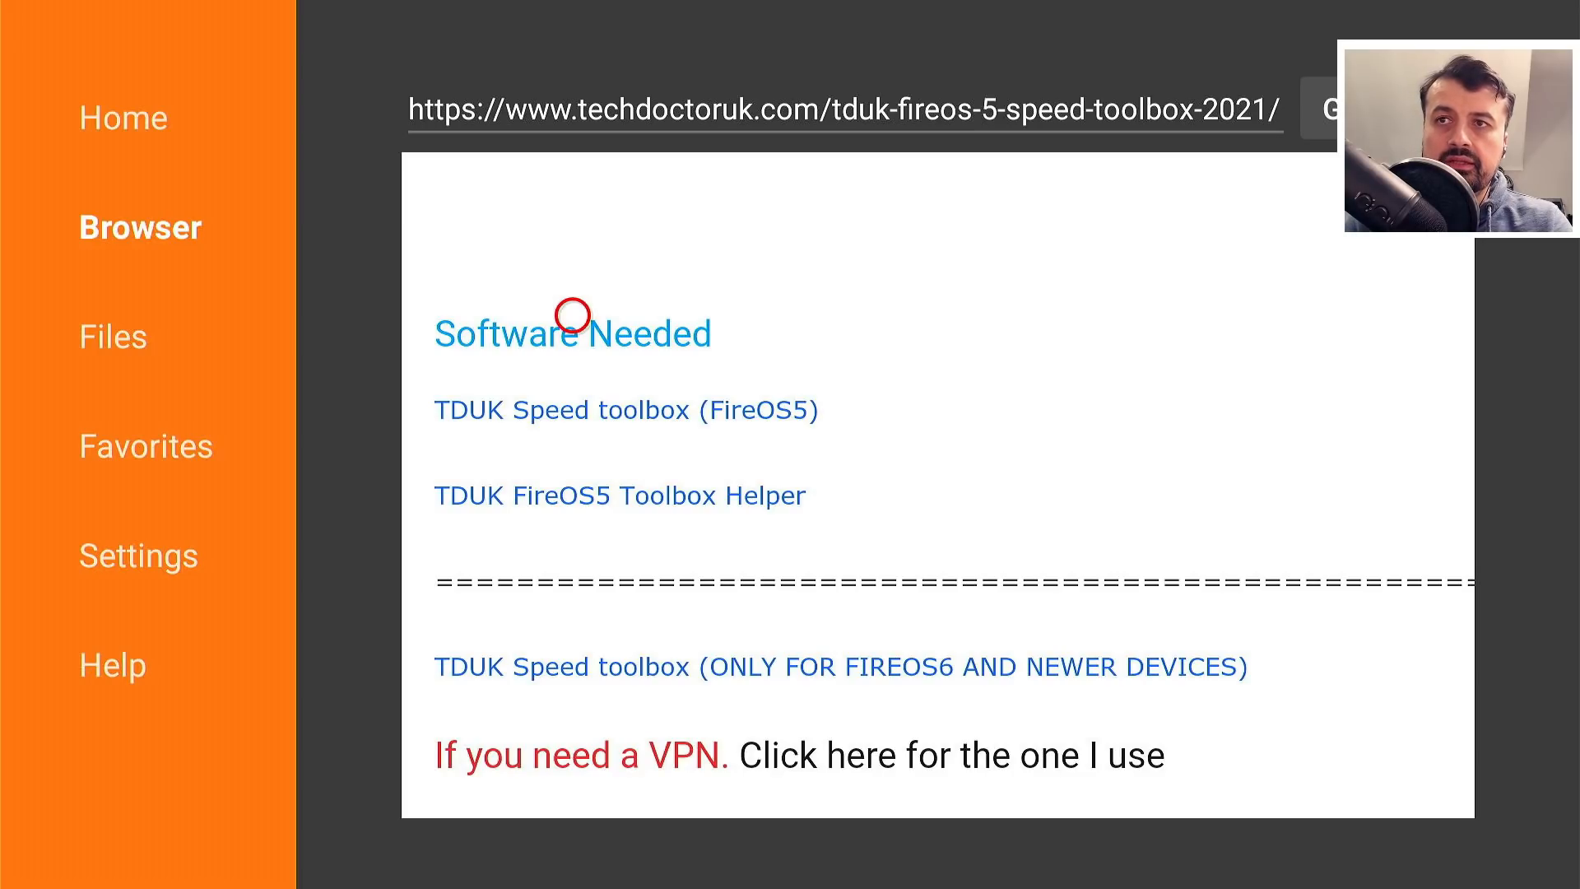
pyautogui.moveTo(572, 343)
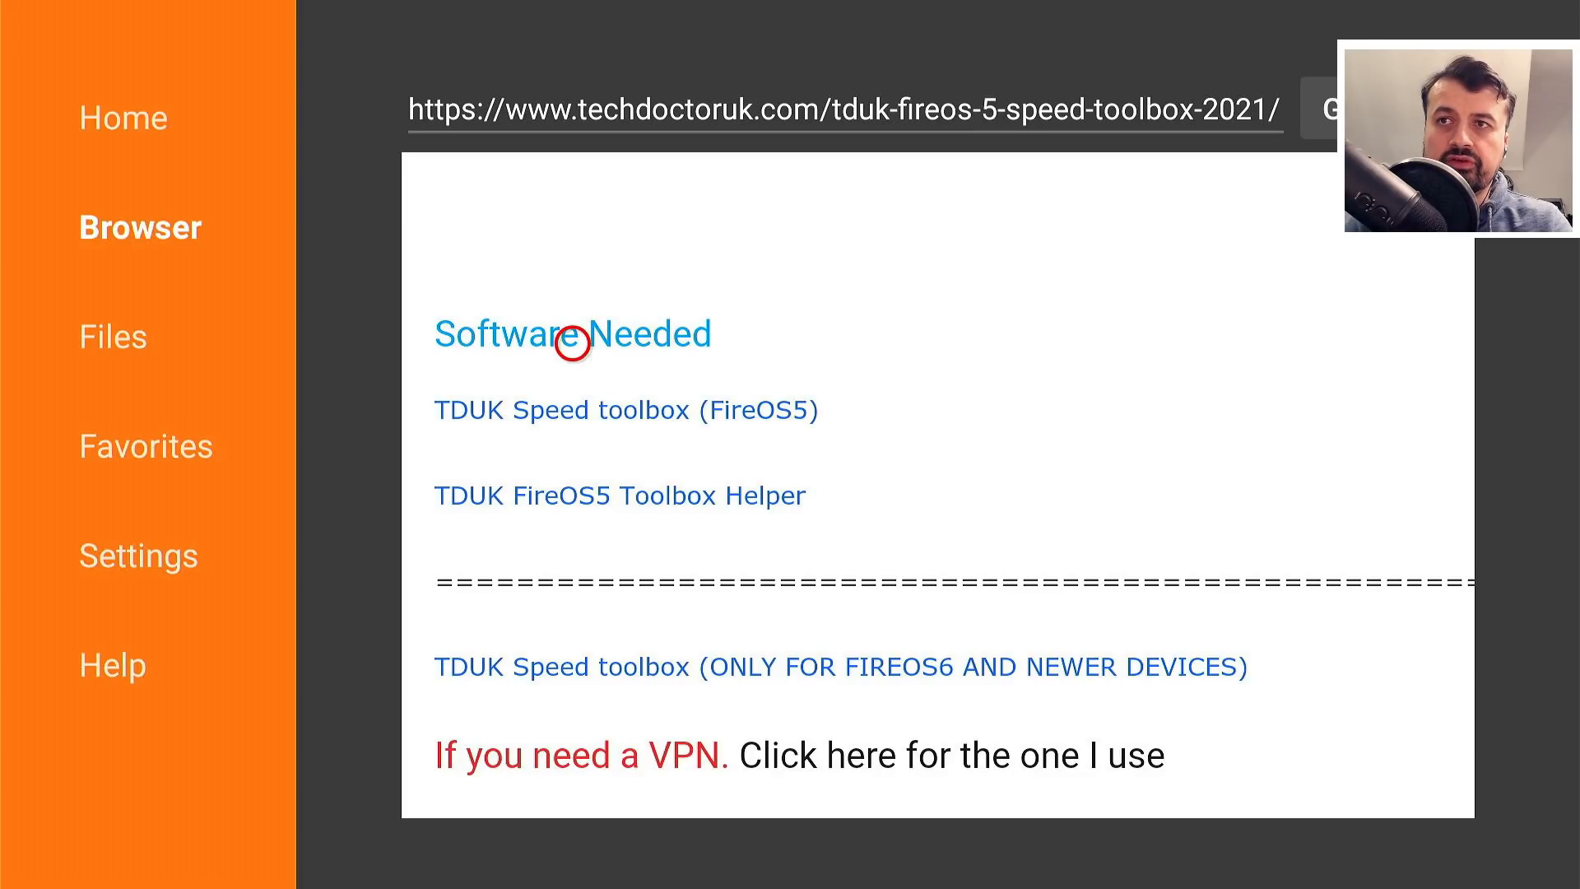
pyautogui.moveTo(574, 394)
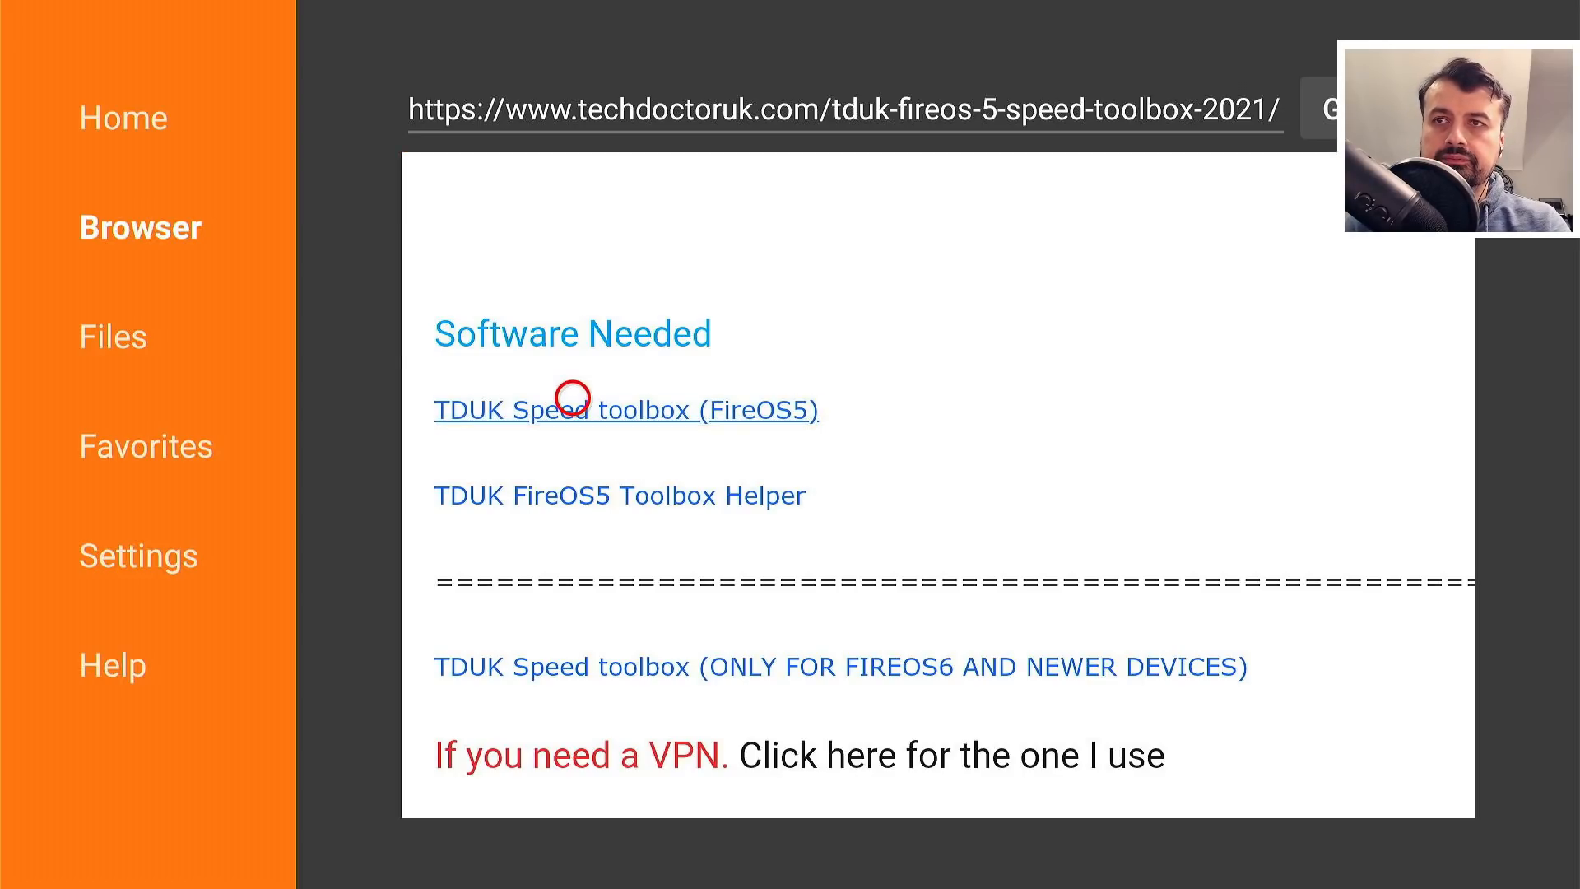
pyautogui.click(571, 410)
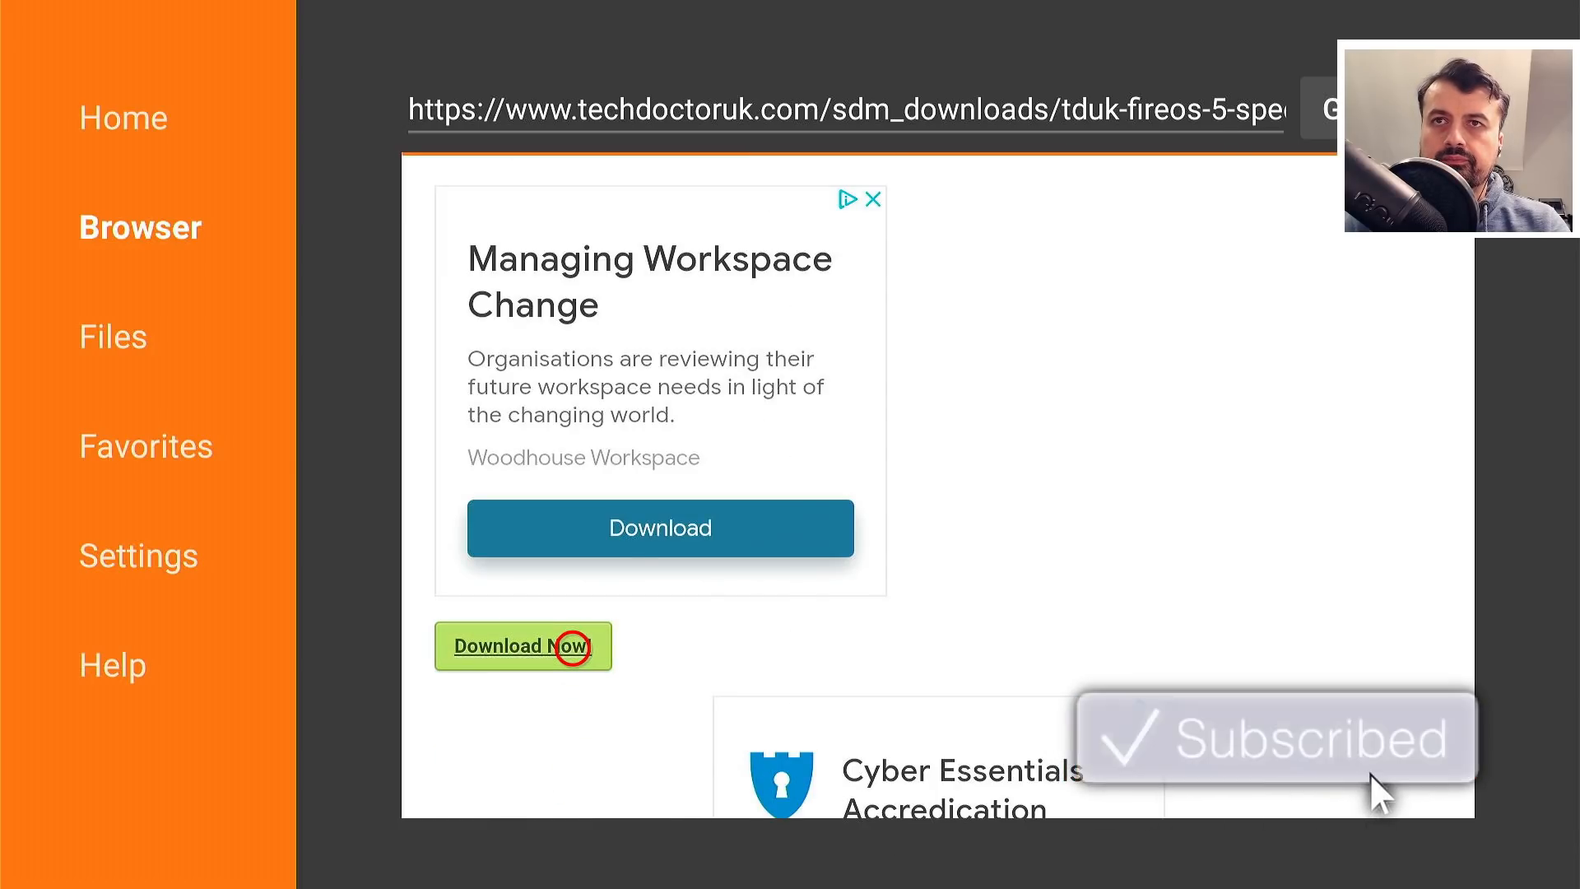
# - Download the TDSPEED-FireOS5 apk and start its install from the completion dialog
pyautogui.click(523, 645)
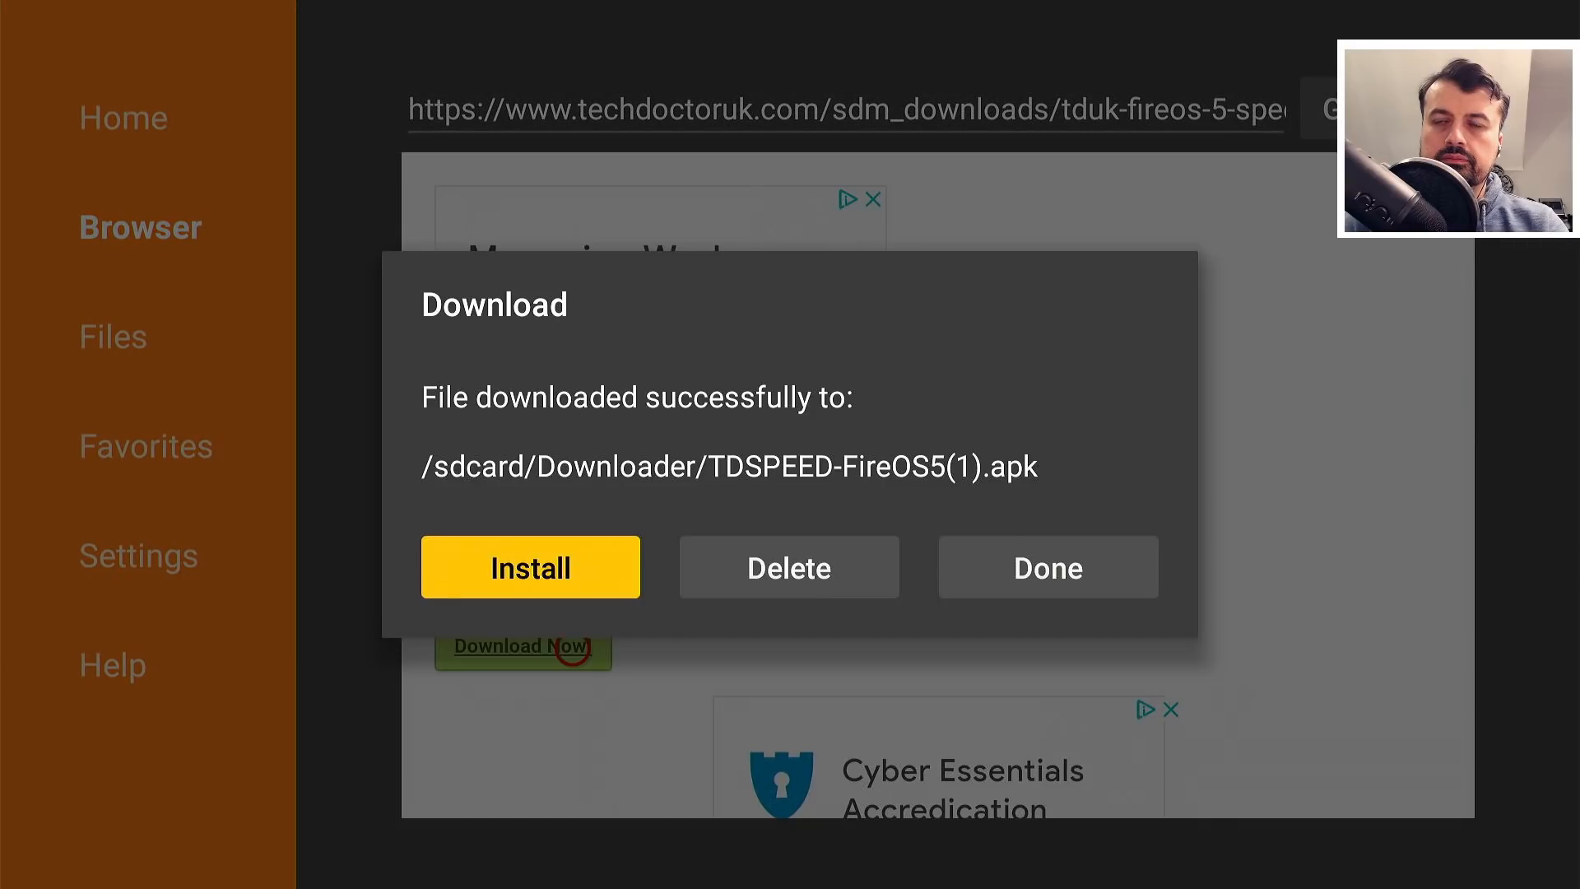
pyautogui.click(1046, 566)
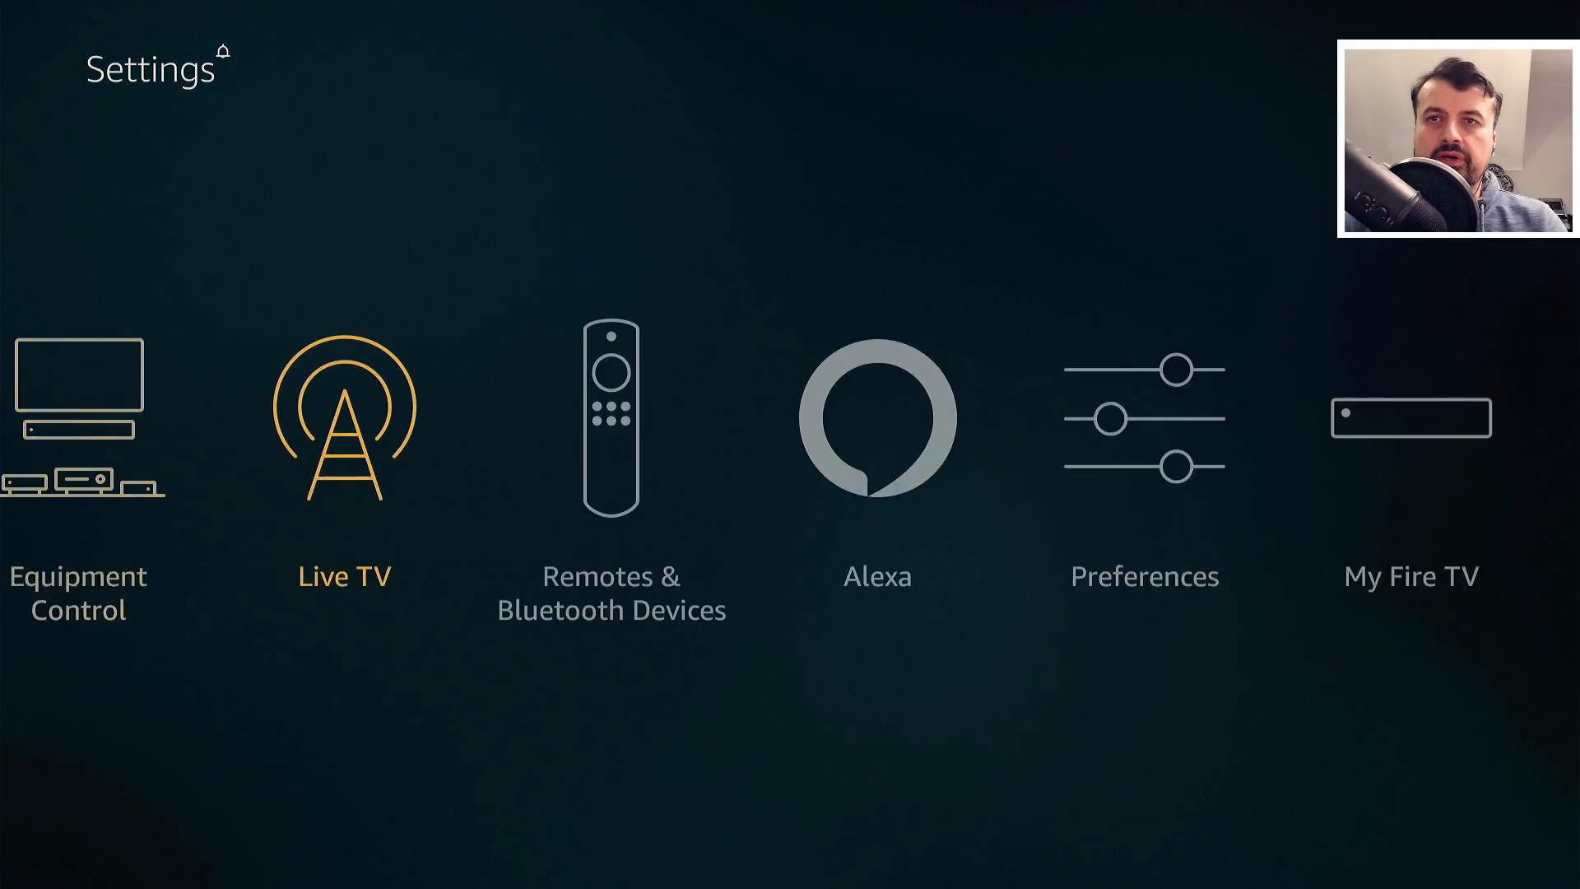
# - Check My Fire TV > About shows Fire OS 5.2.7.8, then view the stick's Network details
pyautogui.click(1410, 416)
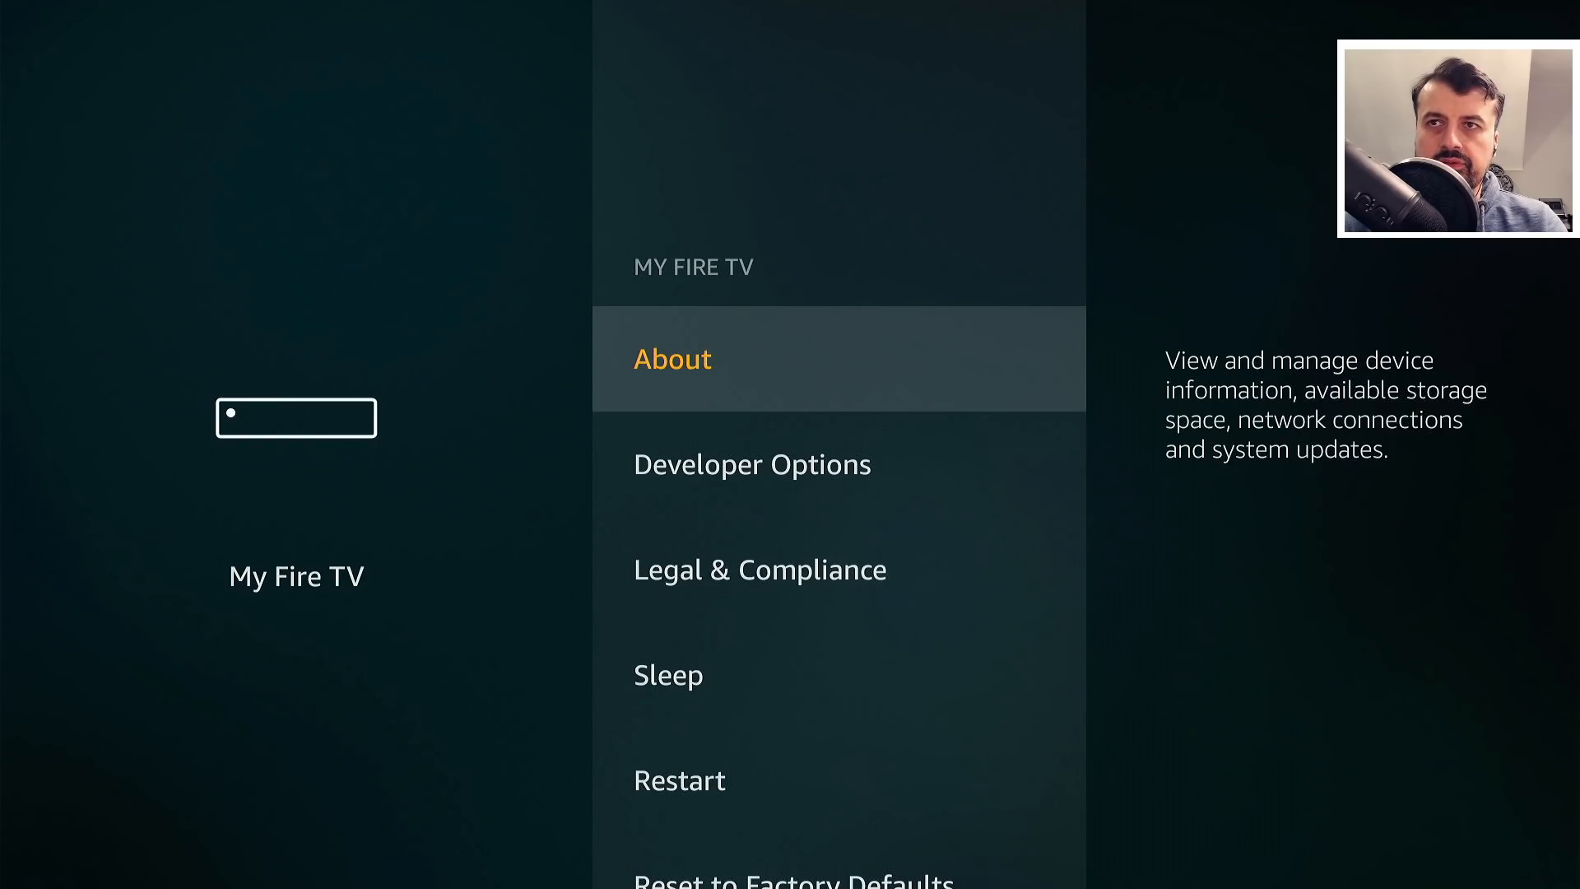
pyautogui.click(671, 357)
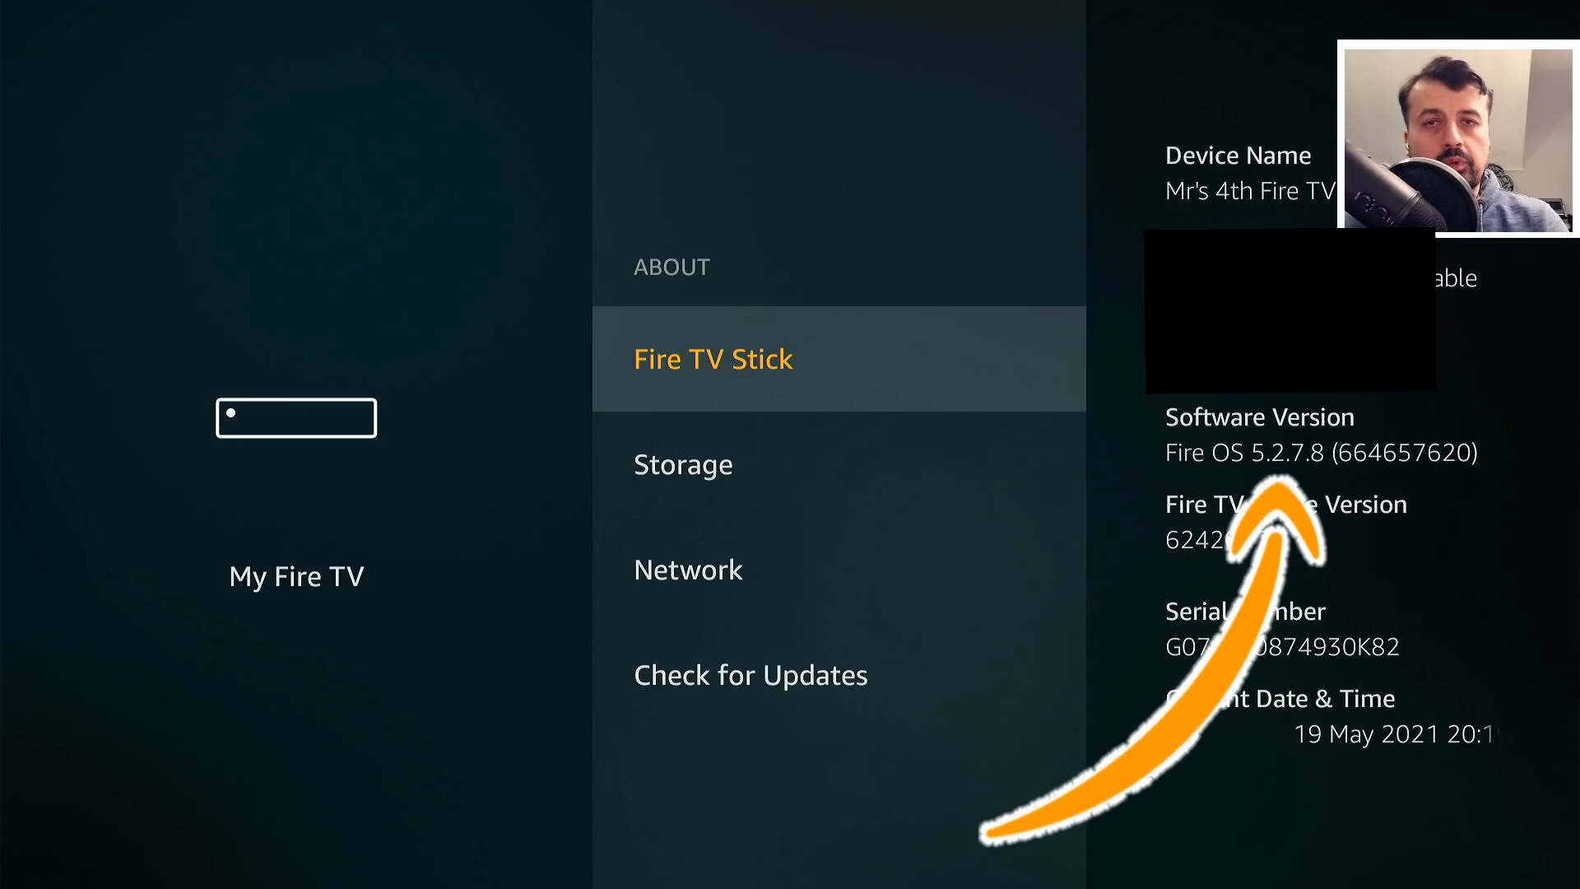
pyautogui.scroll(-3)
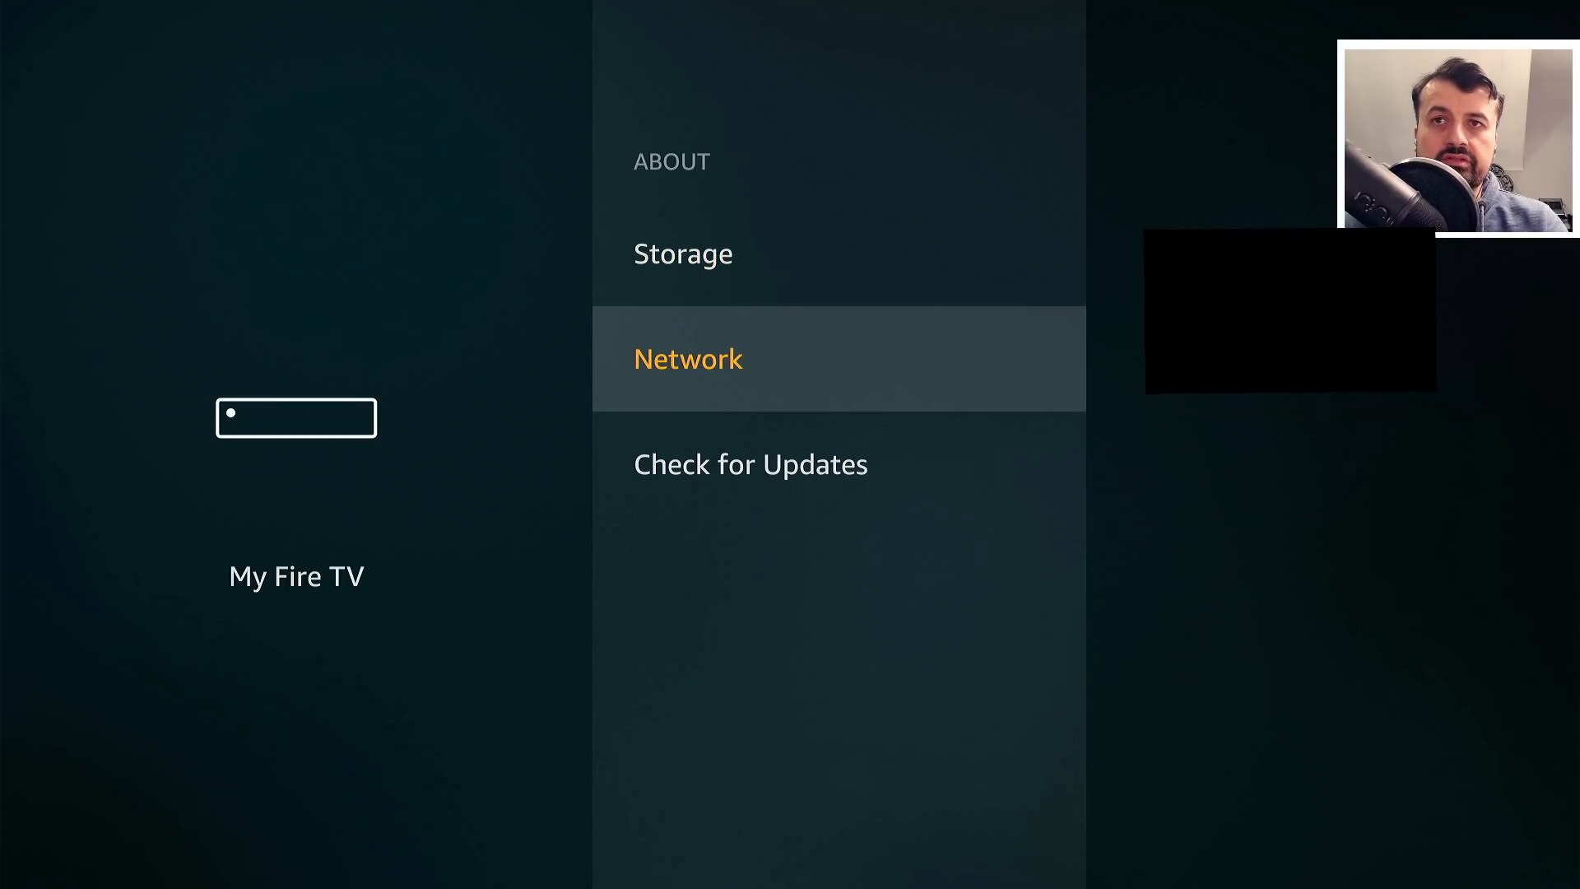
pyautogui.click(688, 357)
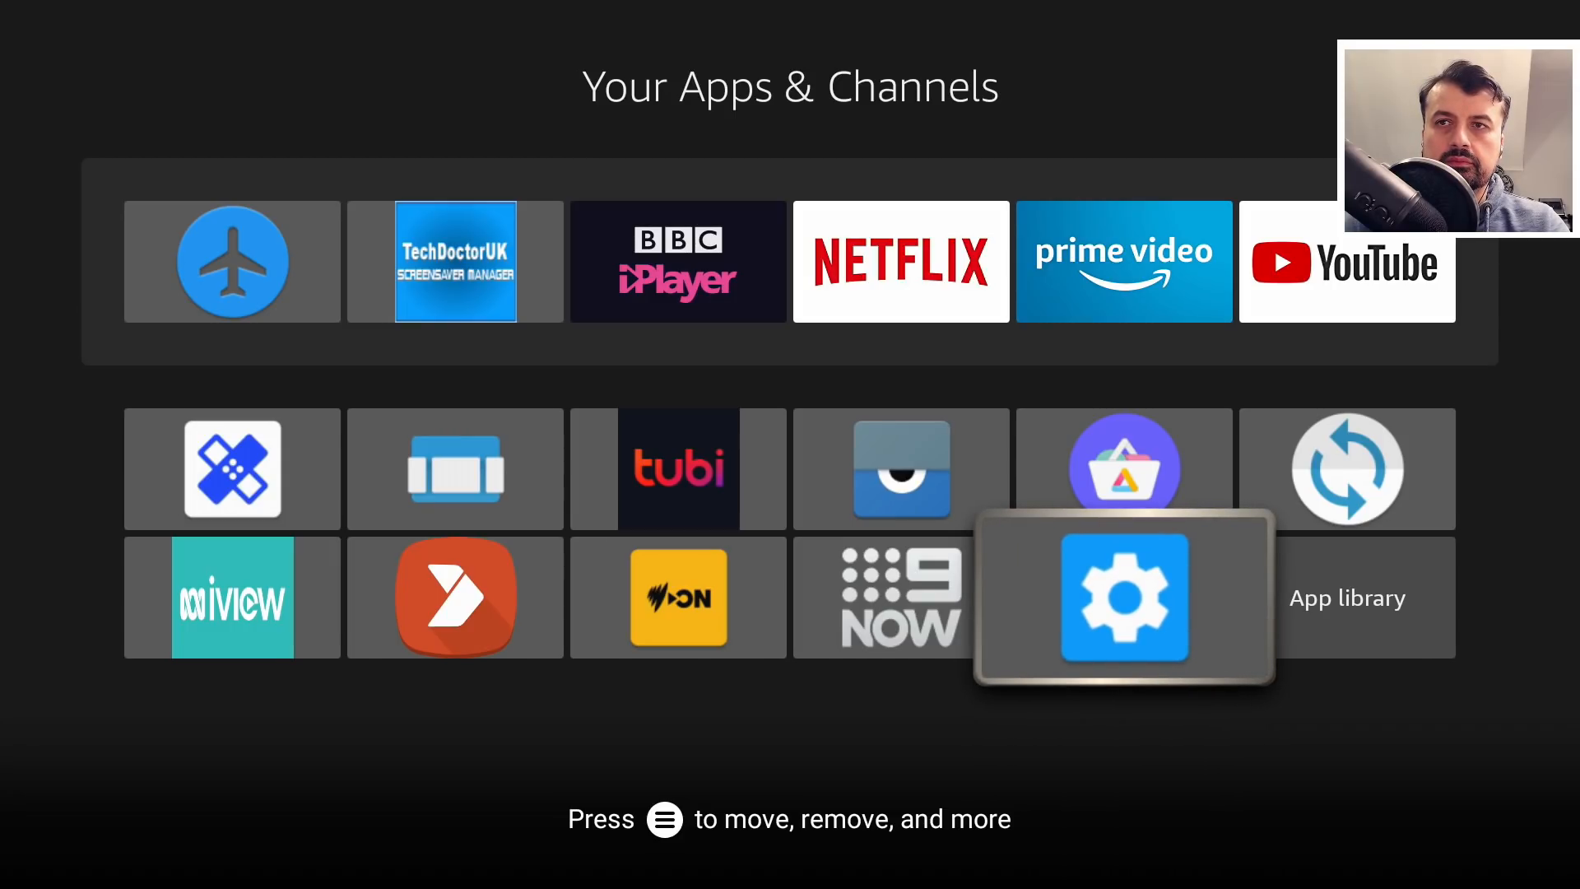
# - Launch FireTV Toolbox with the stick's IP 192.168.0.141 filled in
pyautogui.click(1124, 596)
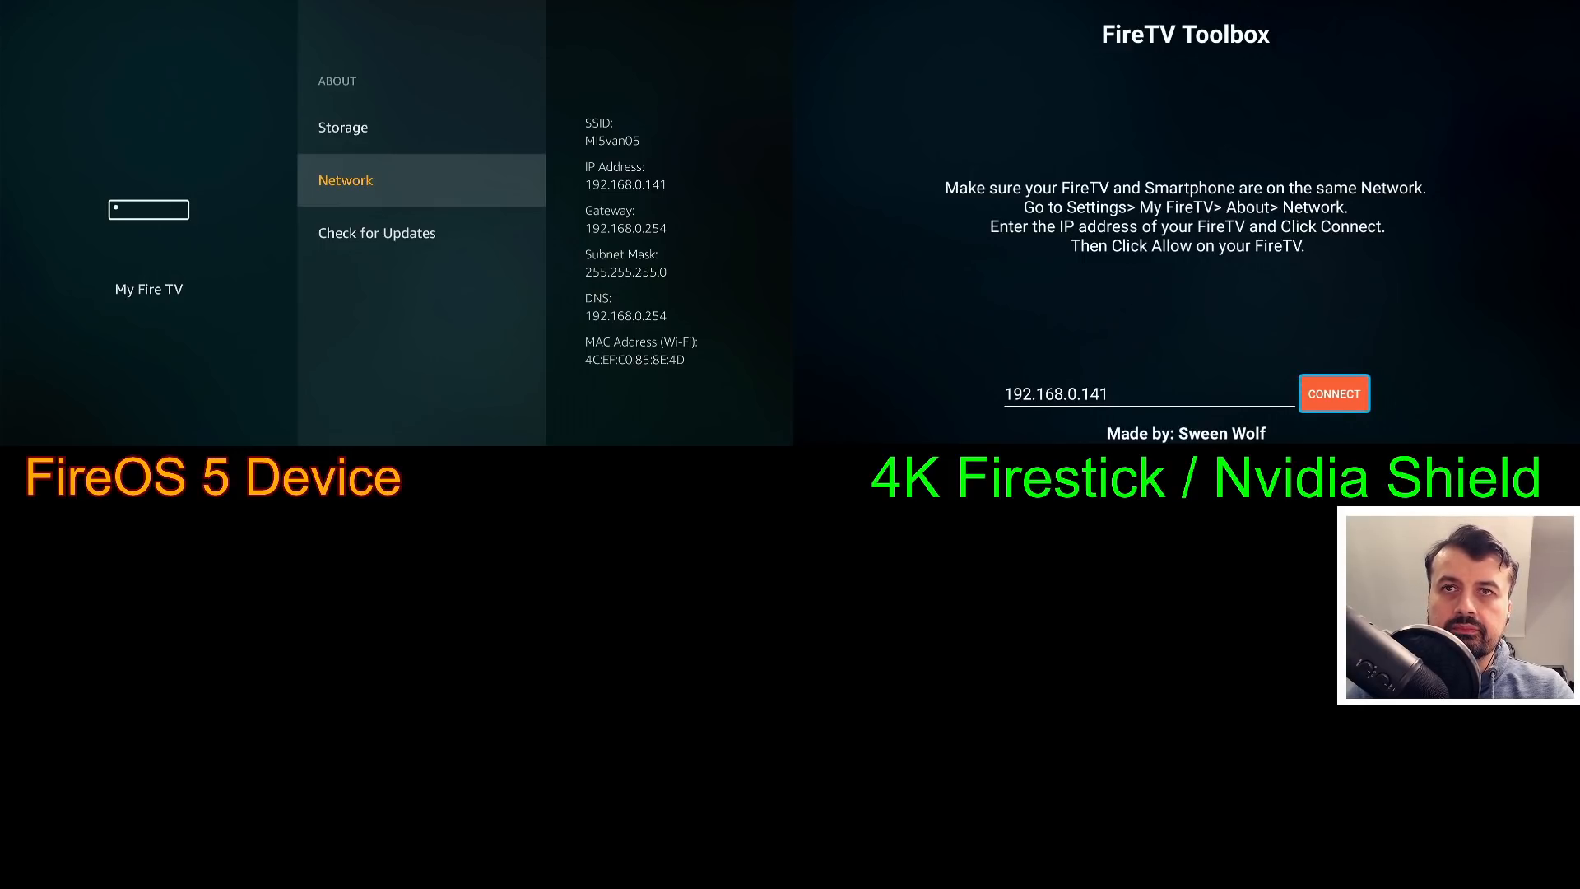
# - Connect to the Fire OS 5 stick and run Setup TDUK Speed to show its animation options
pyautogui.click(1335, 393)
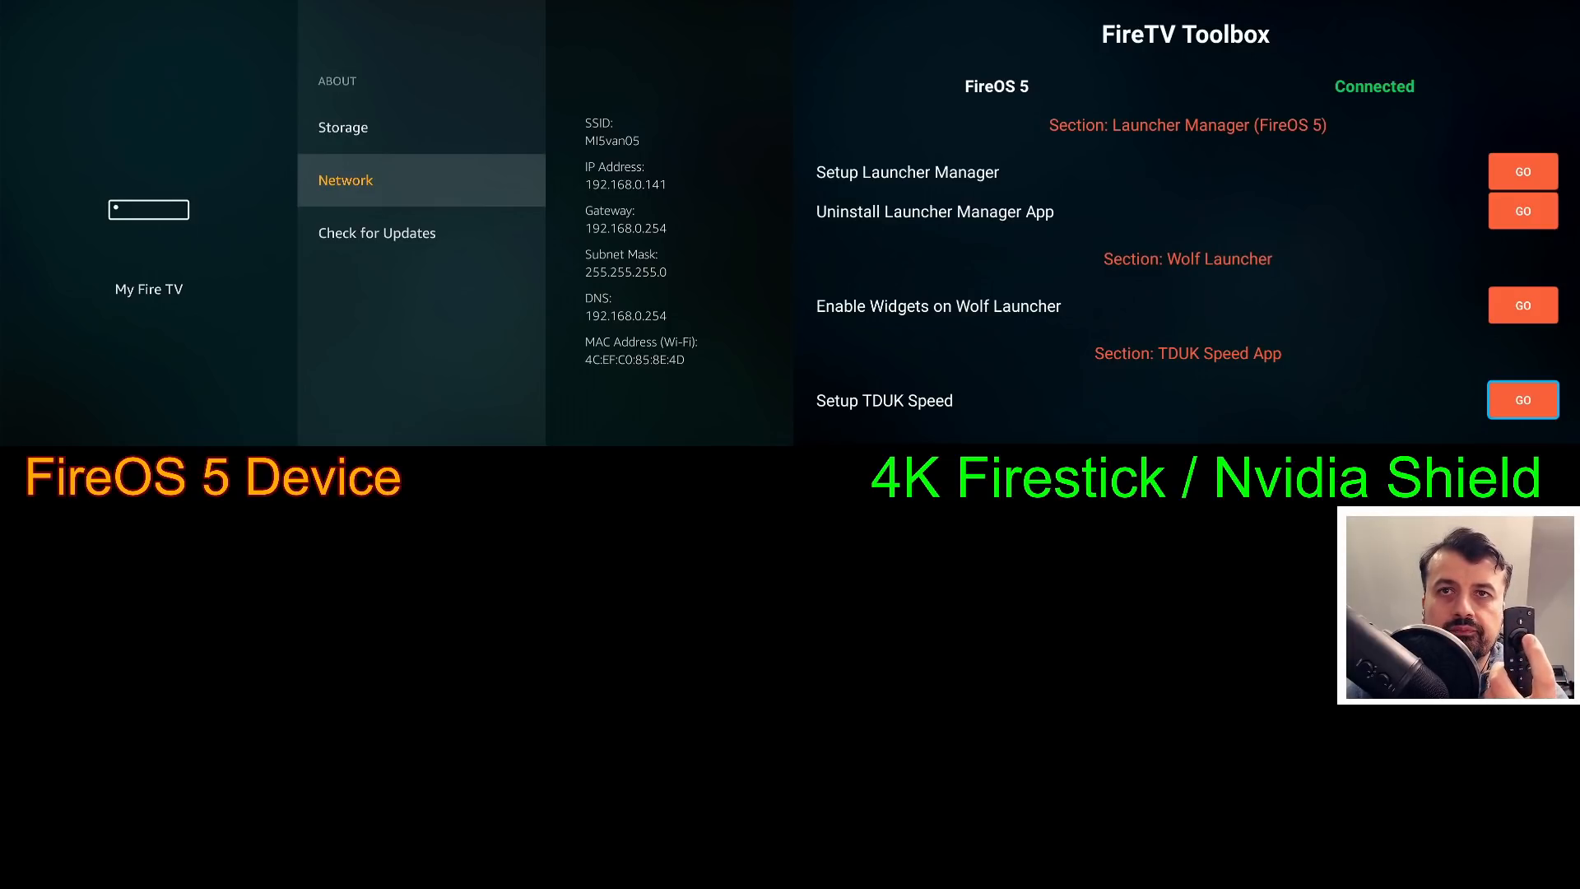
pyautogui.click(1521, 400)
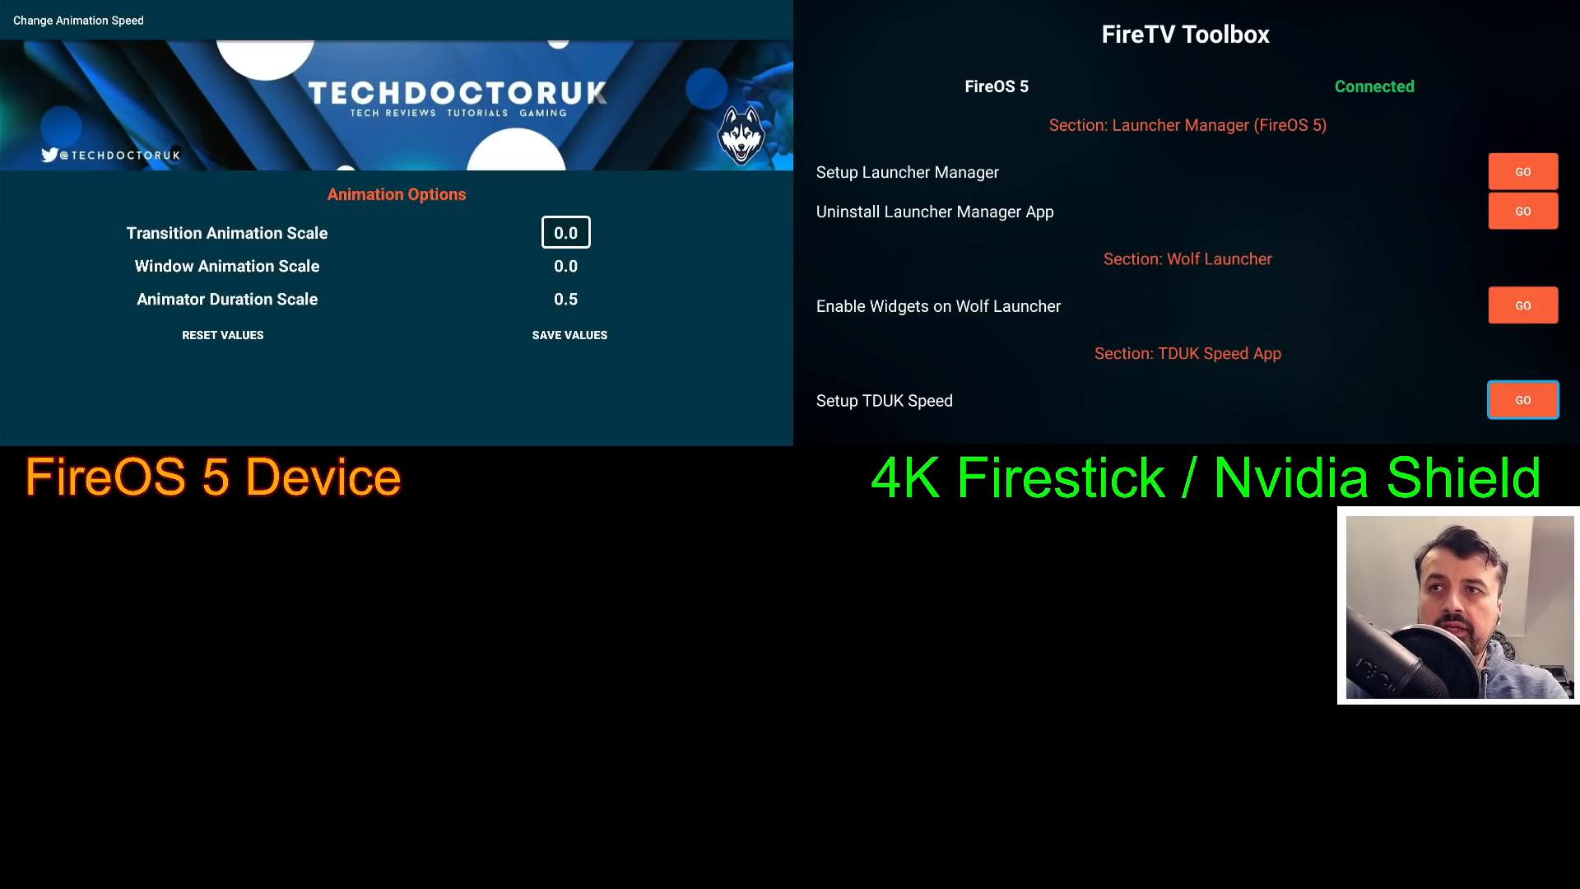
# - Set Transition 0.0, Window Animation Scale 0.0 and Animator Duration Scale 0.5
pyautogui.click(222, 334)
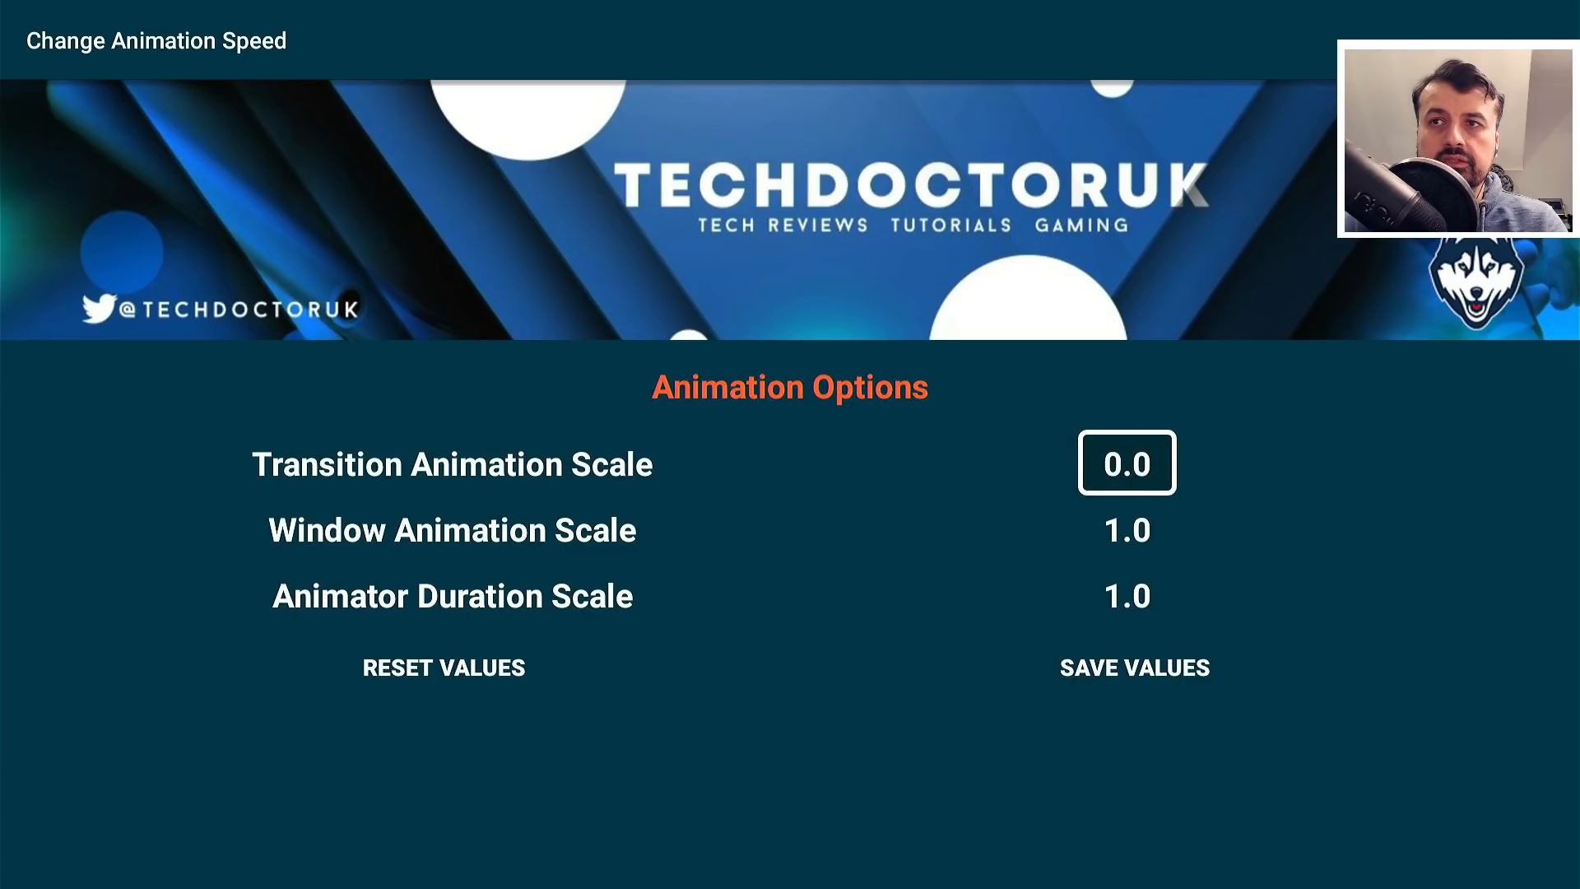
pyautogui.click(1126, 528)
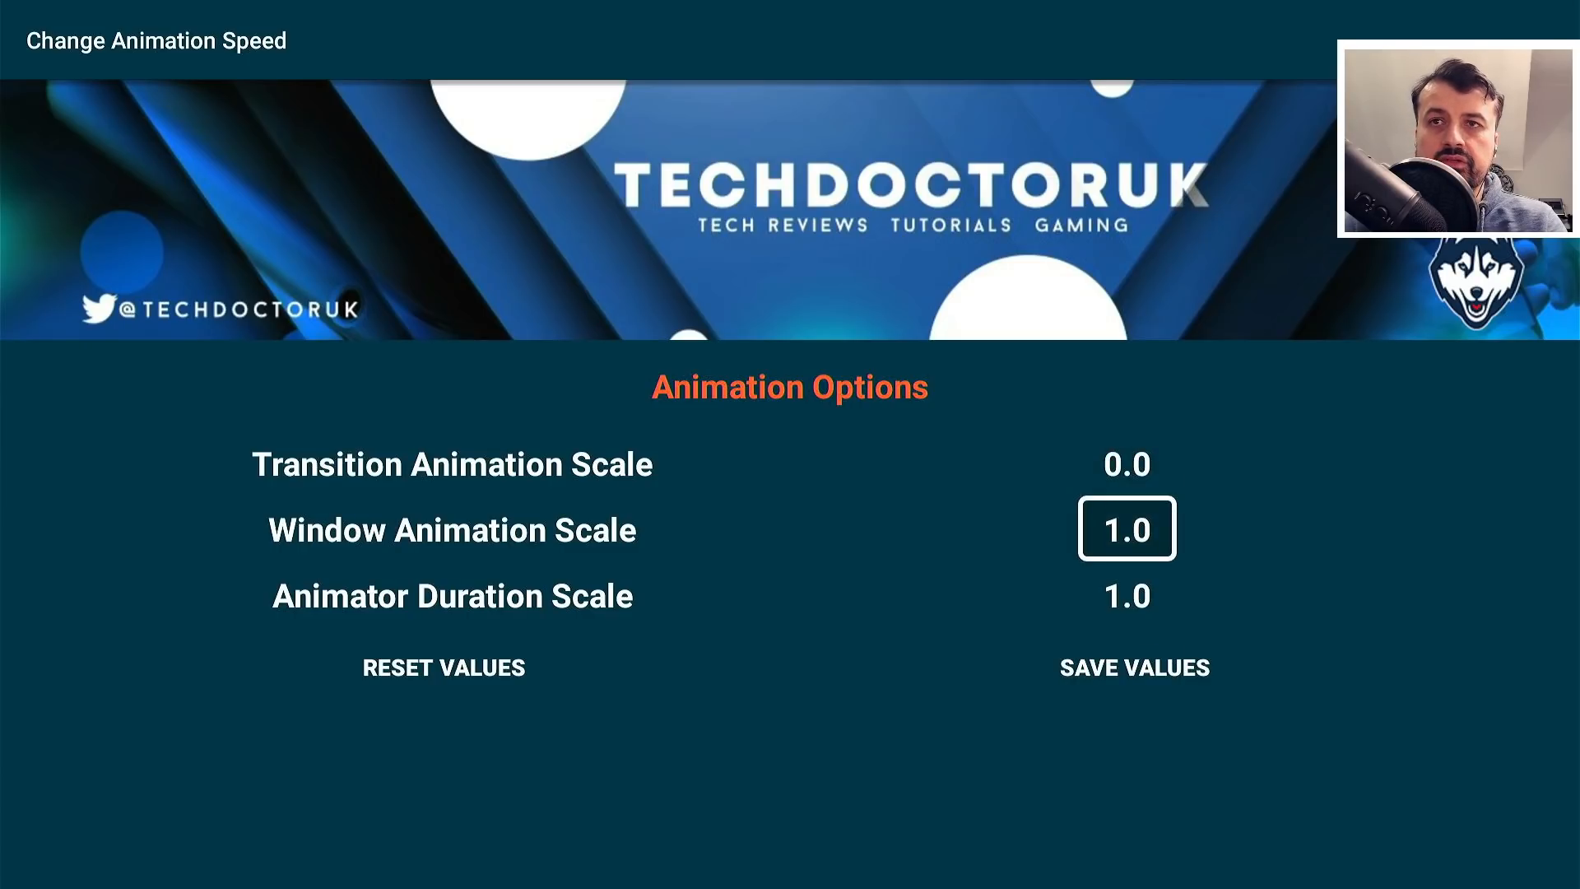
pyautogui.click(1125, 528)
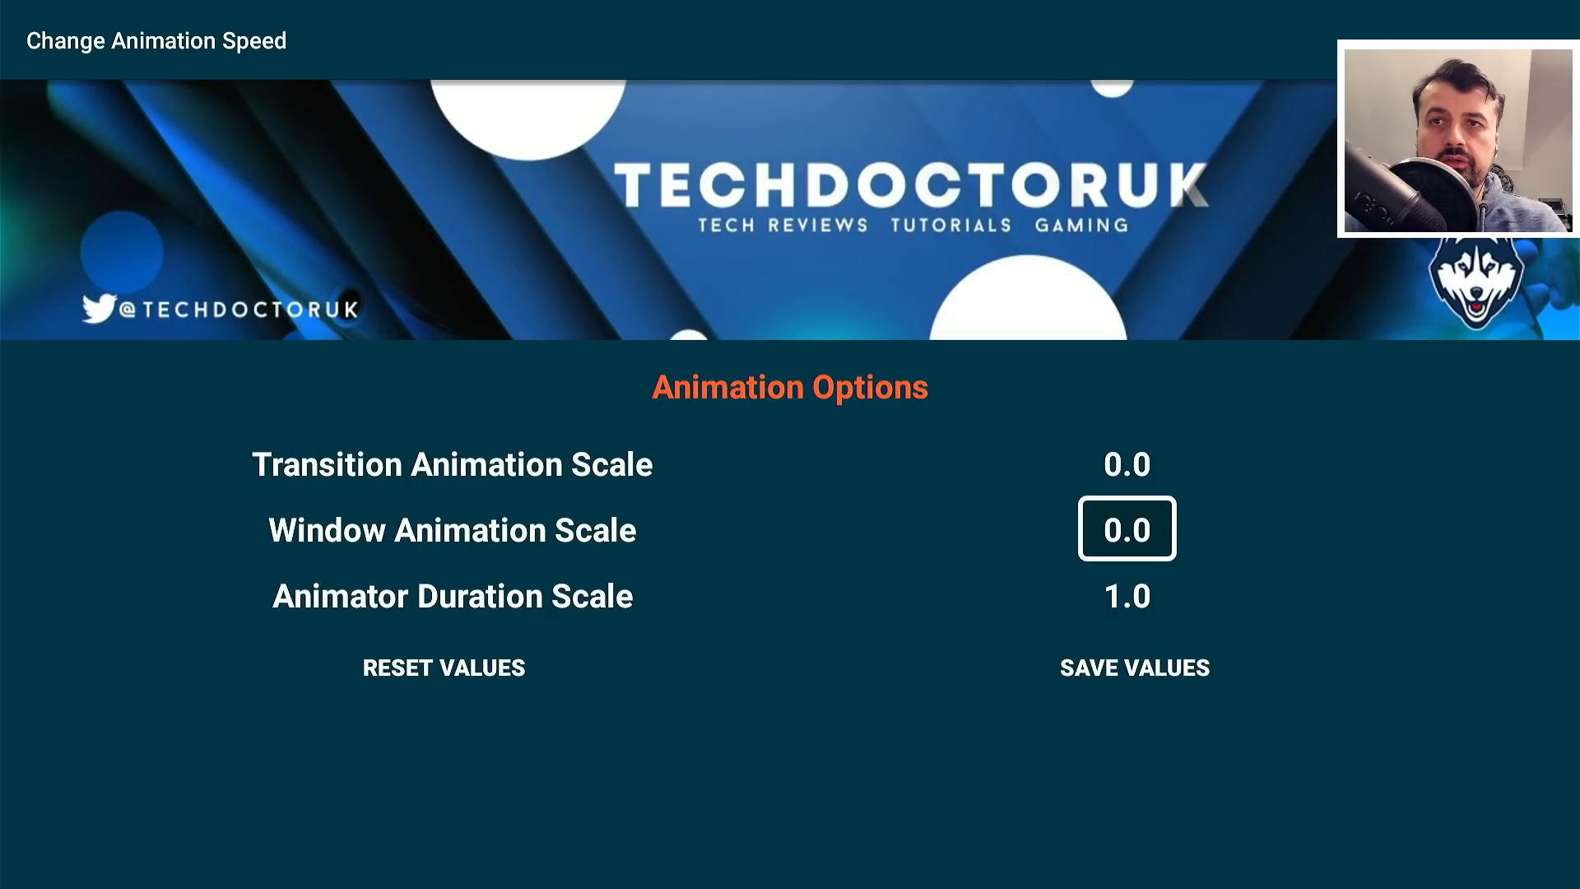
pyautogui.click(1126, 594)
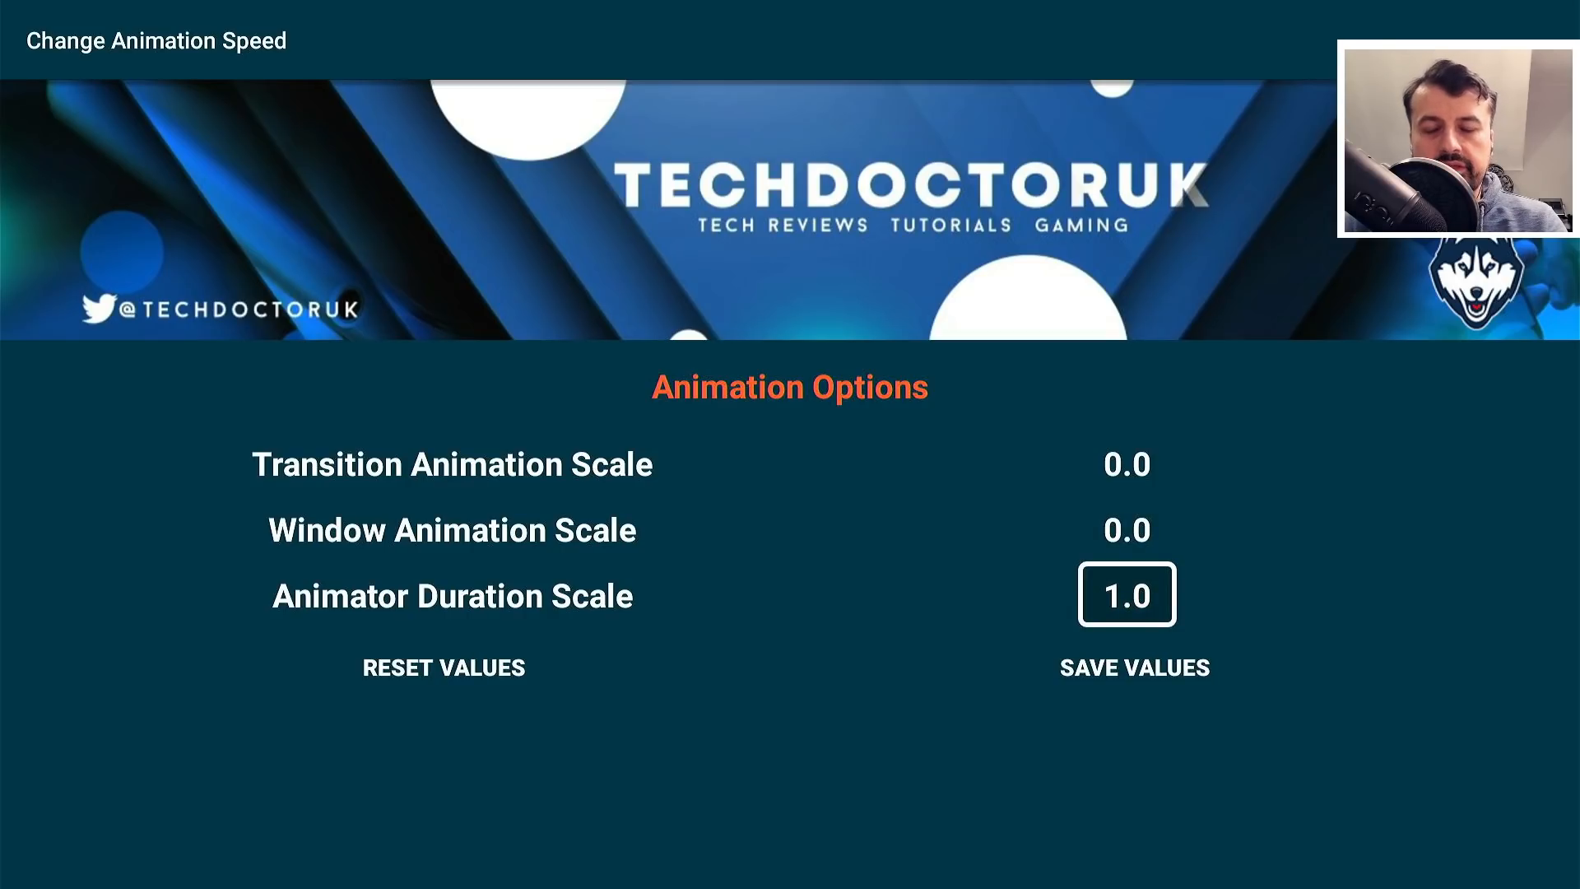
pyautogui.click(1126, 594)
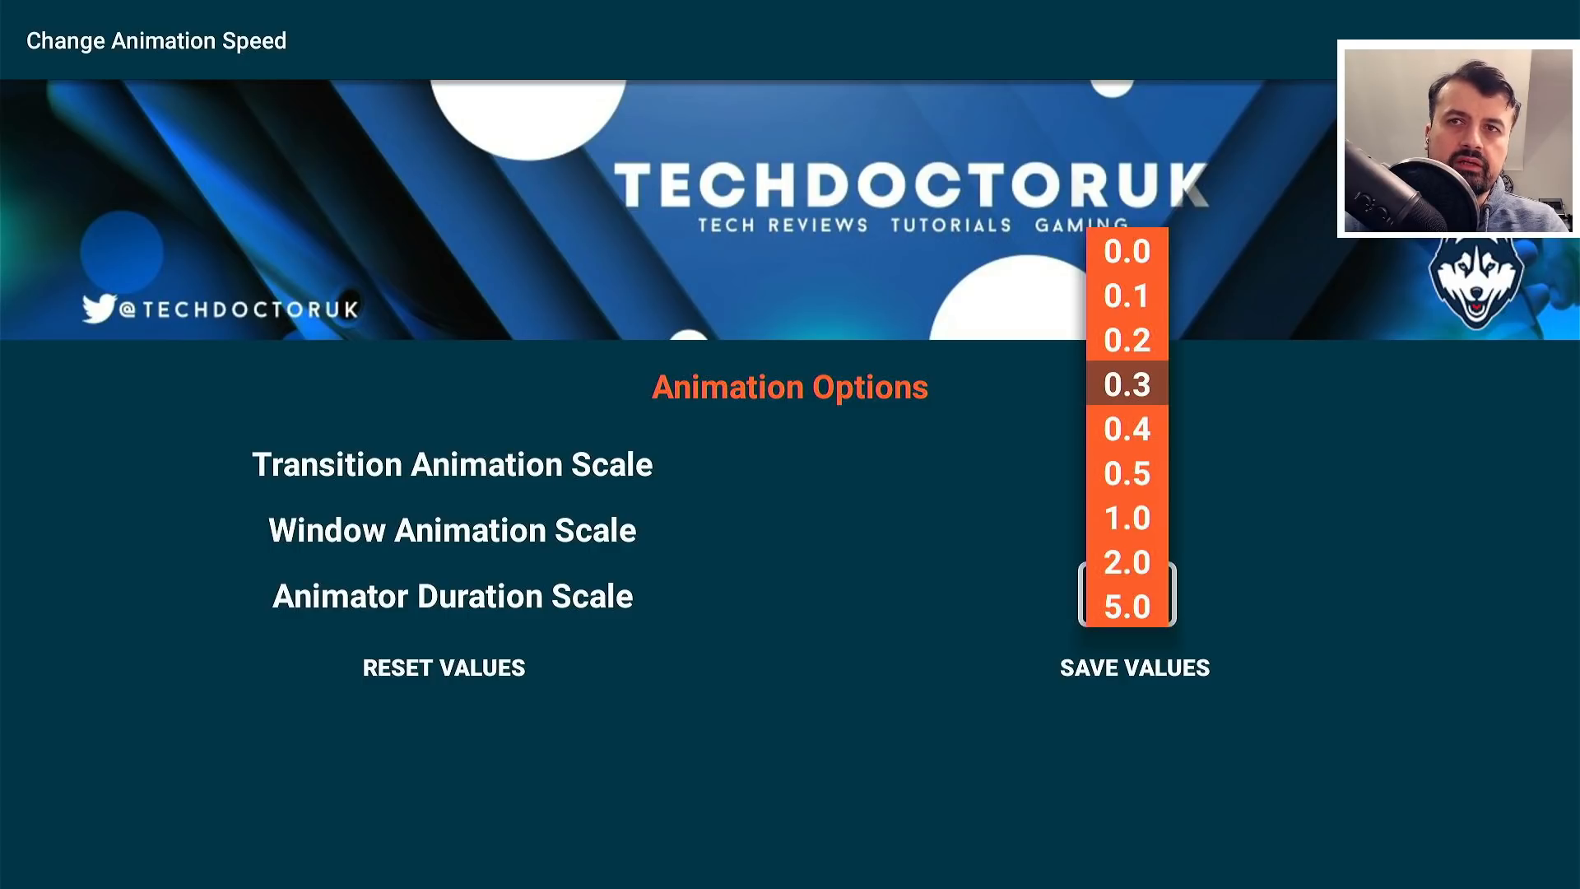
pyautogui.click(1126, 474)
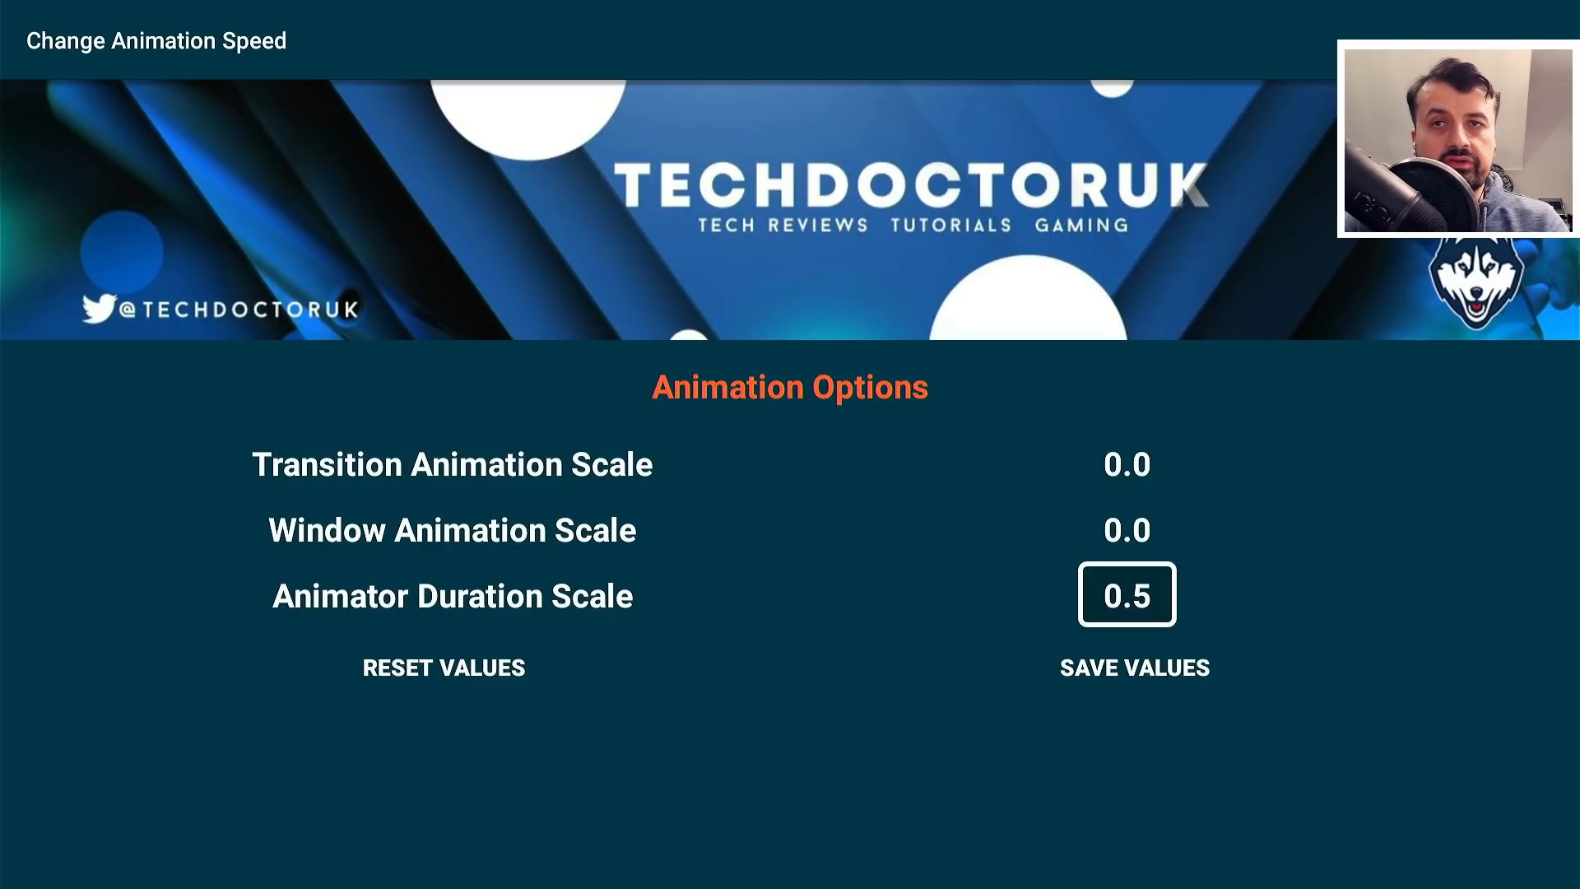
pyautogui.click(1125, 462)
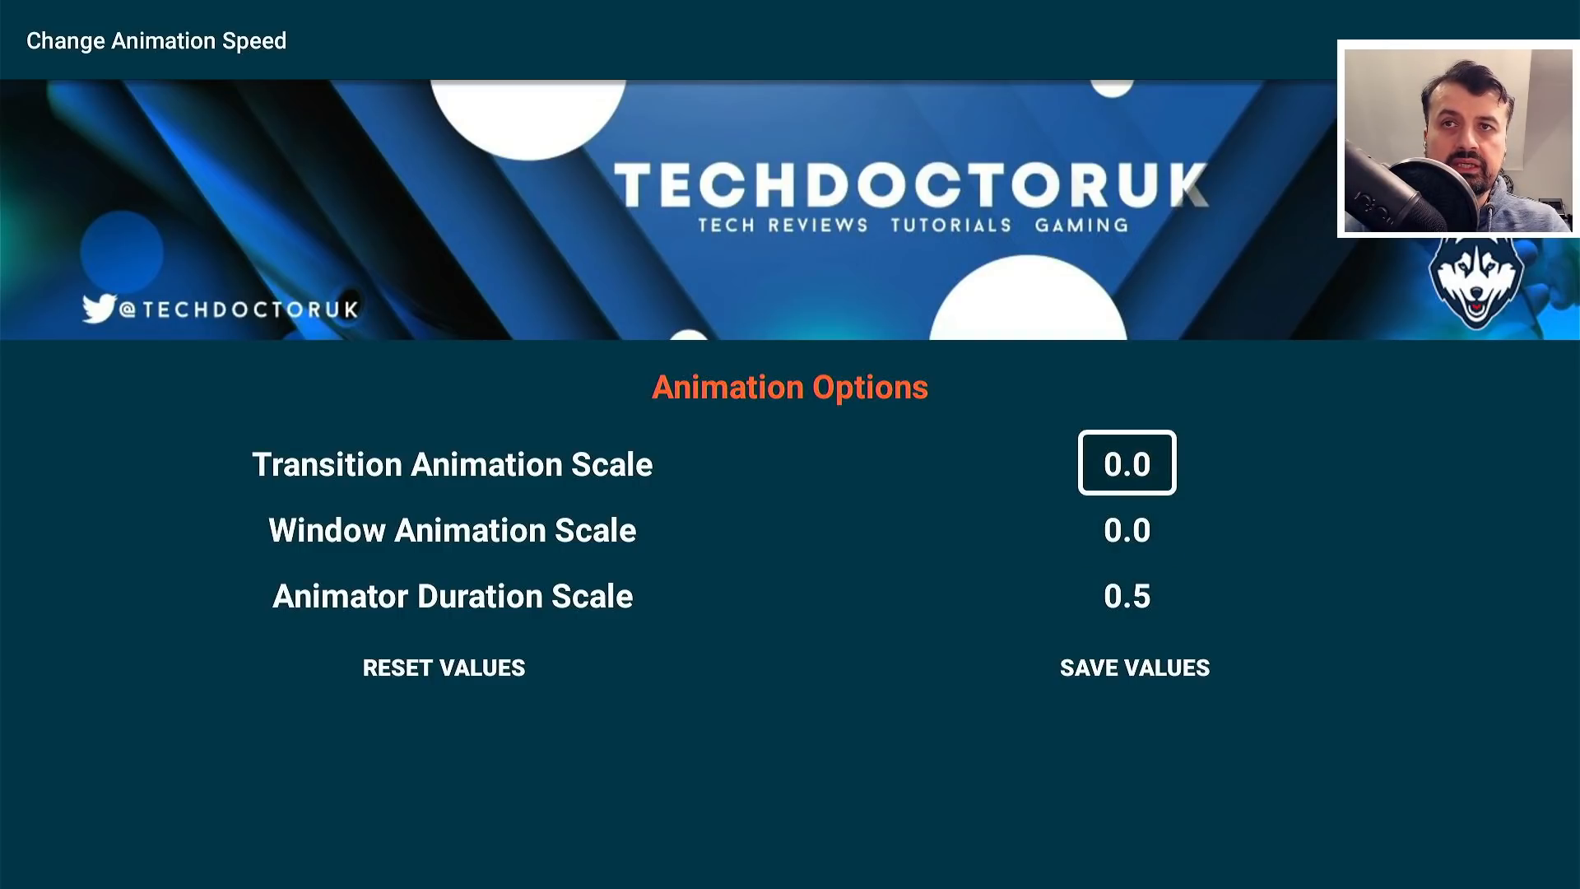
# - Save the animation values with SAVE VALUES, pressing it twice, returning to the home screen
pyautogui.click(1134, 666)
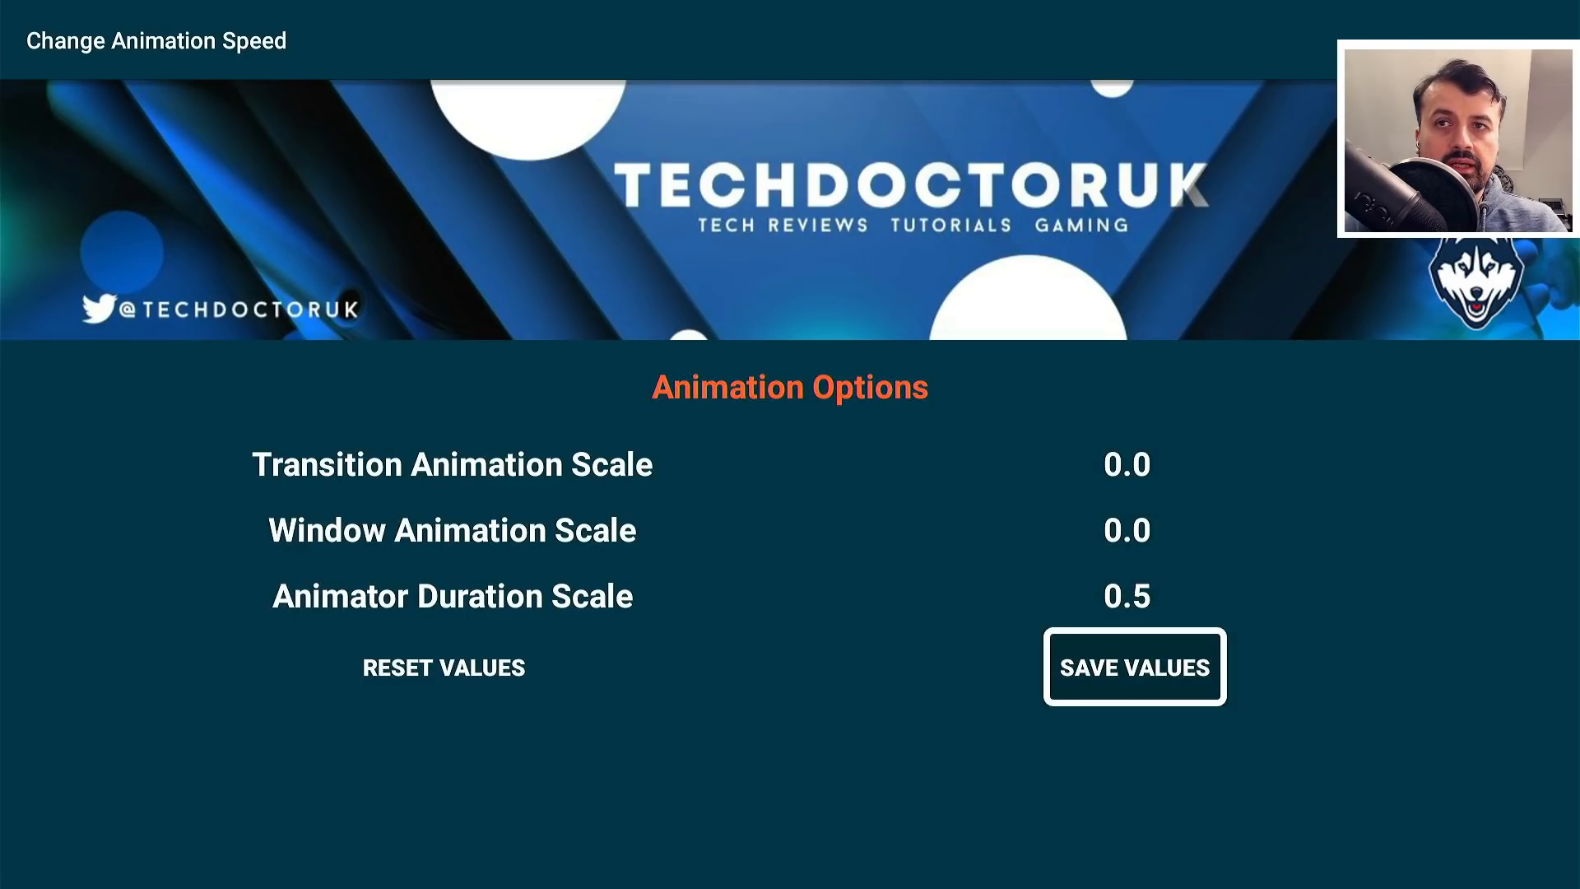
pyautogui.click(1133, 666)
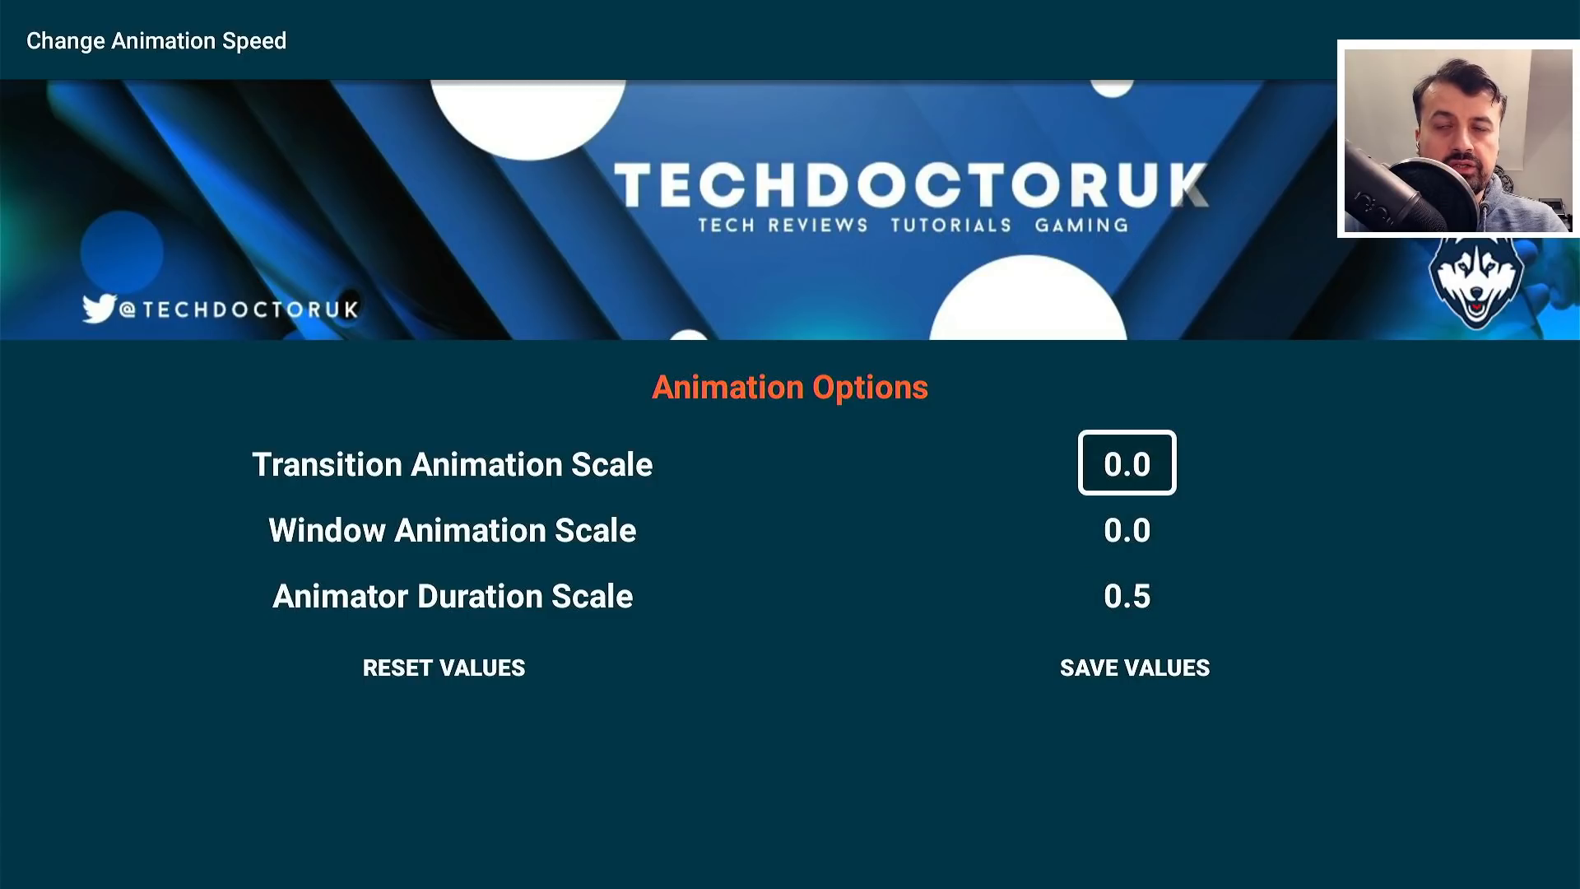
pyautogui.click(1132, 667)
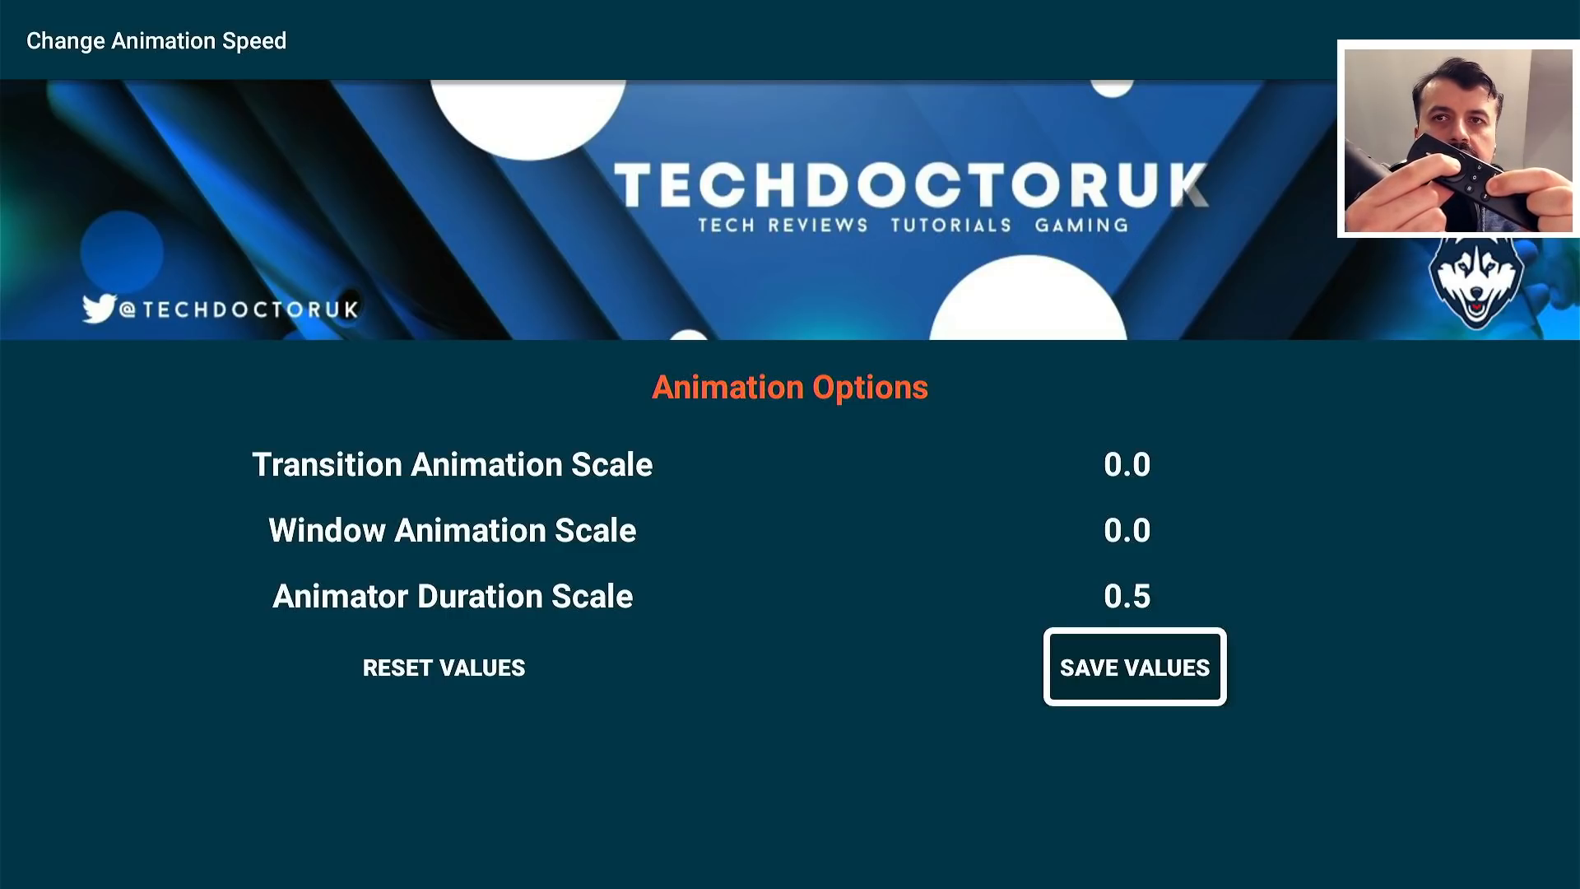
pyautogui.click(1134, 667)
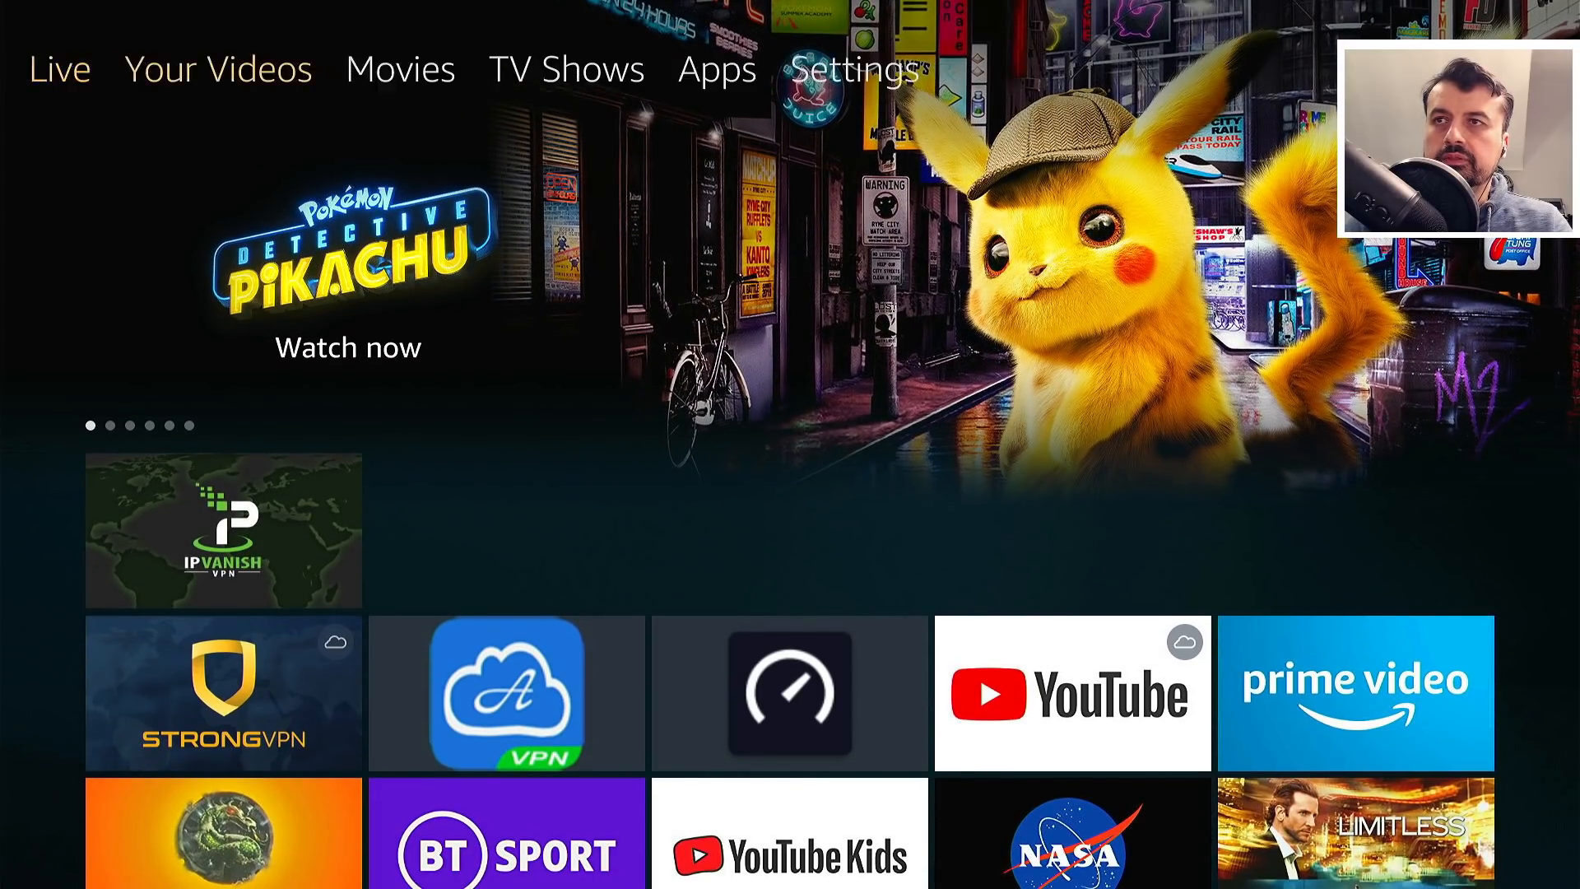
# - Open Settings from the home screen's top menu and scroll its row to My Account
pyautogui.click(856, 70)
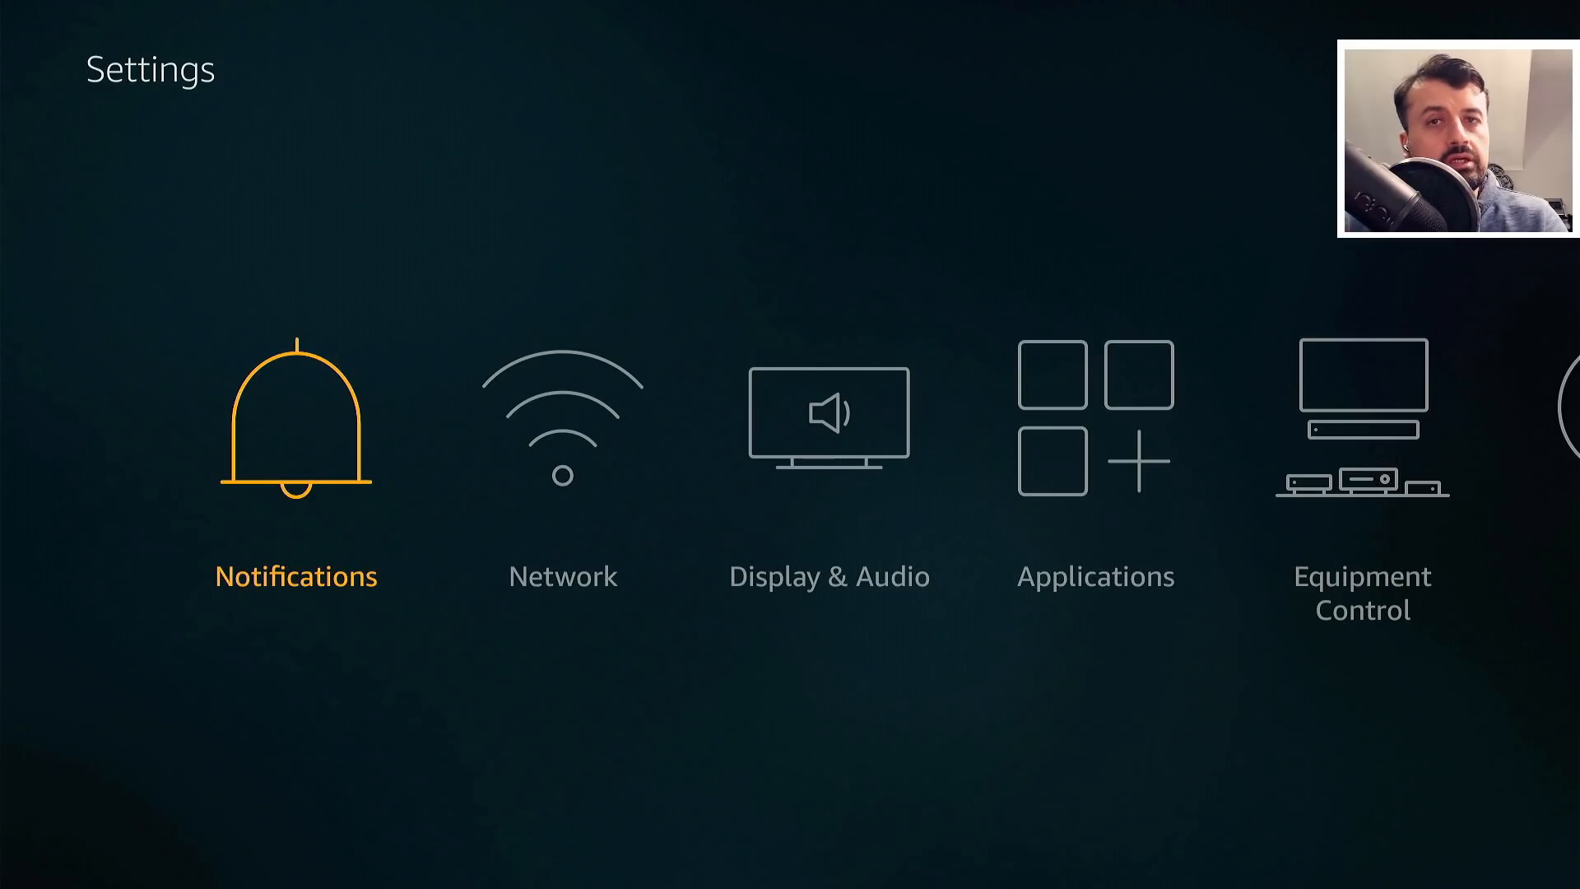
pyautogui.hscroll(3)
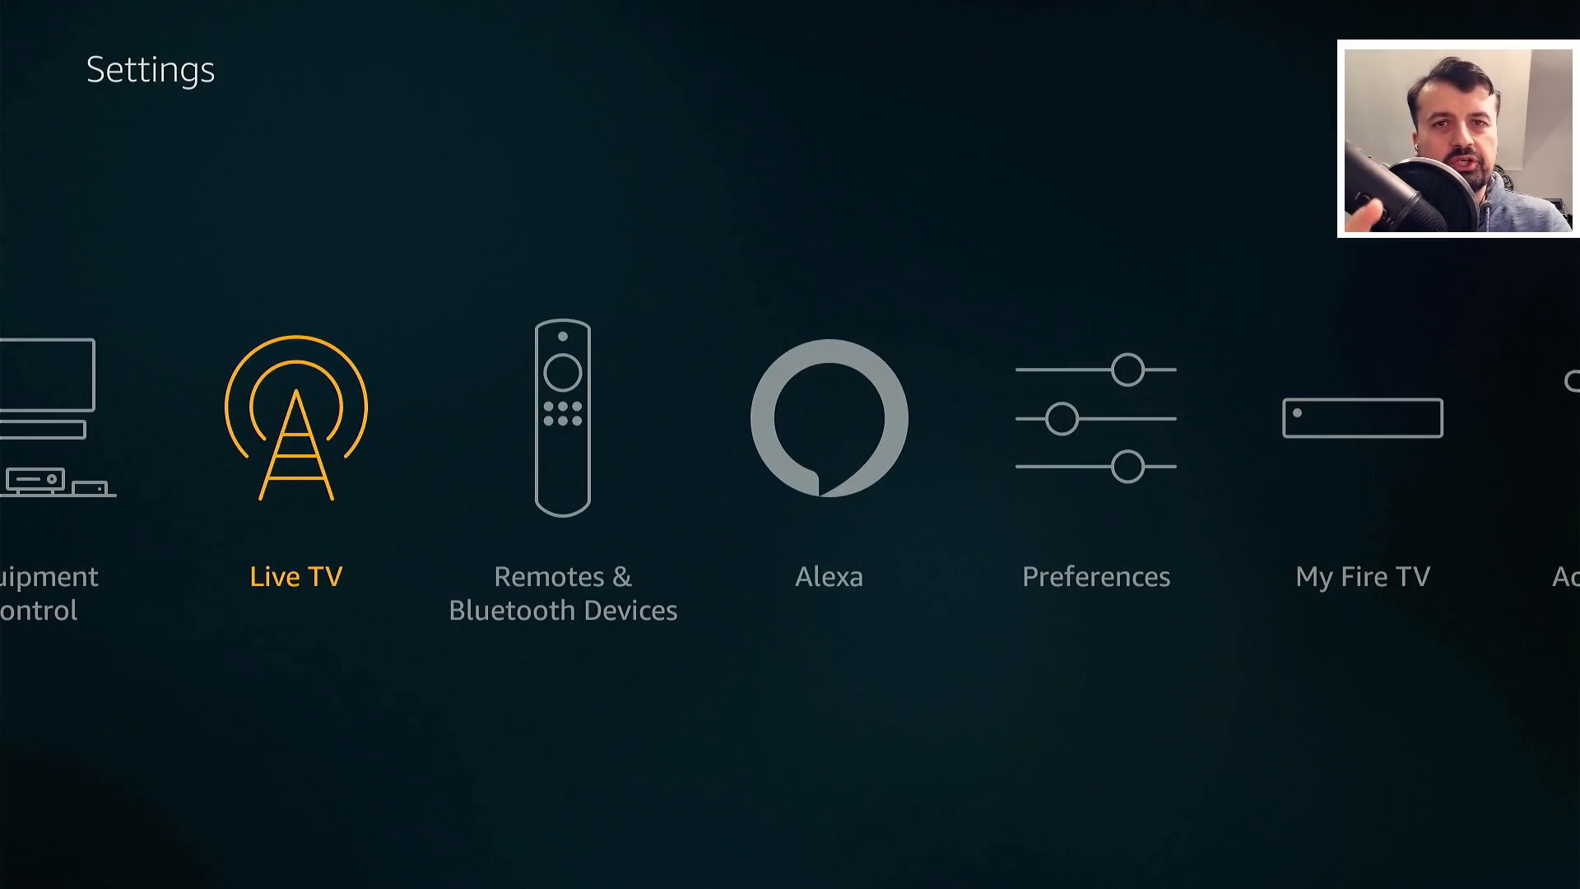
pyautogui.hscroll(3)
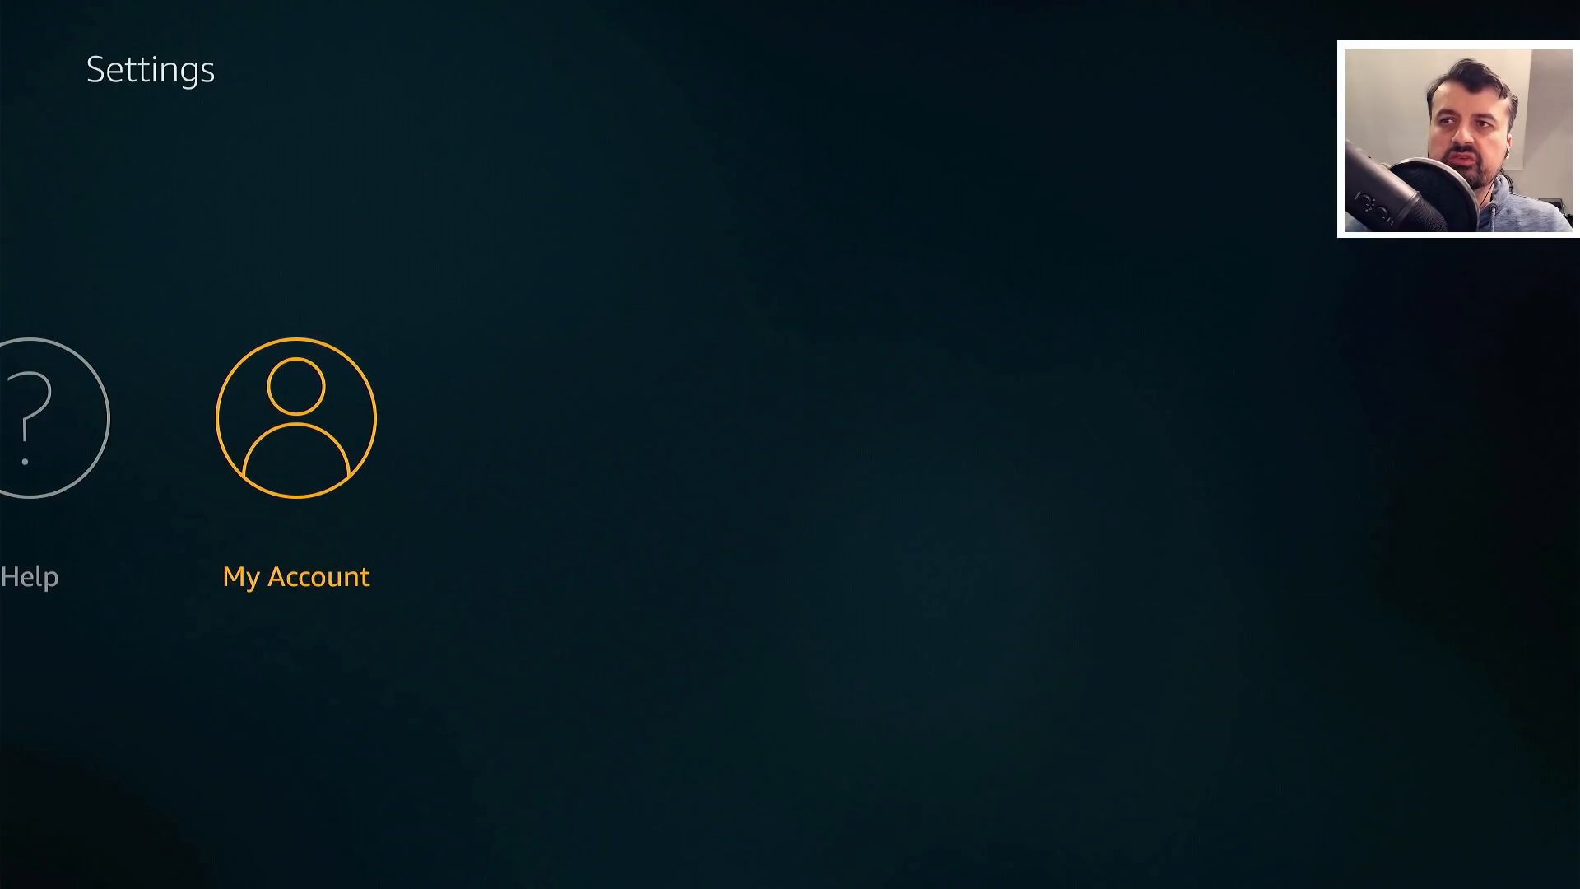